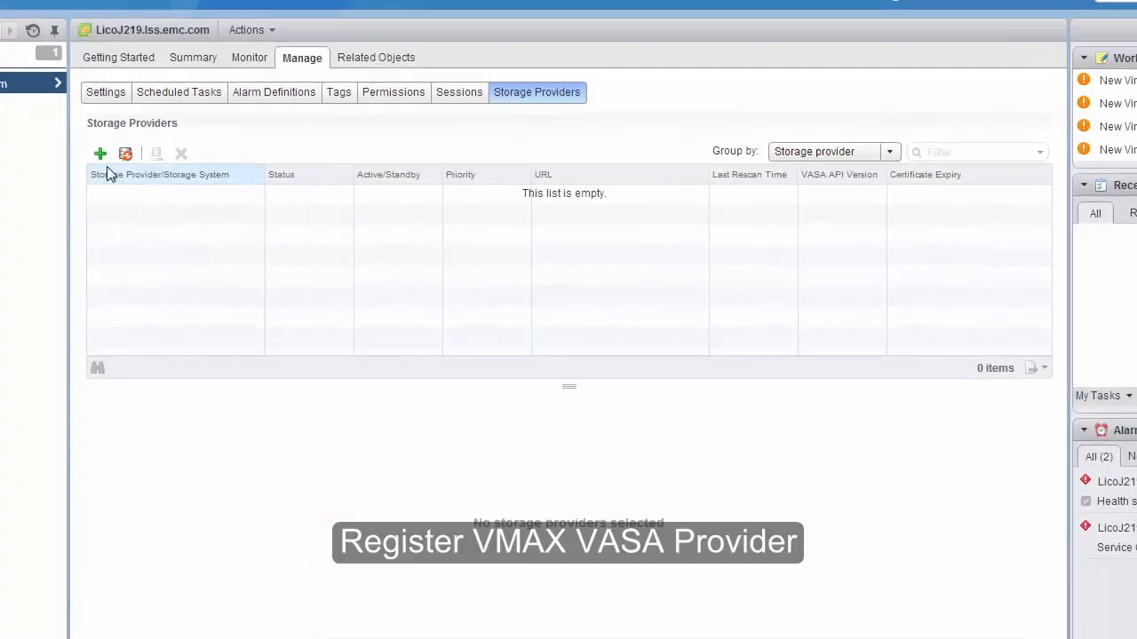
mouse_move(100, 154)
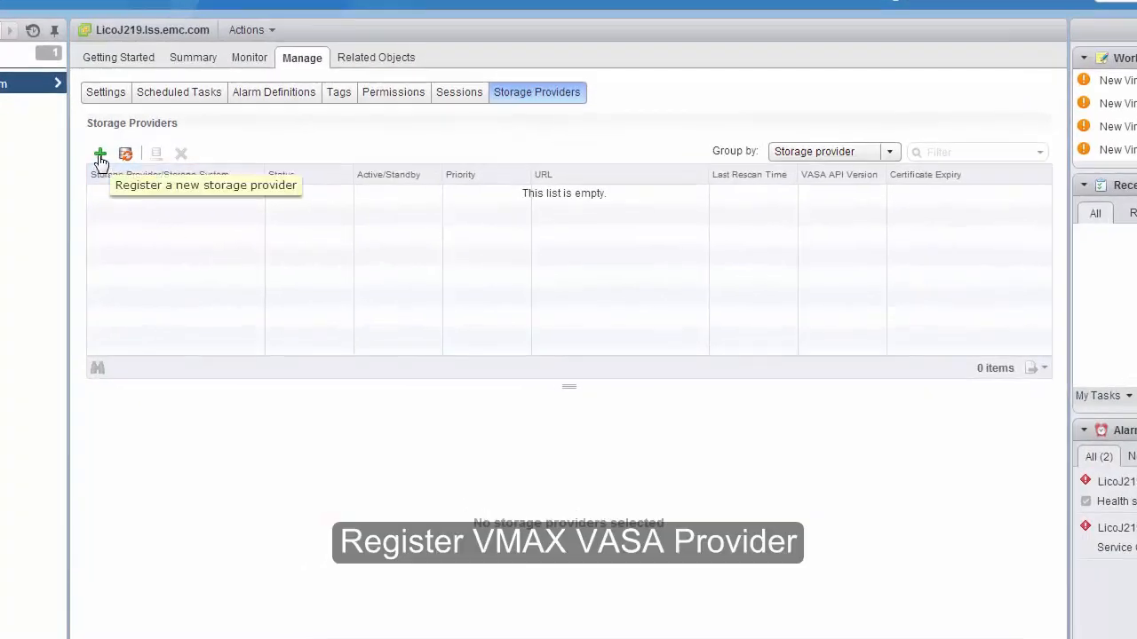
click(100, 154)
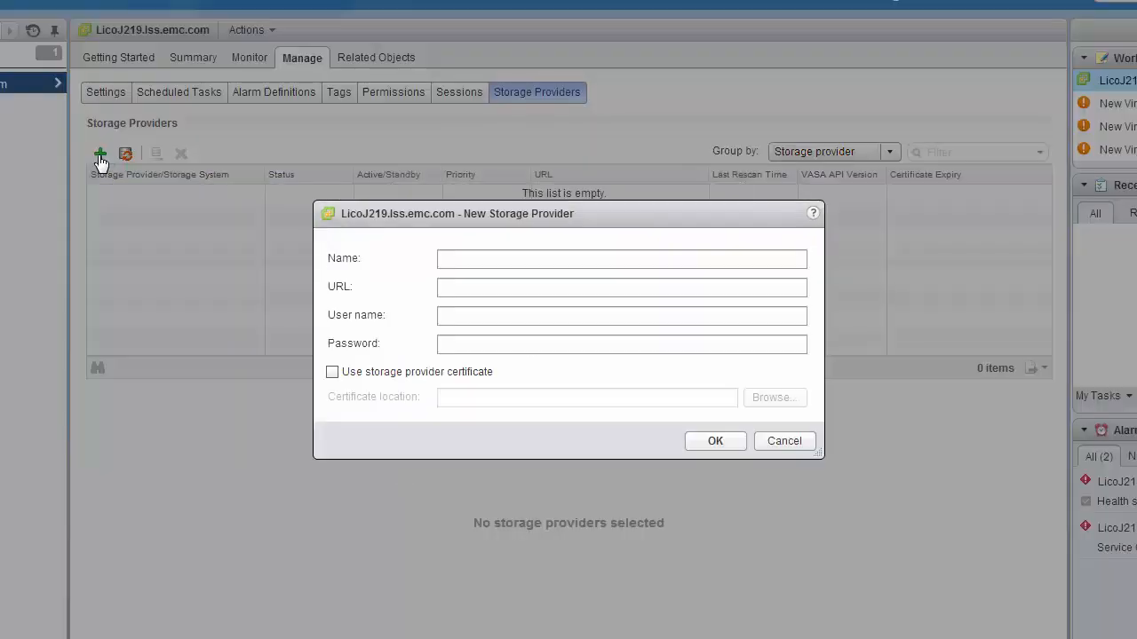
click(621, 258)
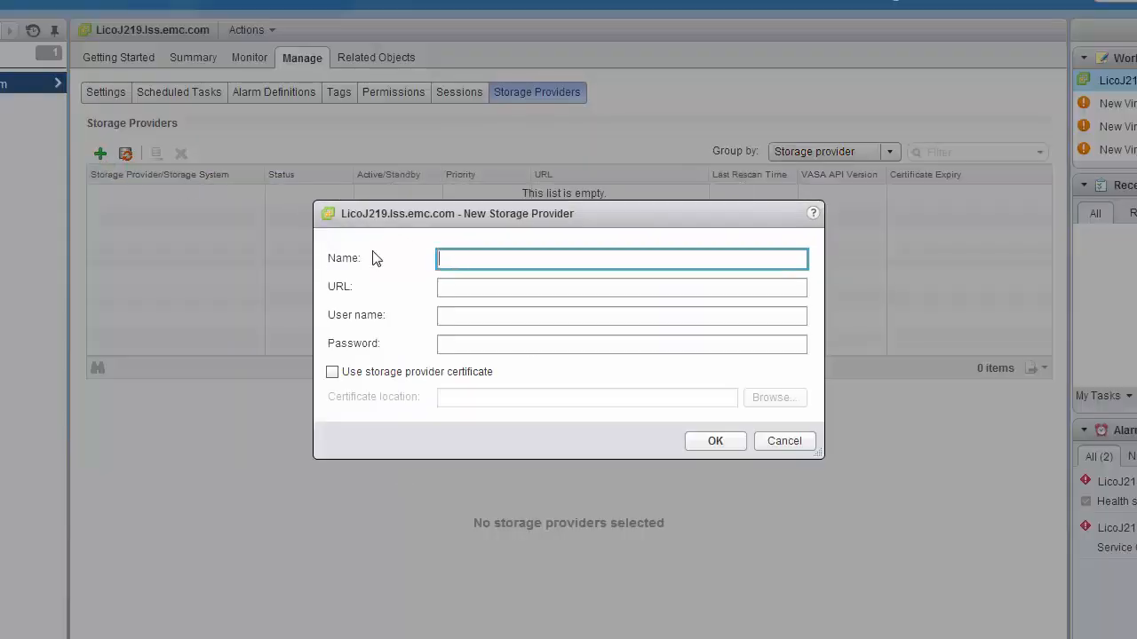
text(VMAX 0)
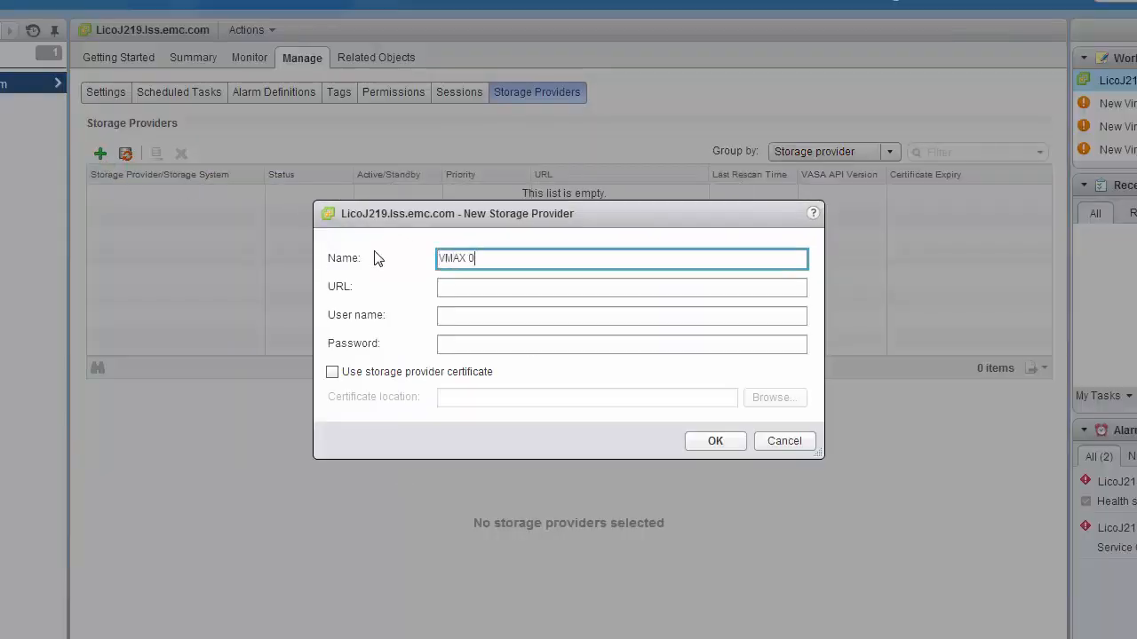
text(225 Provider)
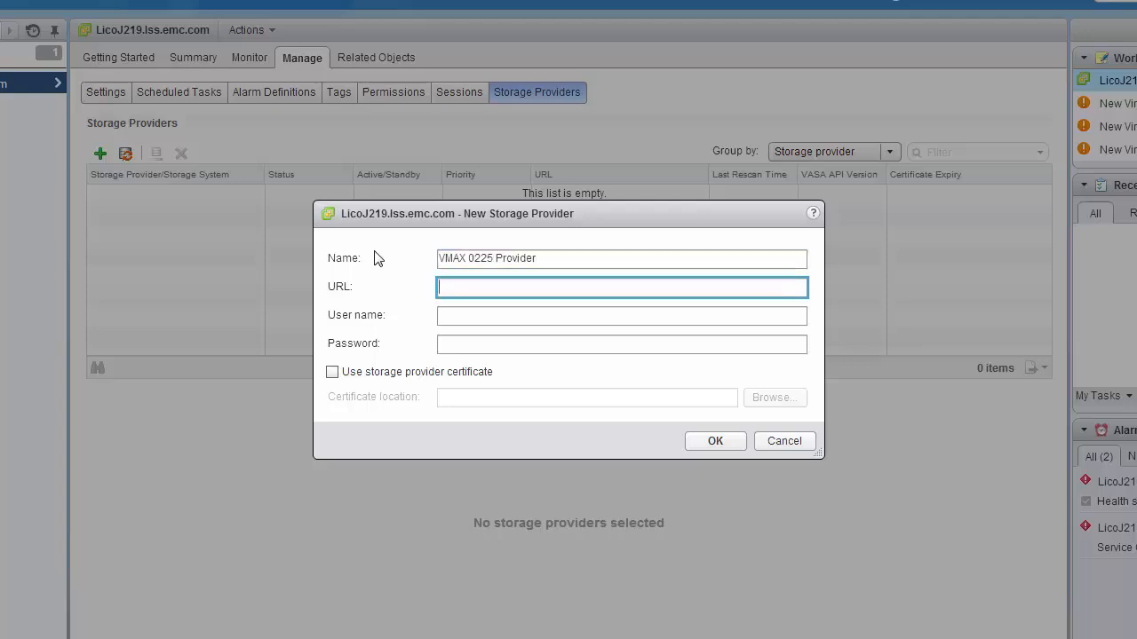
text(http://licoj216.lss.emc.com:5988/vasa-providers.xml)
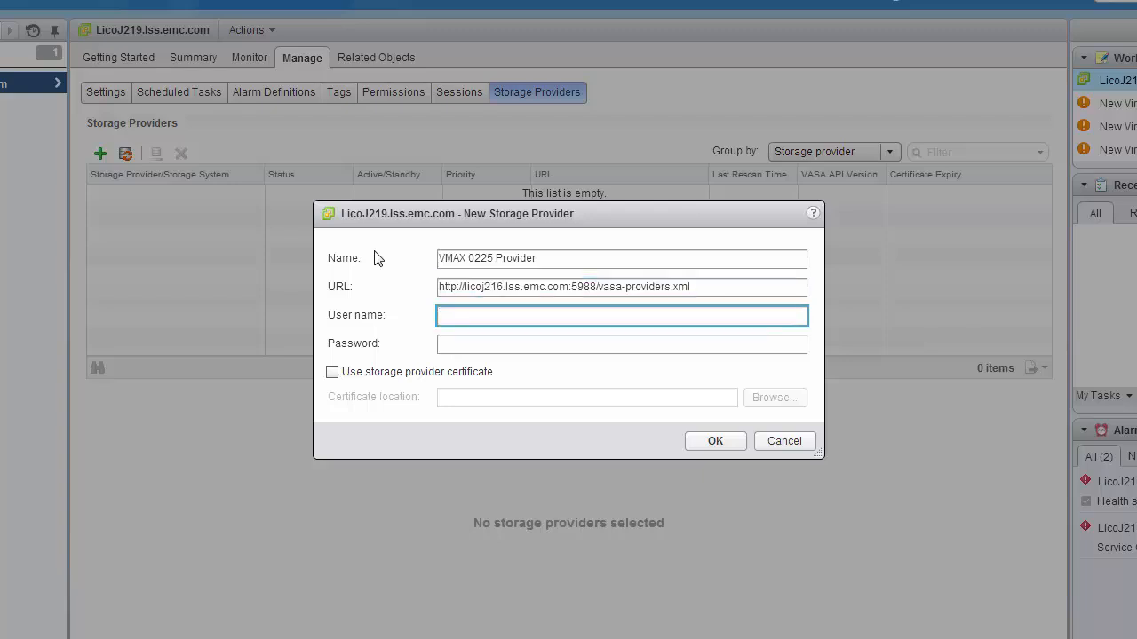
text(admin)
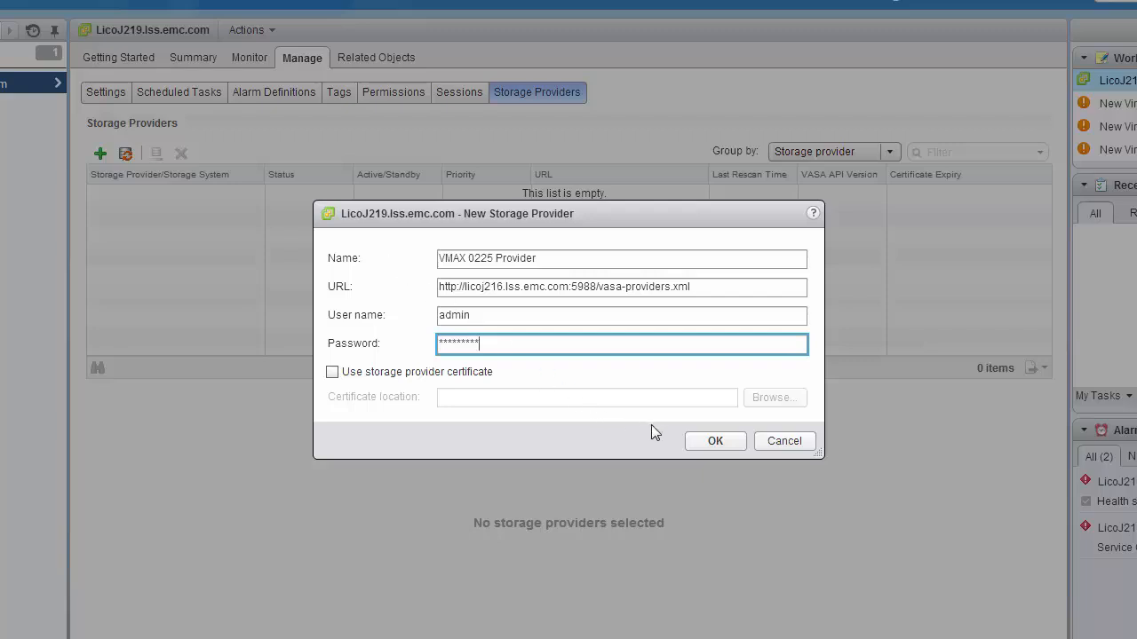
click(715, 441)
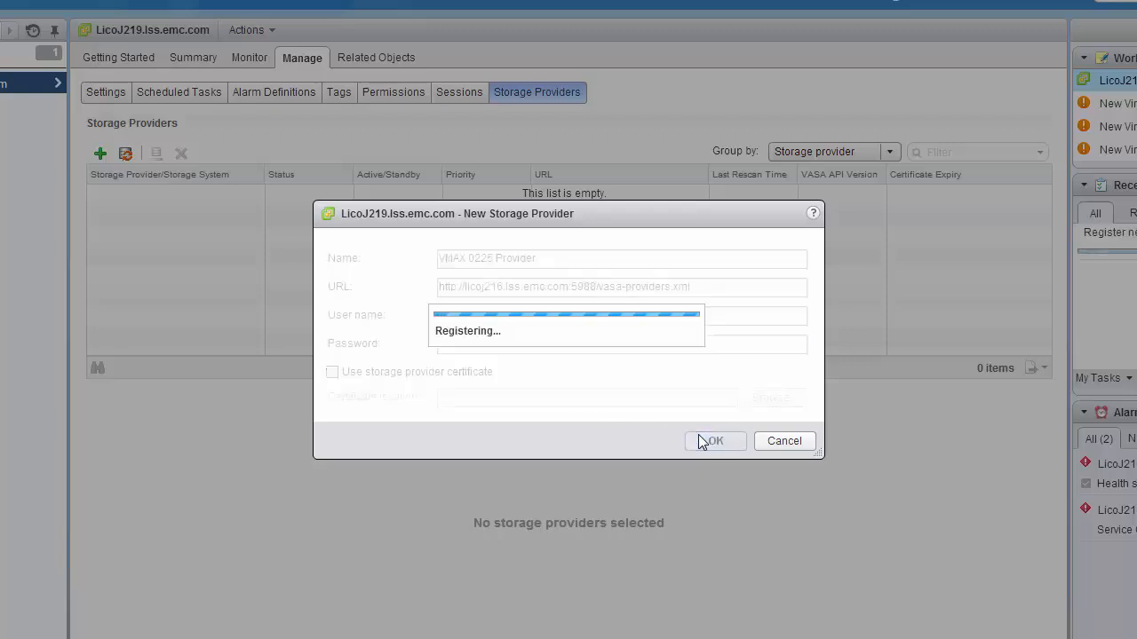
Synchronize VMAX 0225 Provider until Online and display its vendor IDs EMC and SYMMETRIX
click(715, 441)
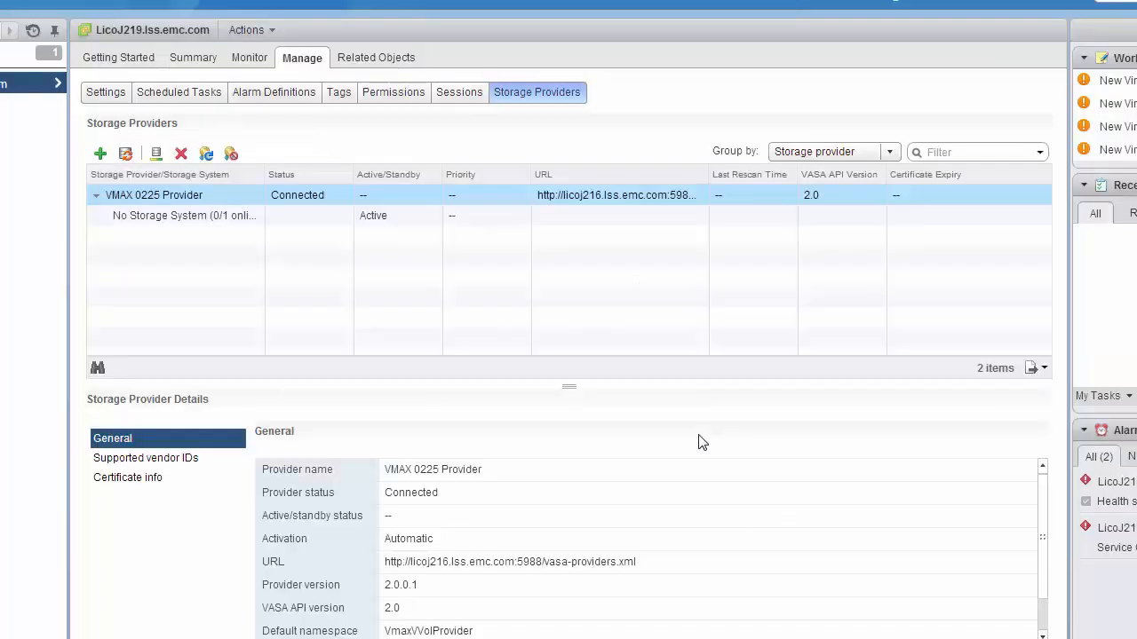
mouse_move(478, 333)
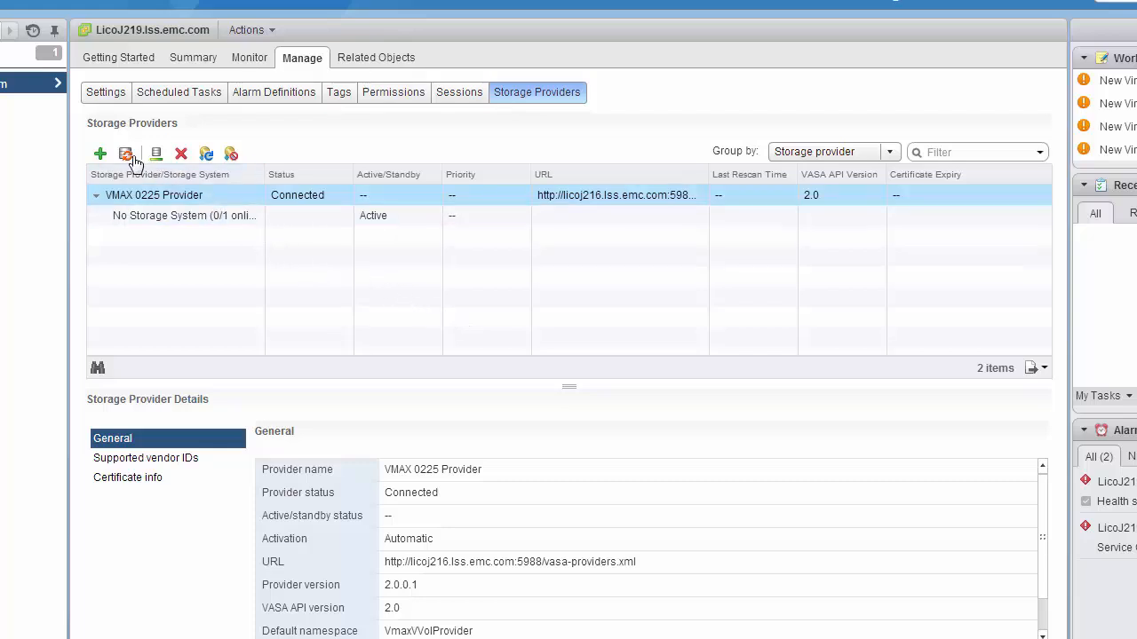
mouse_move(127, 153)
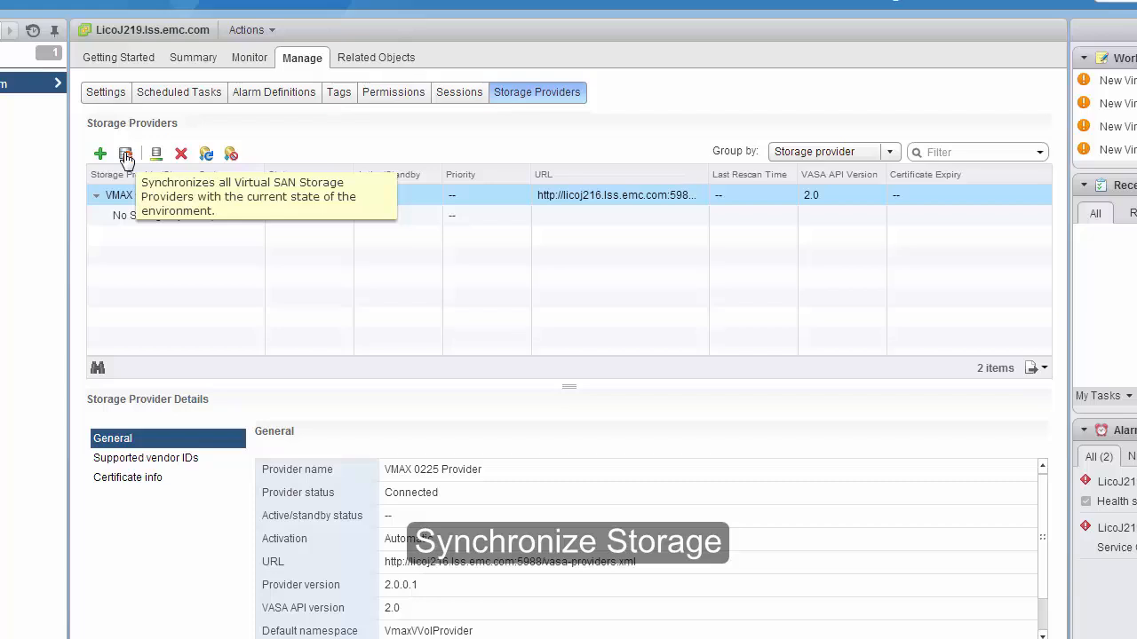
click(126, 154)
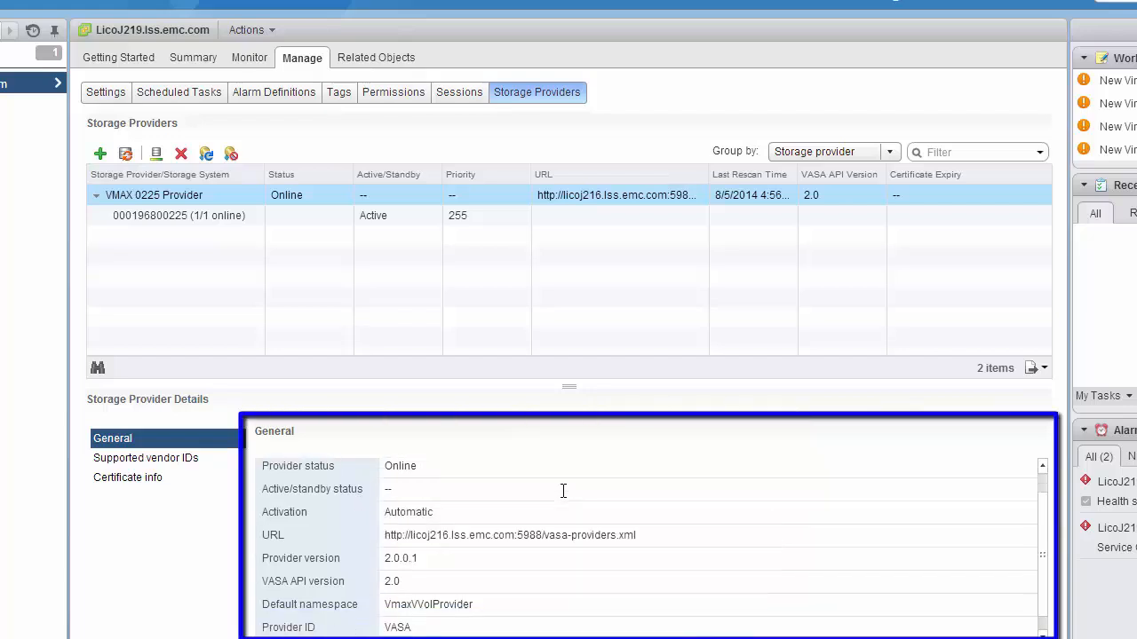
scroll(down, 3)
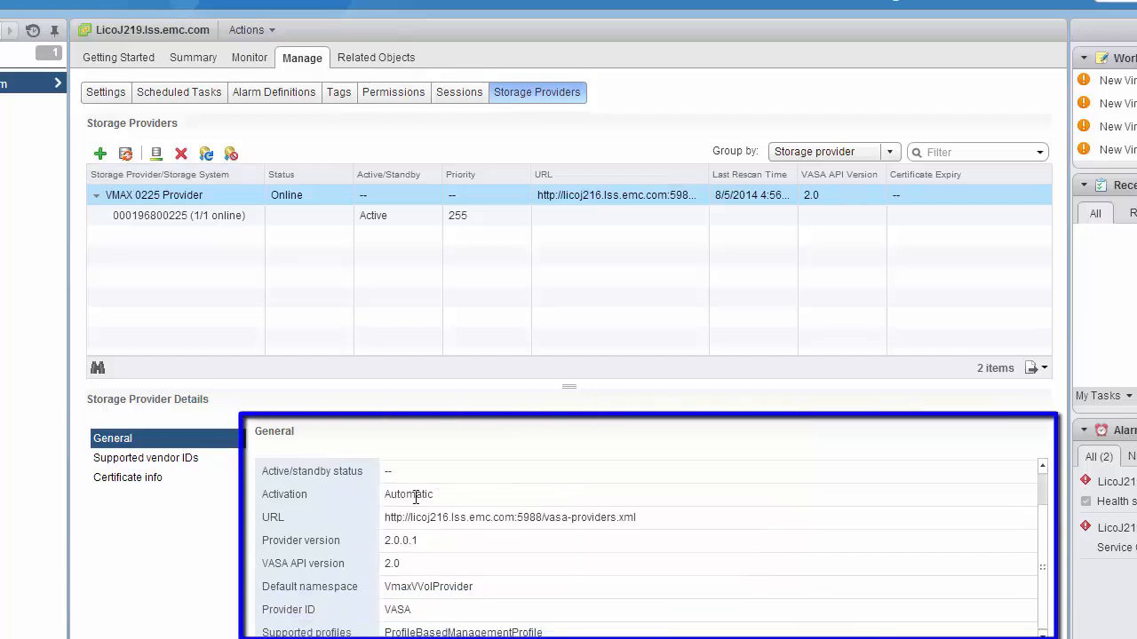
click(144, 458)
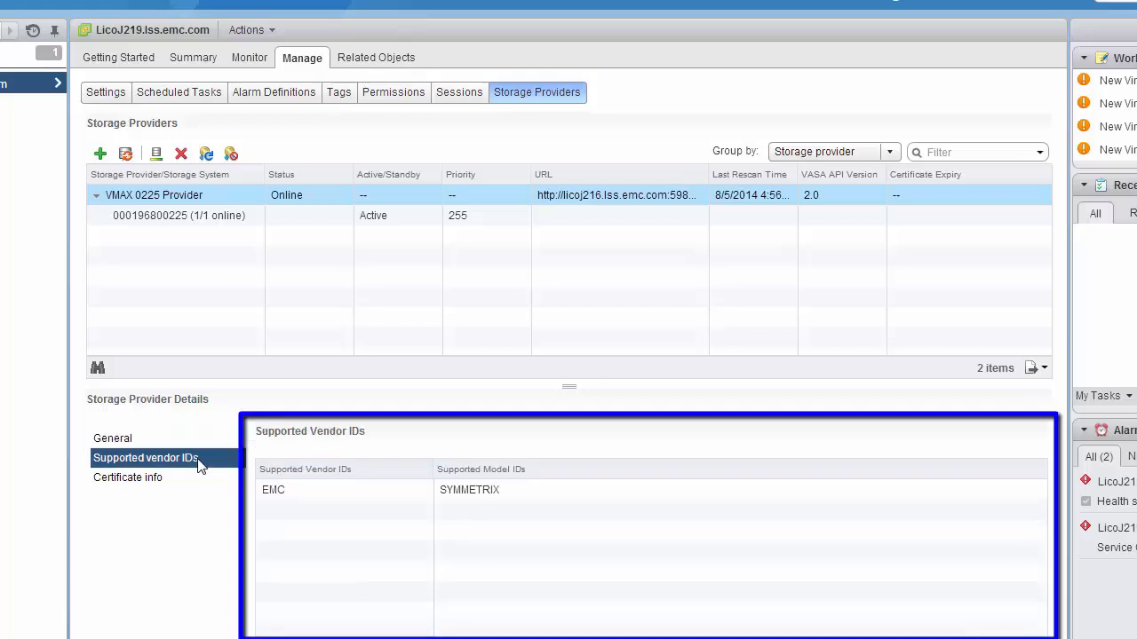
mouse_move(175, 235)
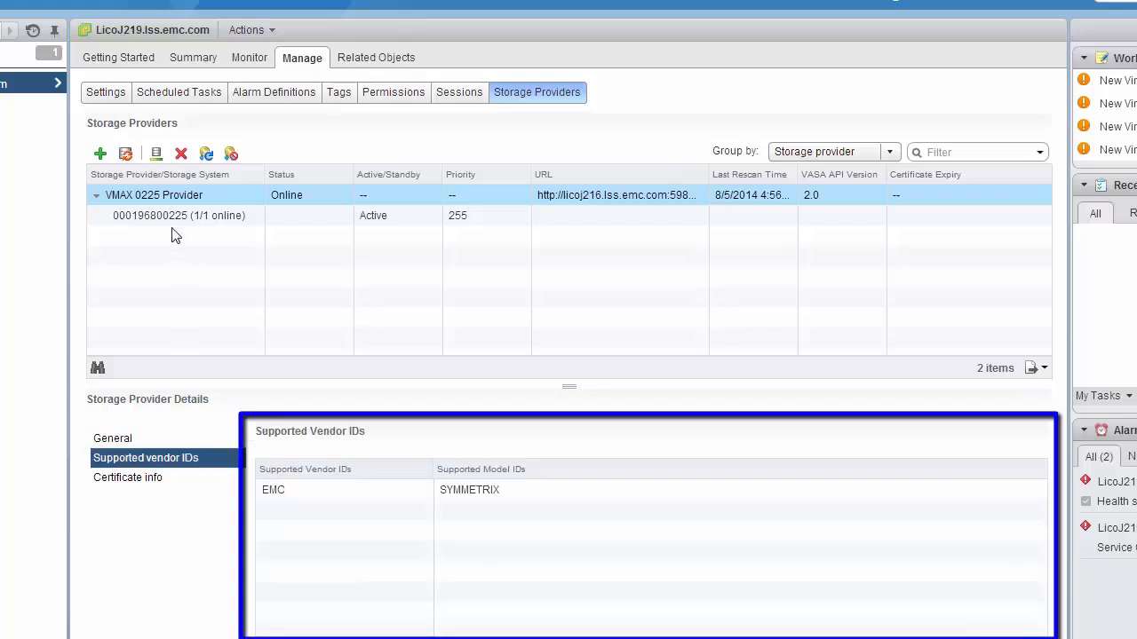
click(179, 215)
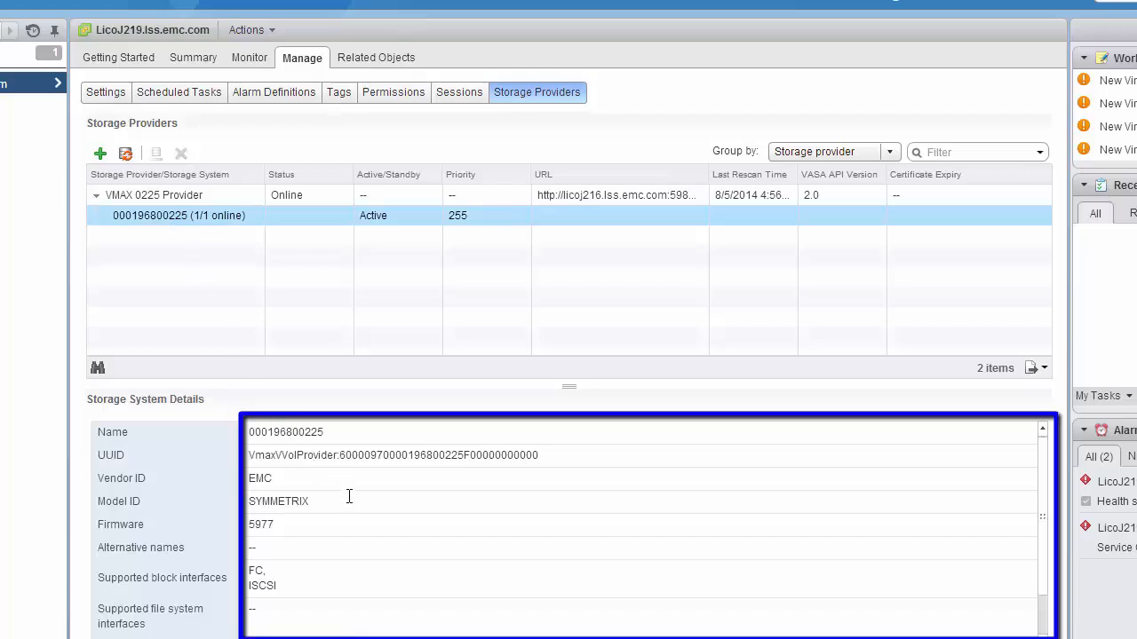
scroll(down, 3)
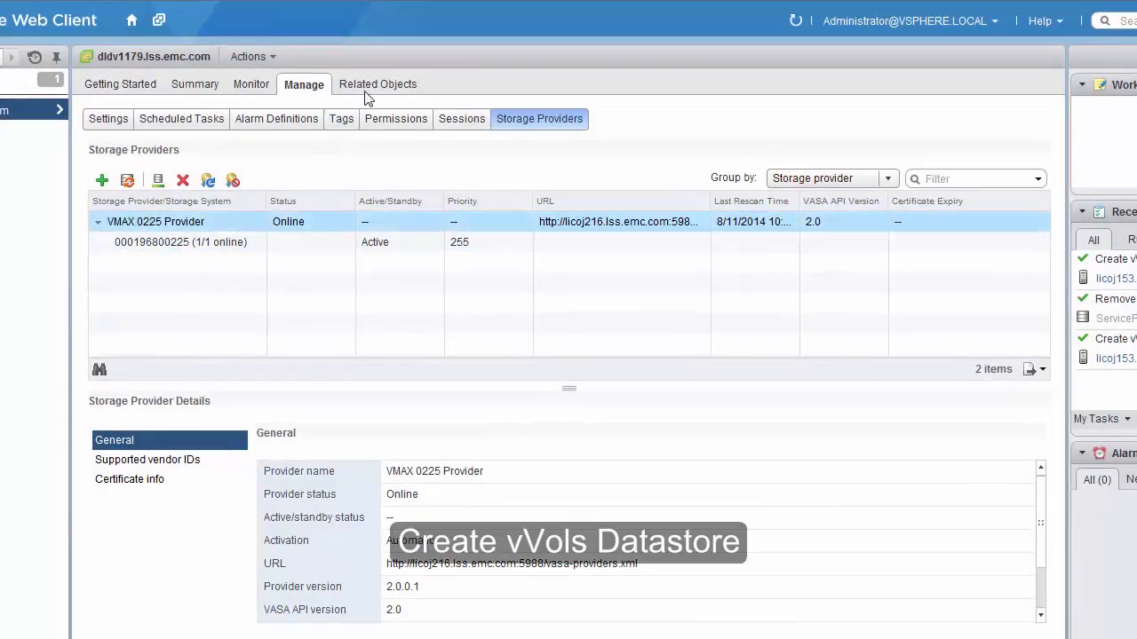
Start a new datastore in ServiceProvider - Atlanta and choose the VVOL type
click(377, 84)
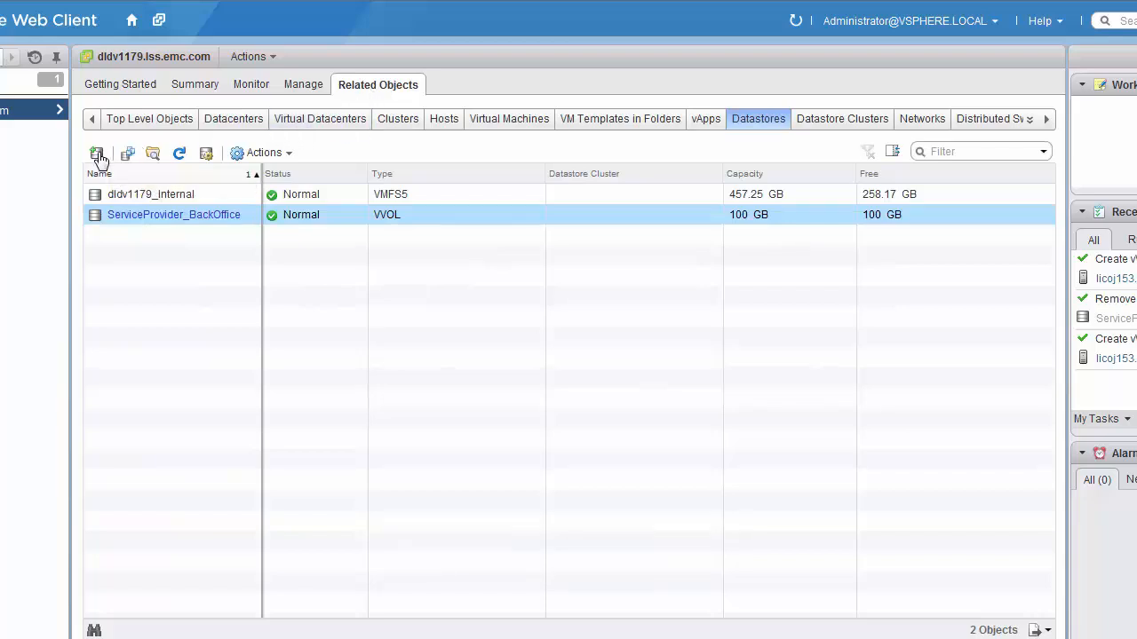
click(98, 153)
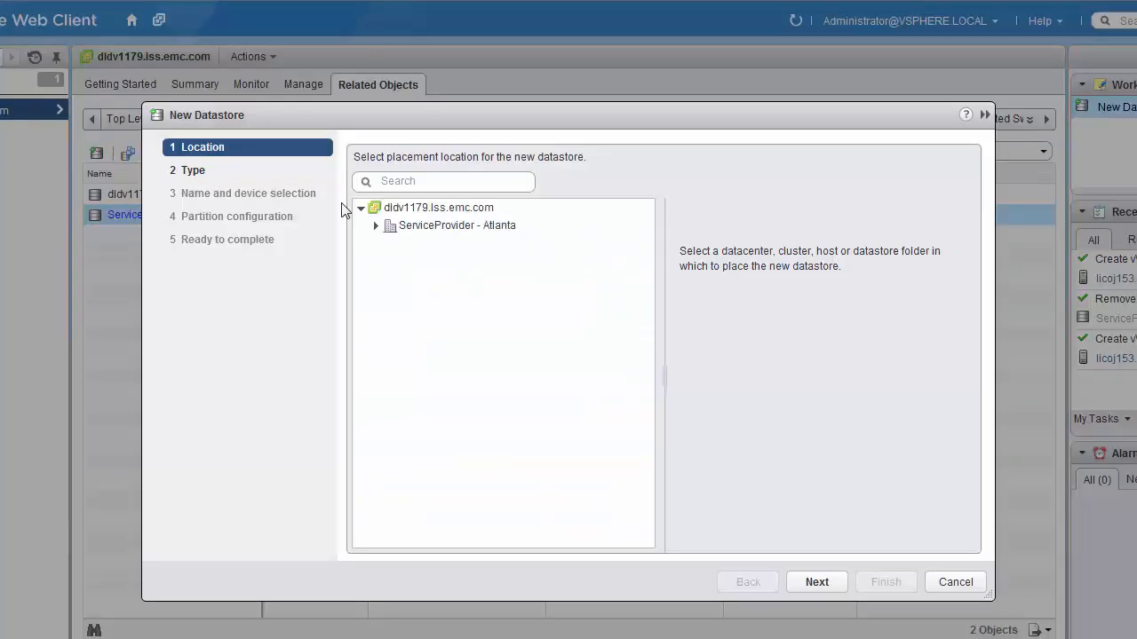
click(456, 225)
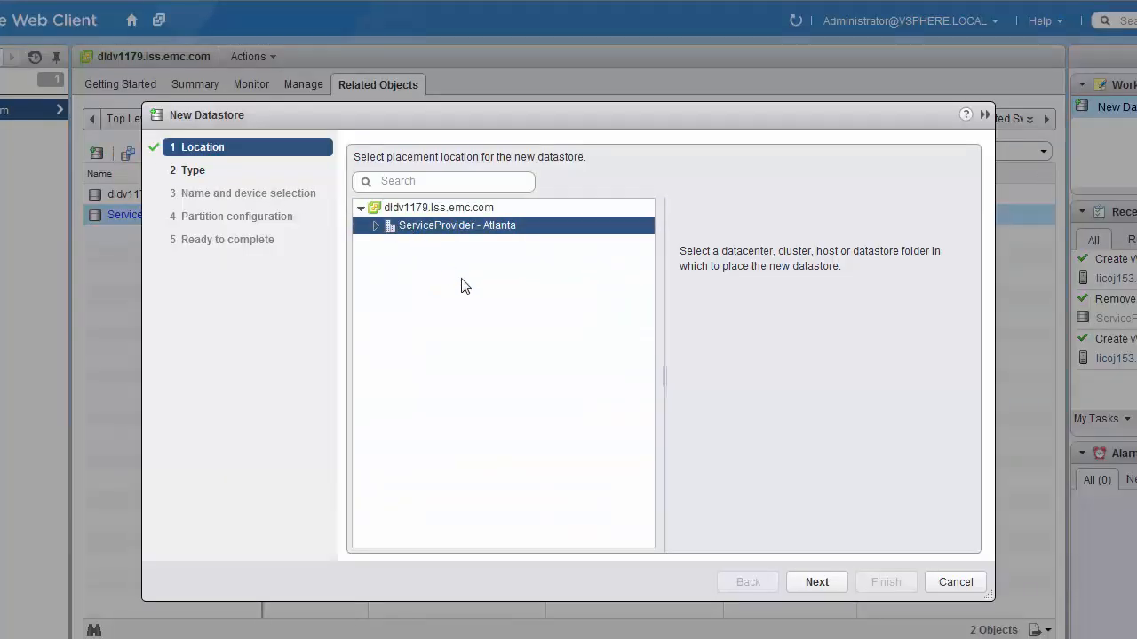
click(816, 582)
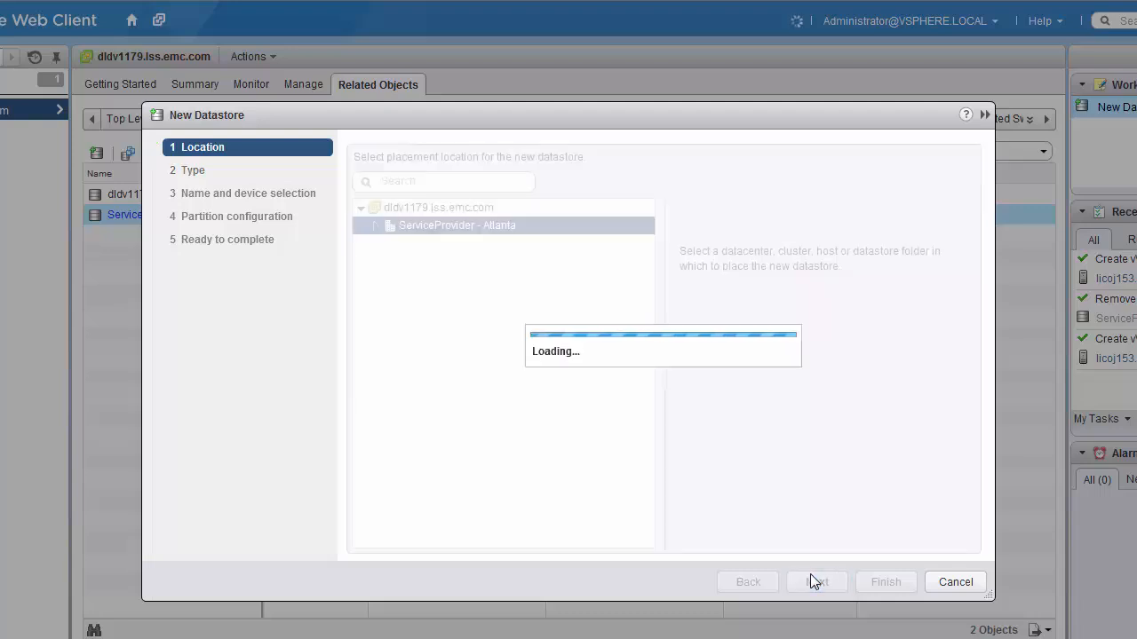
click(816, 582)
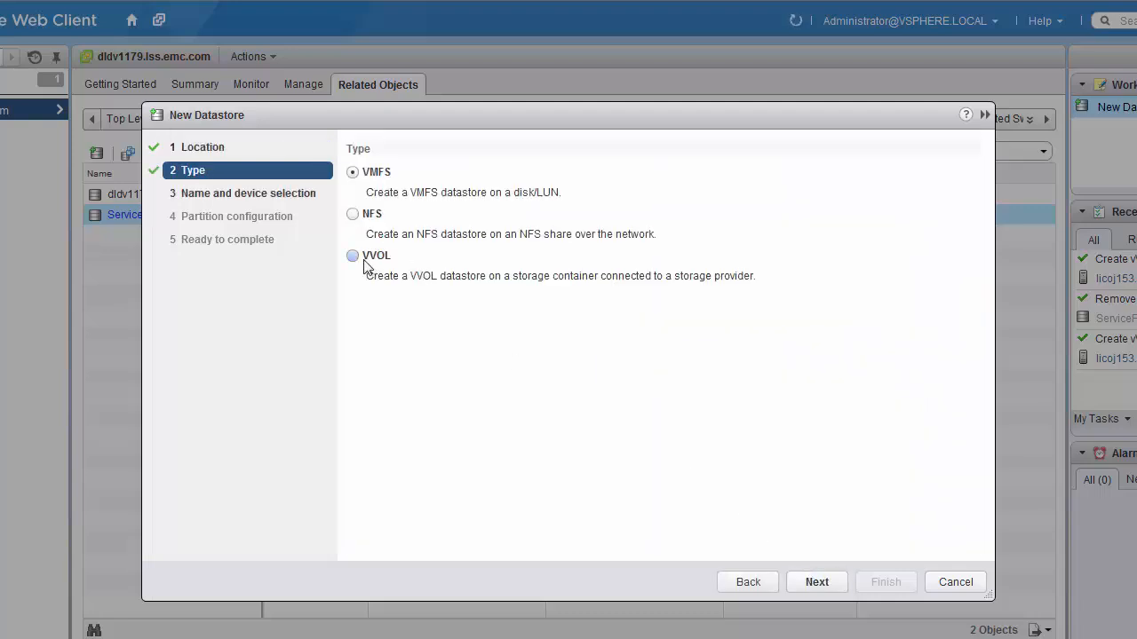
click(352, 256)
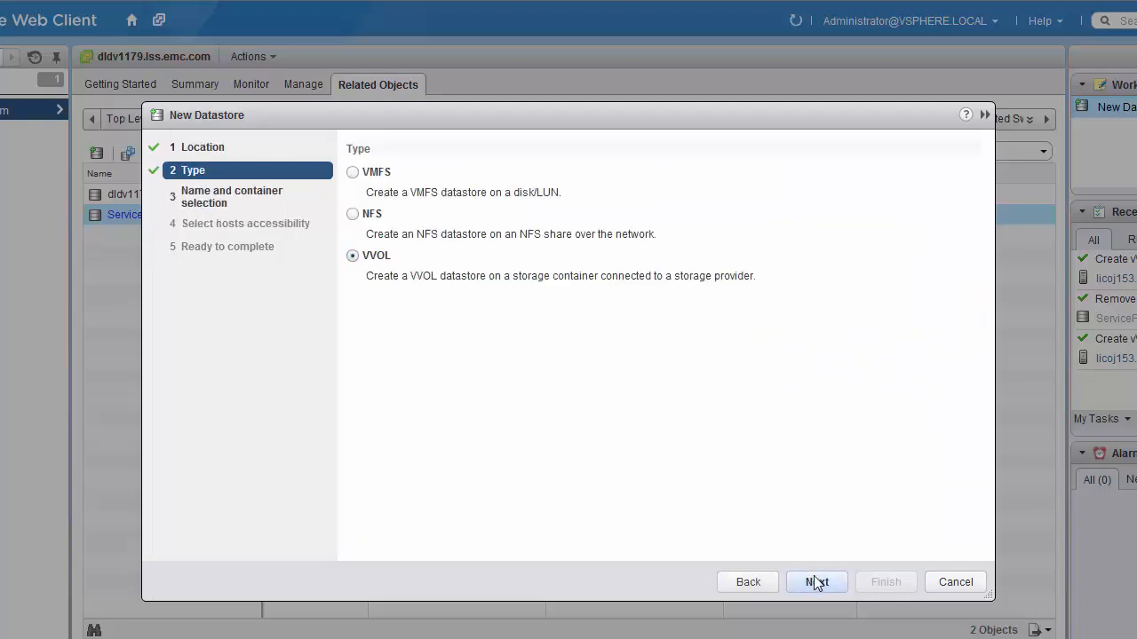
click(816, 582)
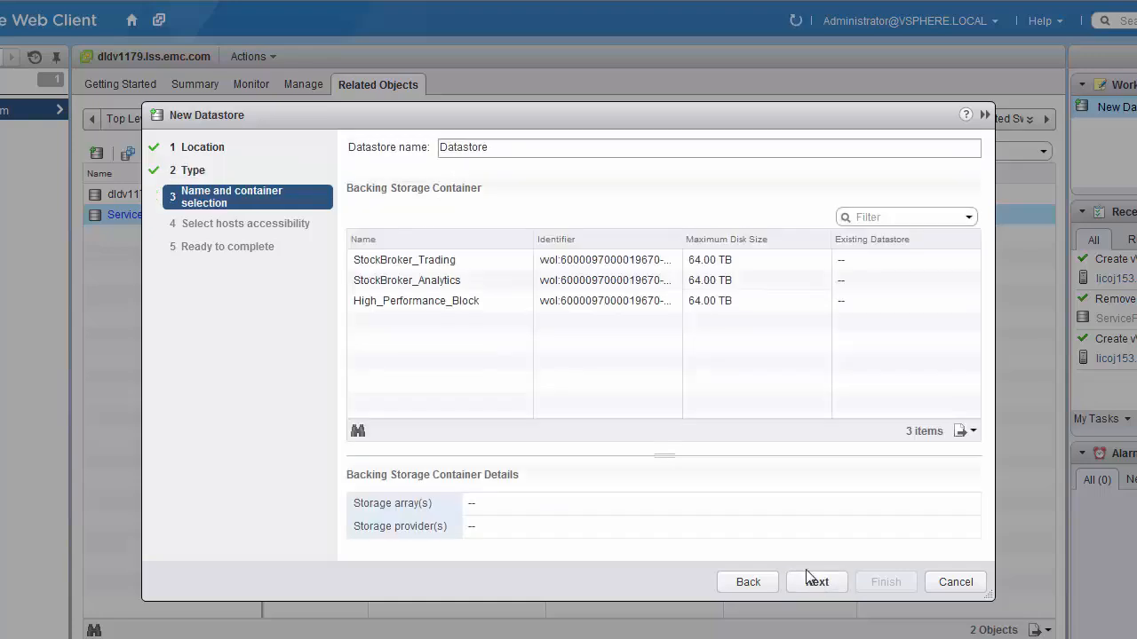
Back it with the StockBroker_Trading container, grant licoj153.lss.emc.com access, and finish
click(404, 260)
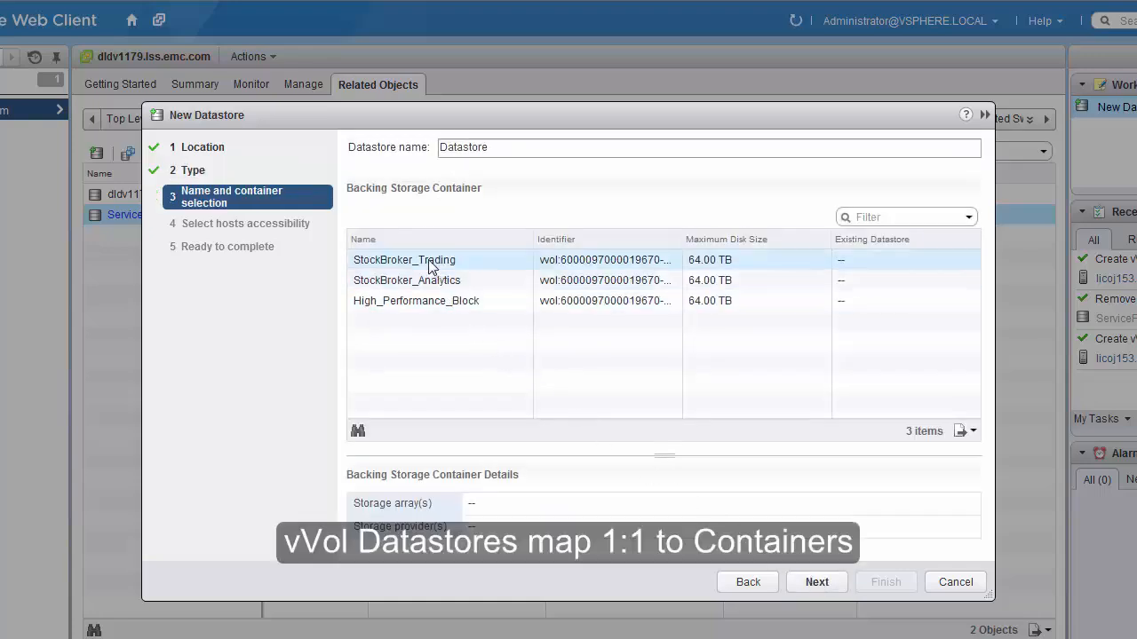
click(404, 259)
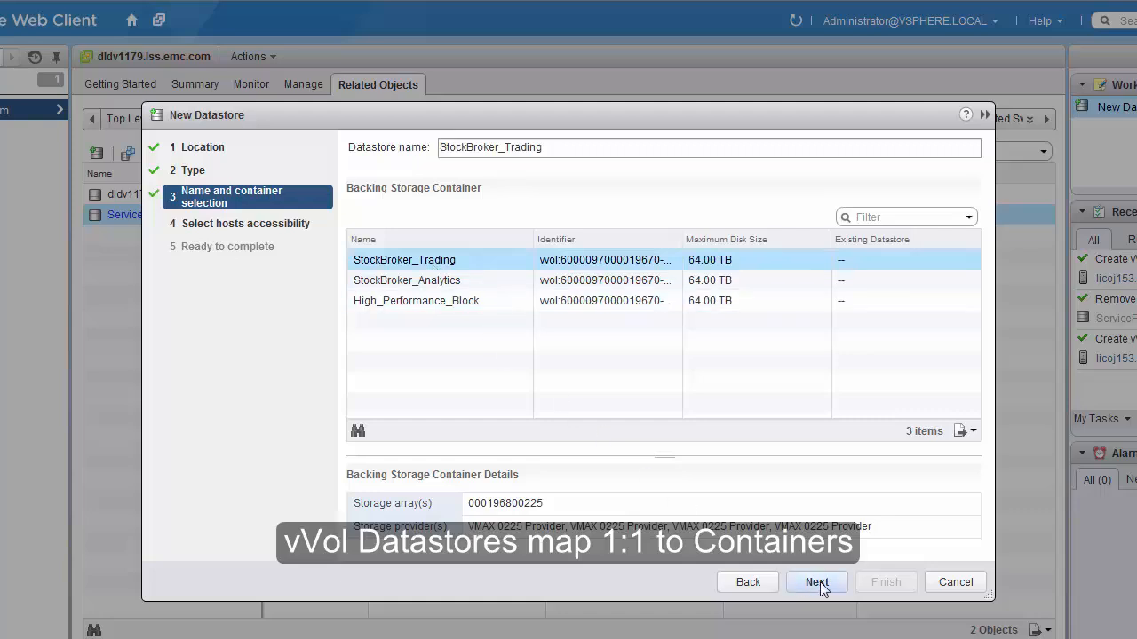
click(815, 582)
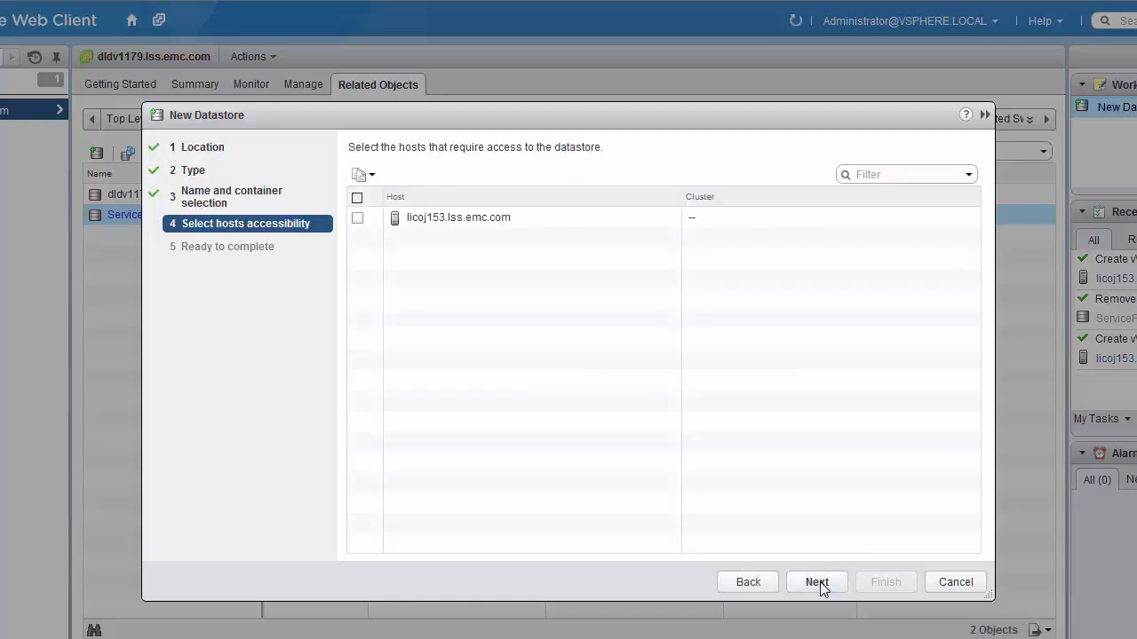
click(357, 218)
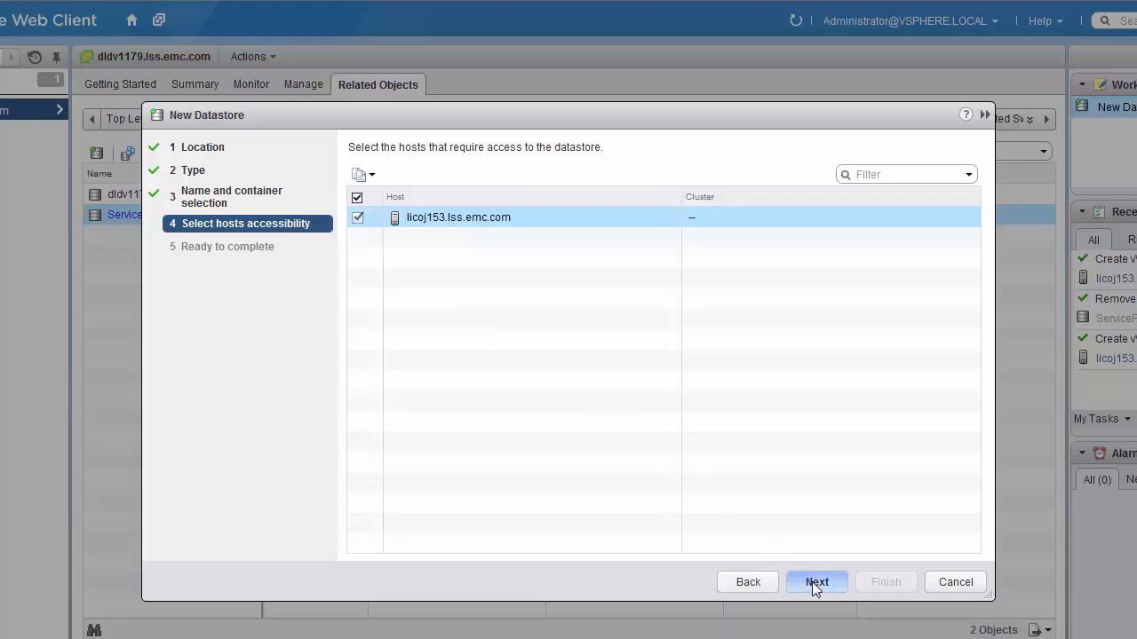
click(817, 582)
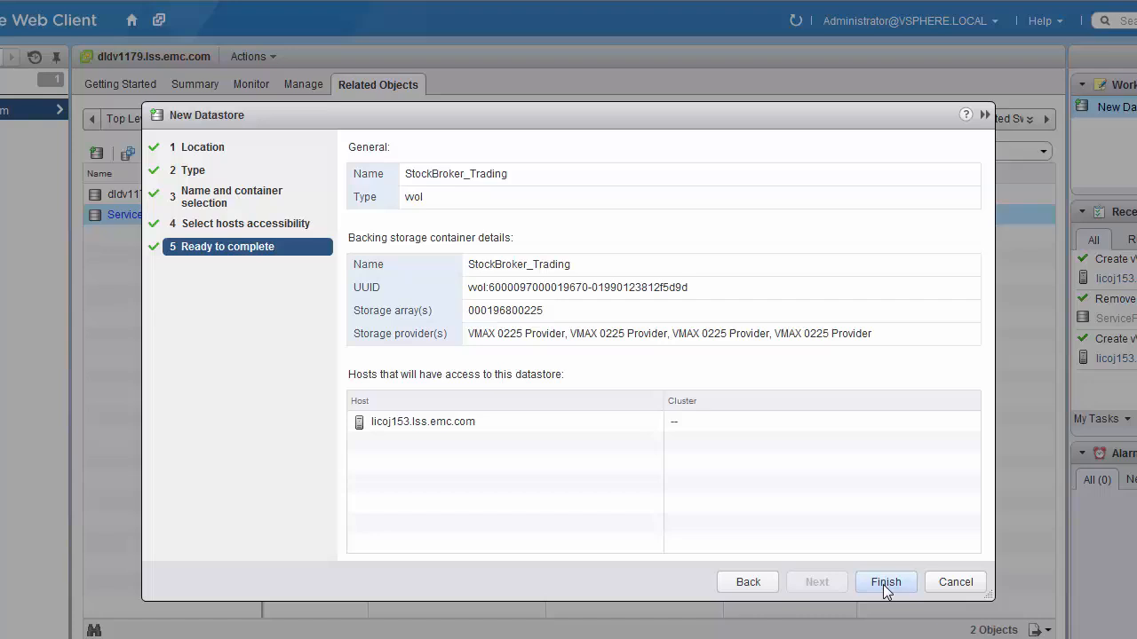
click(885, 581)
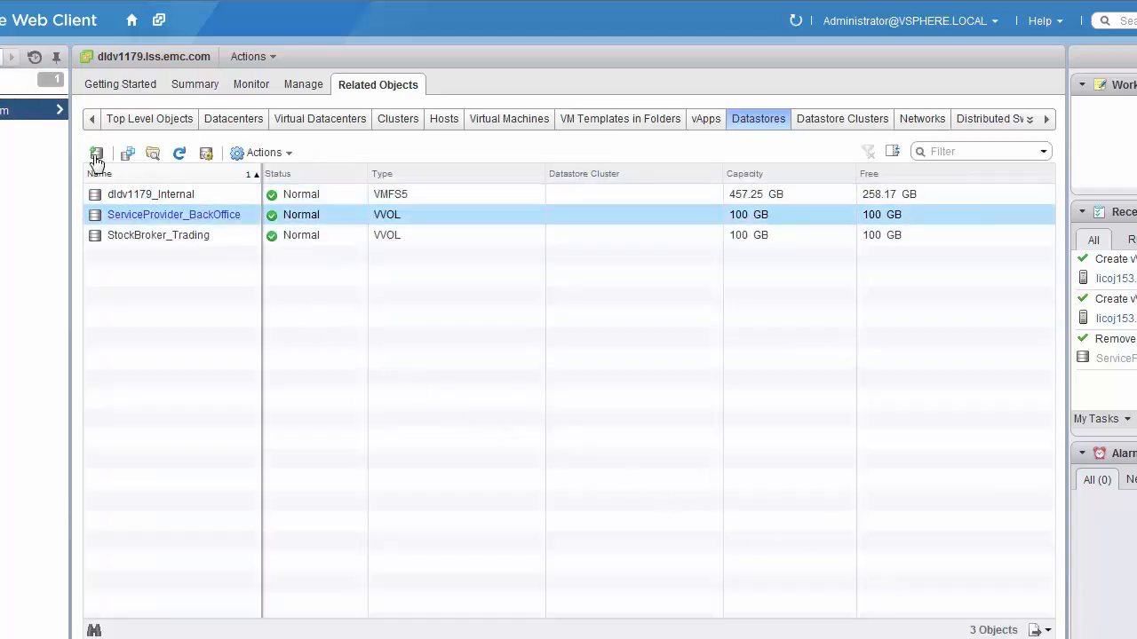
Create VVOL datastore StockBroker_Analytics in ServiceProvider - Atlanta, accessible to licoj153.lss.emc.com
click(96, 152)
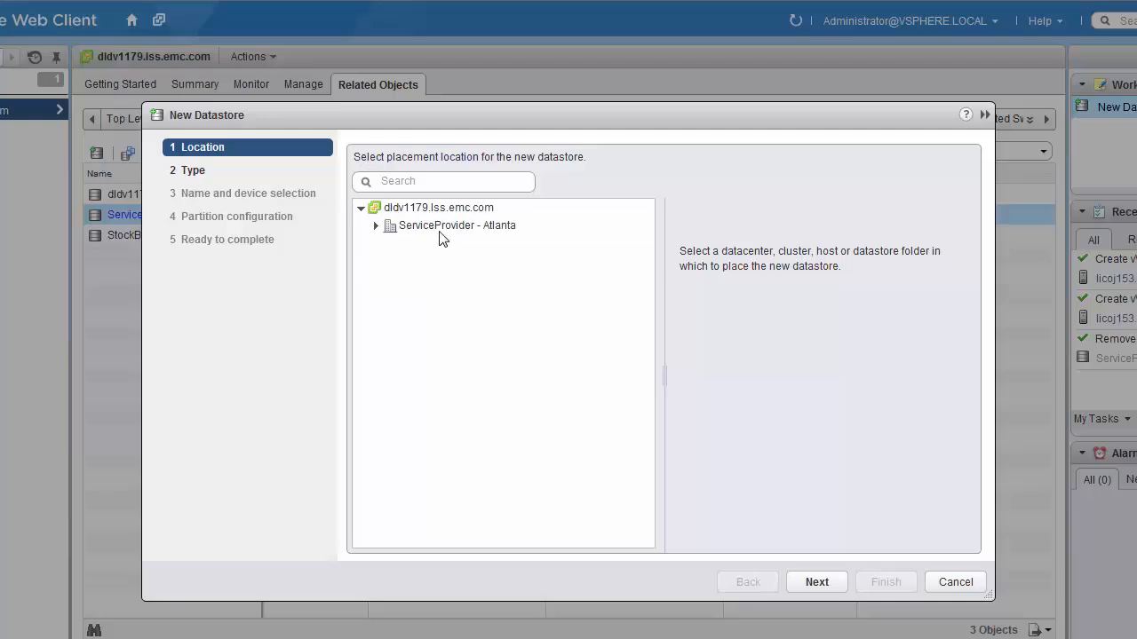
click(456, 225)
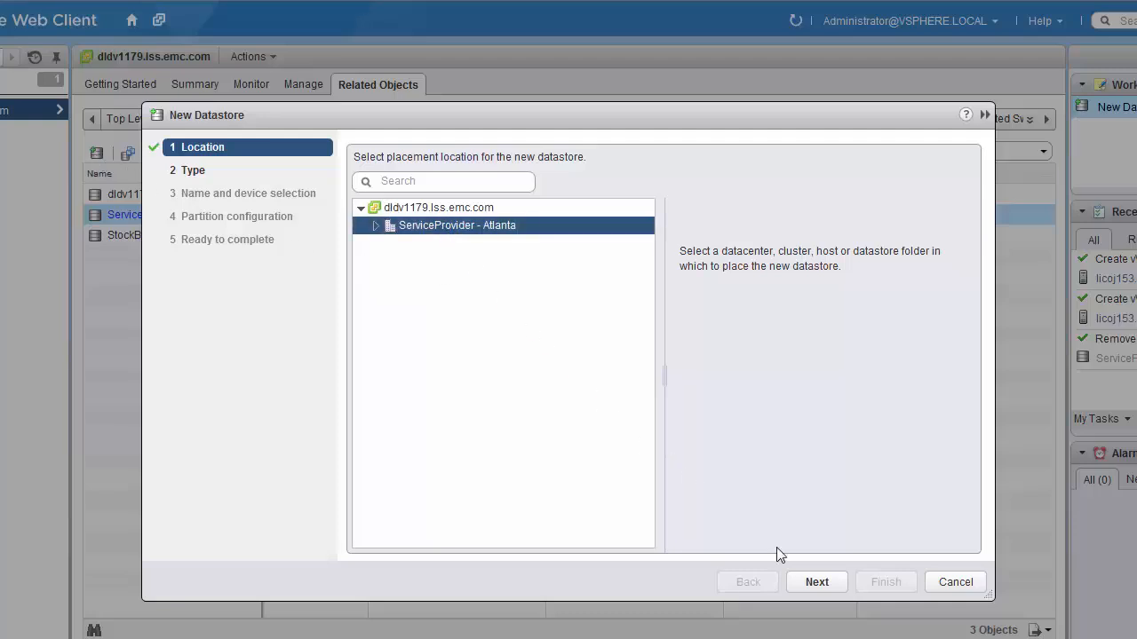
click(815, 581)
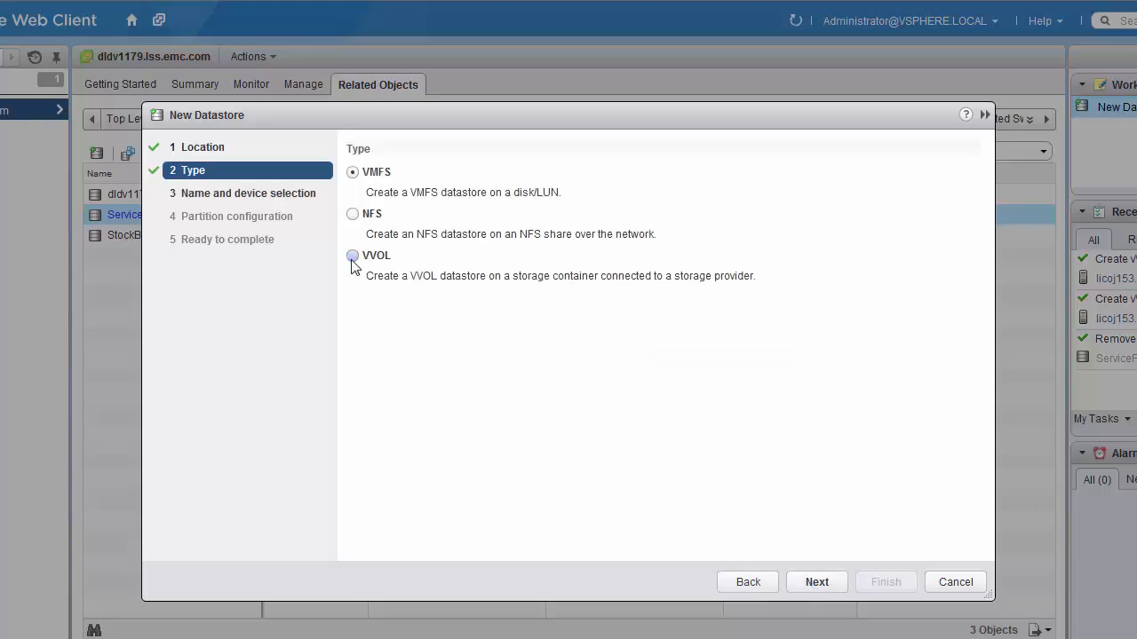
click(353, 256)
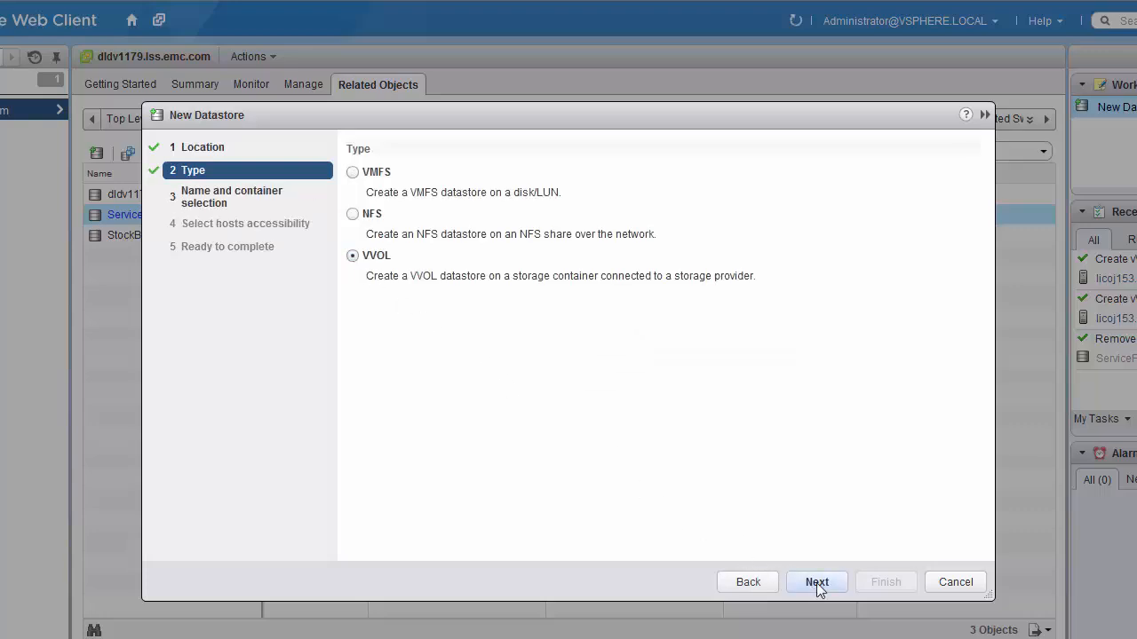
click(815, 581)
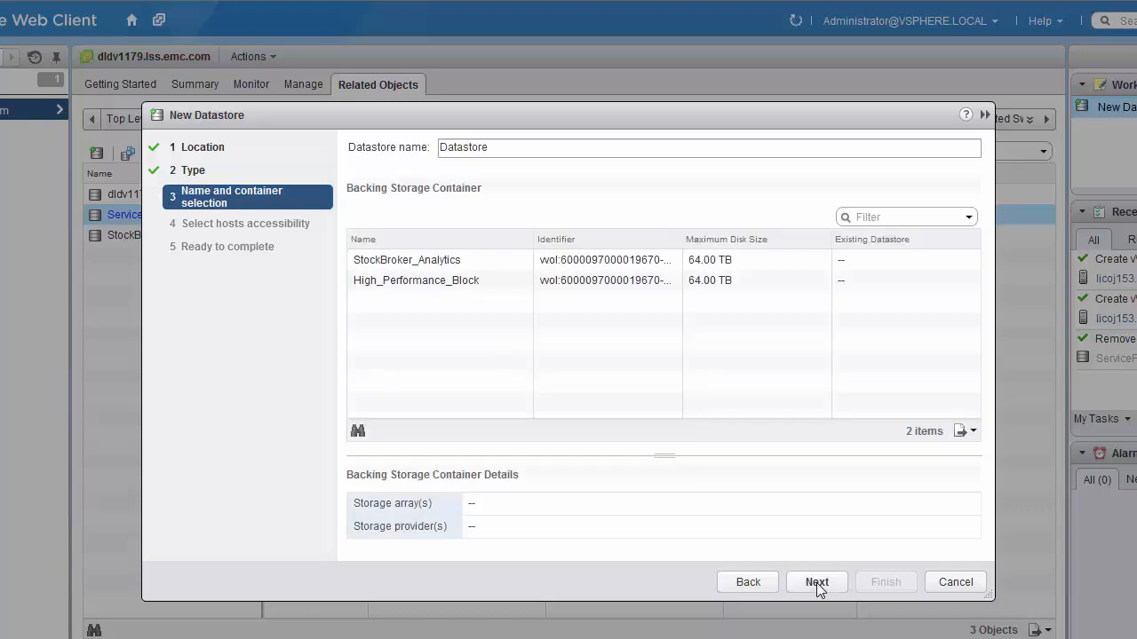
click(406, 260)
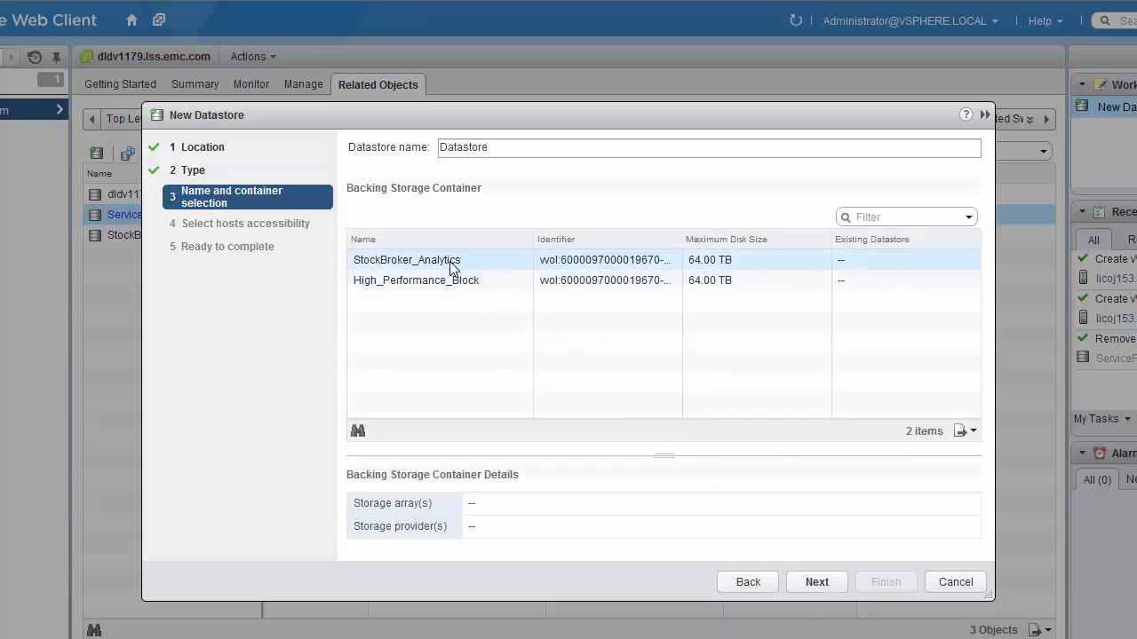
click(406, 259)
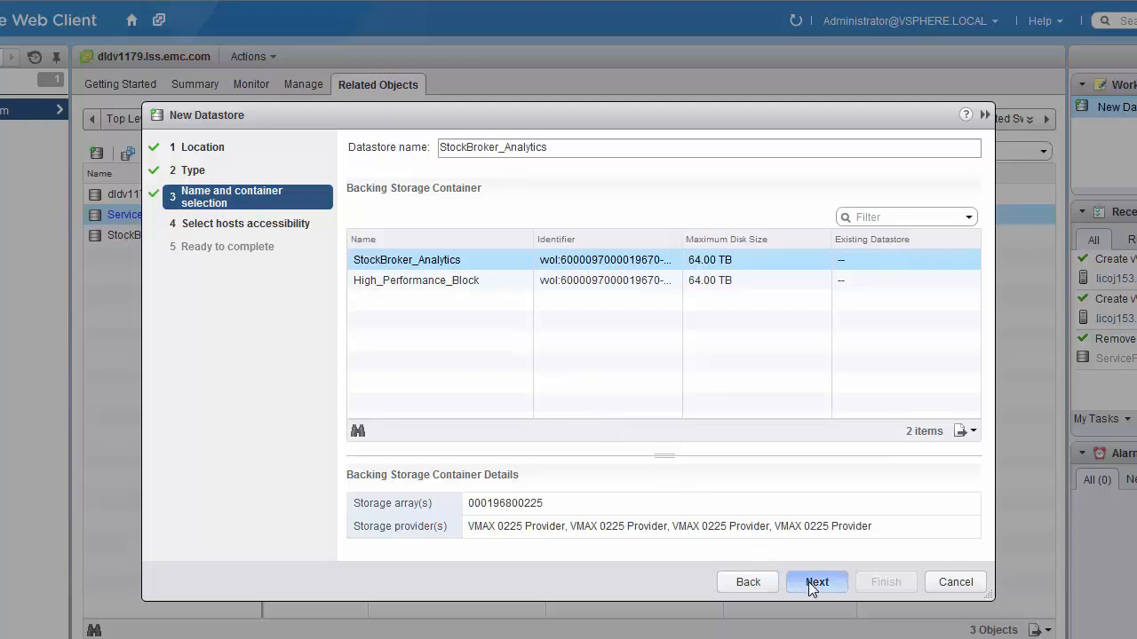
click(817, 581)
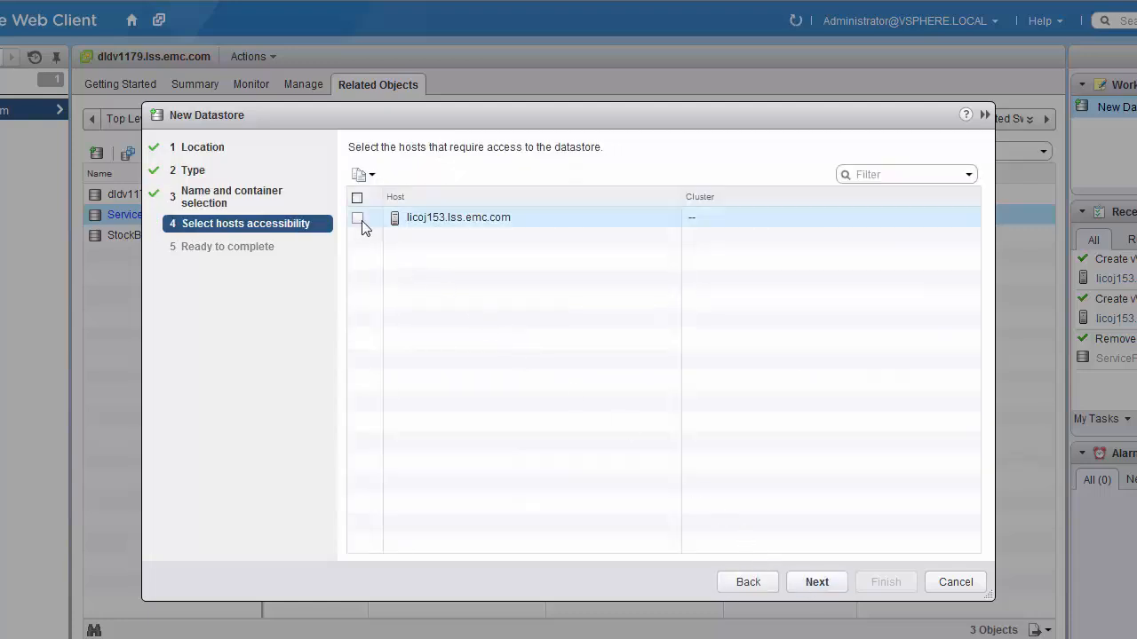
click(357, 217)
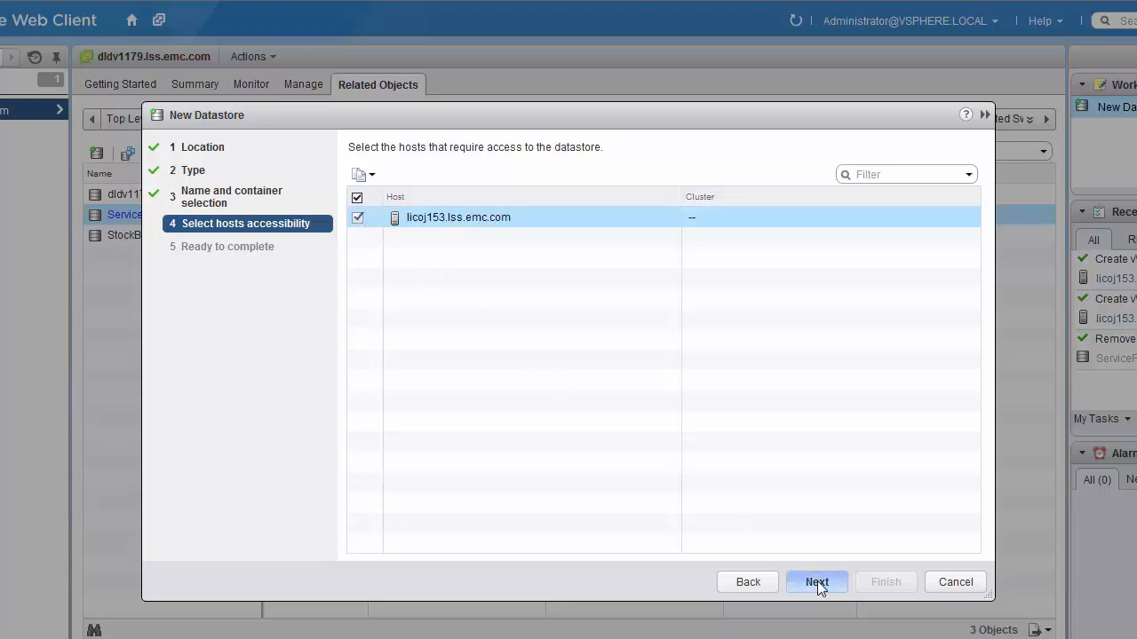
click(815, 581)
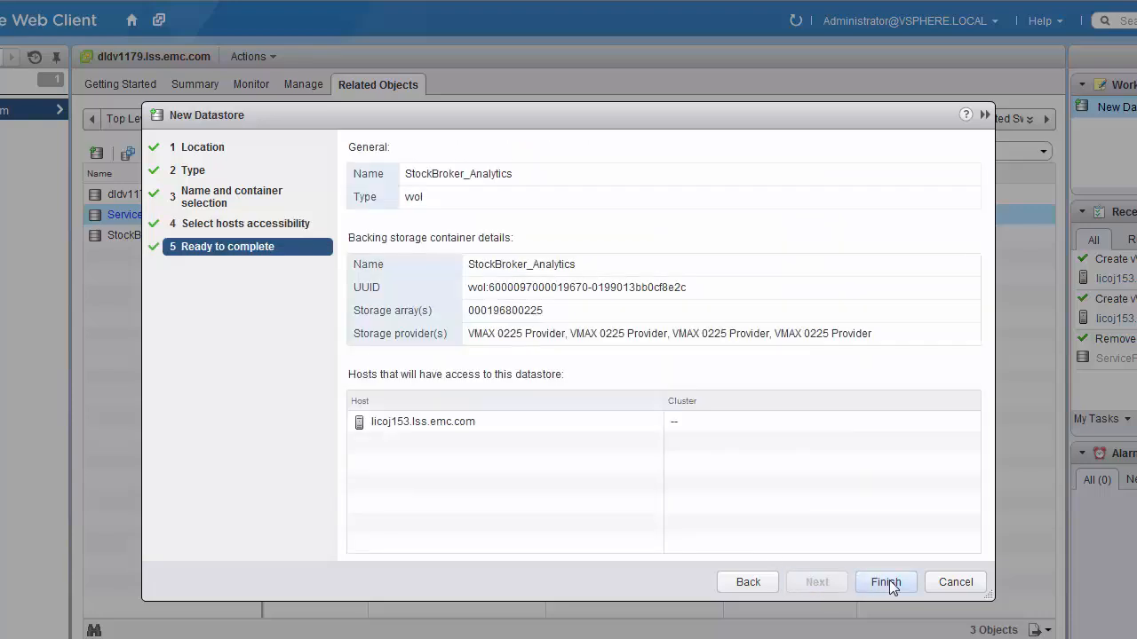
click(885, 581)
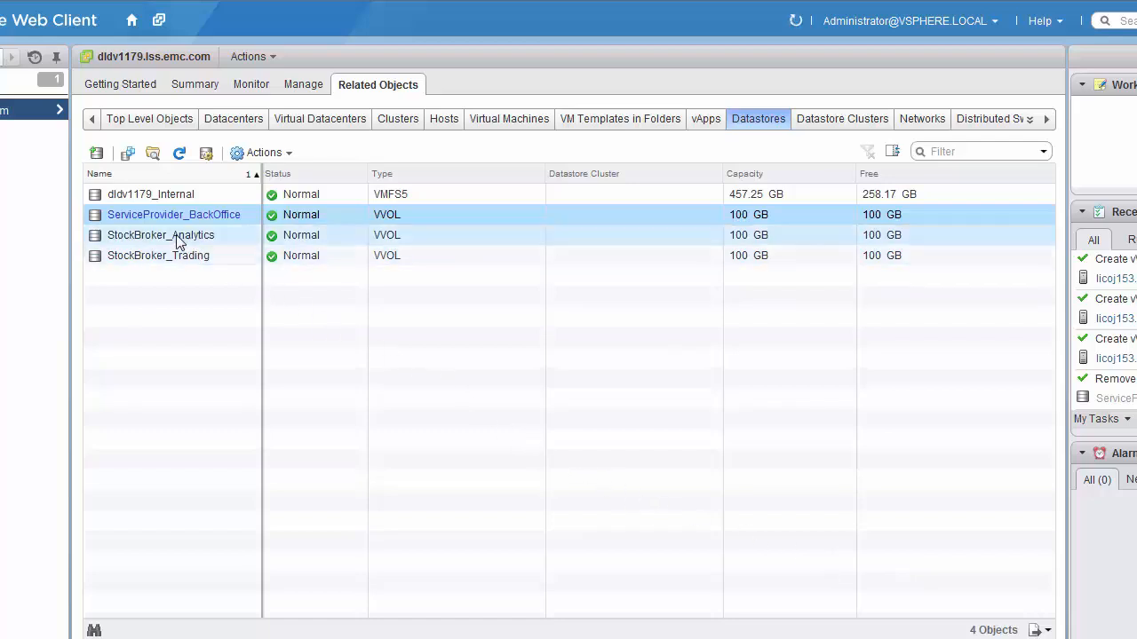
Review StockBroker_Analytics' capability sets PLATINUM_OLTP and GOLD_DSS, protocol endpoints, and host connectivity
double_click(160, 234)
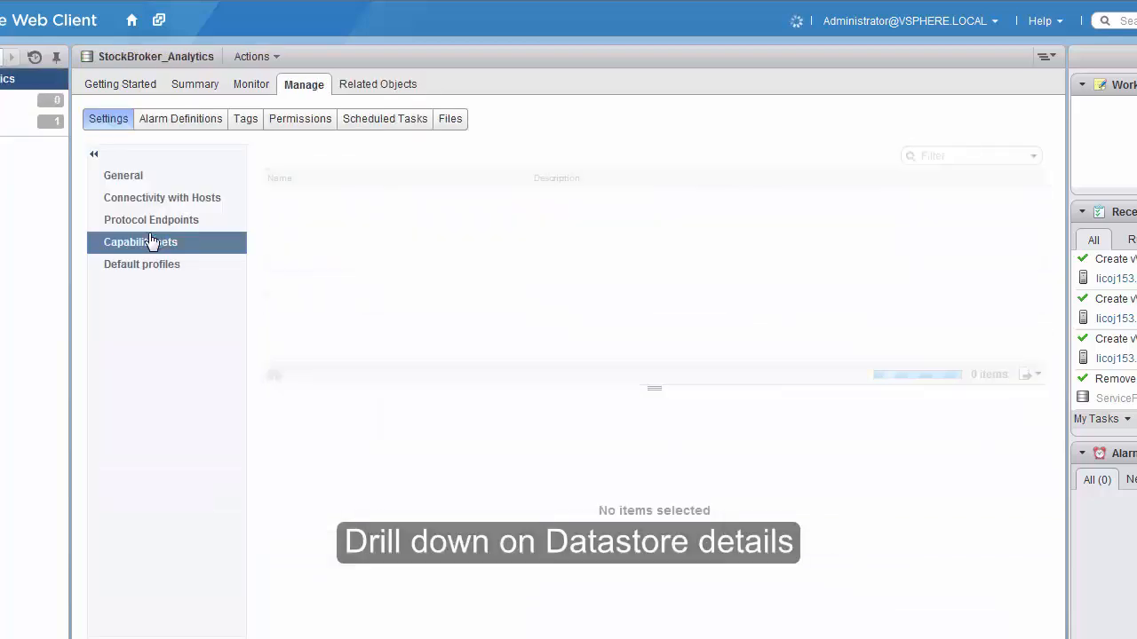
click(141, 241)
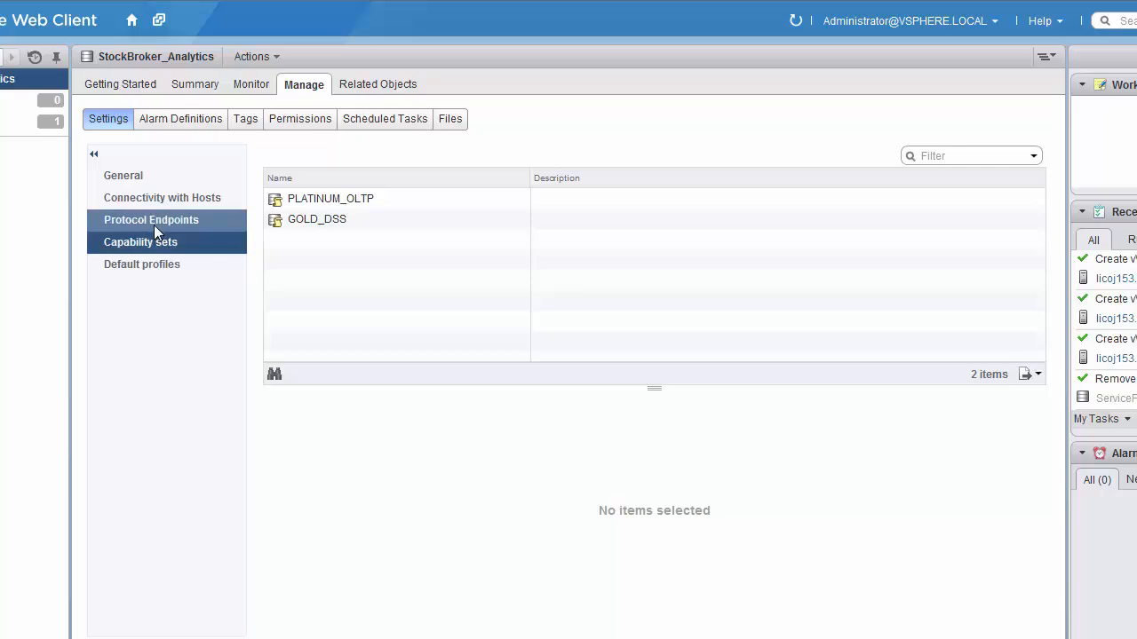
click(151, 219)
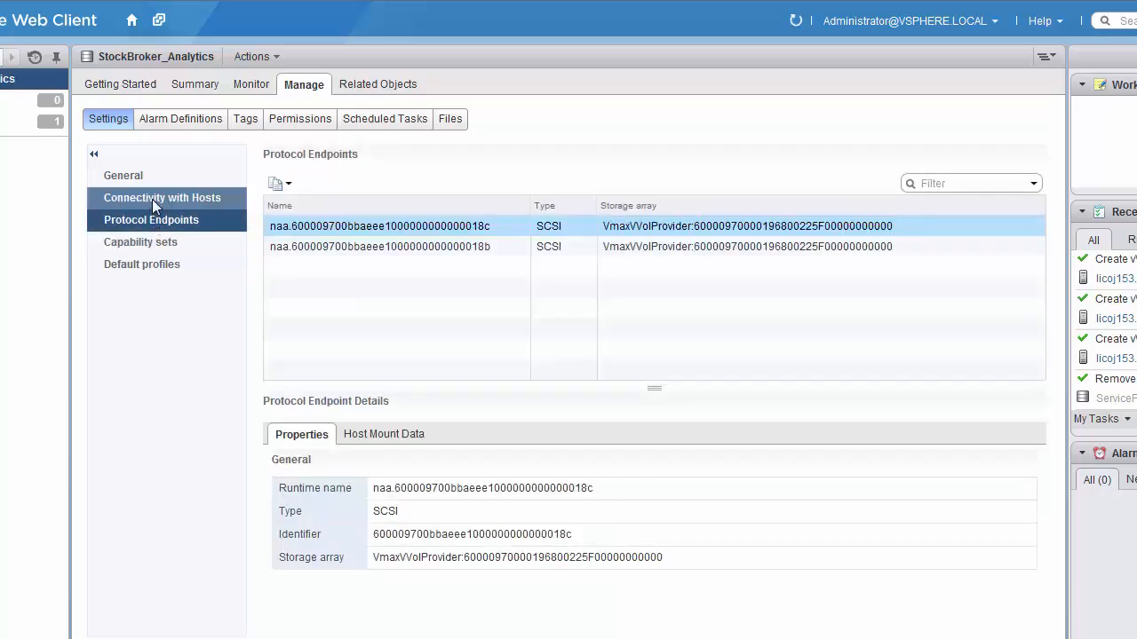
click(161, 197)
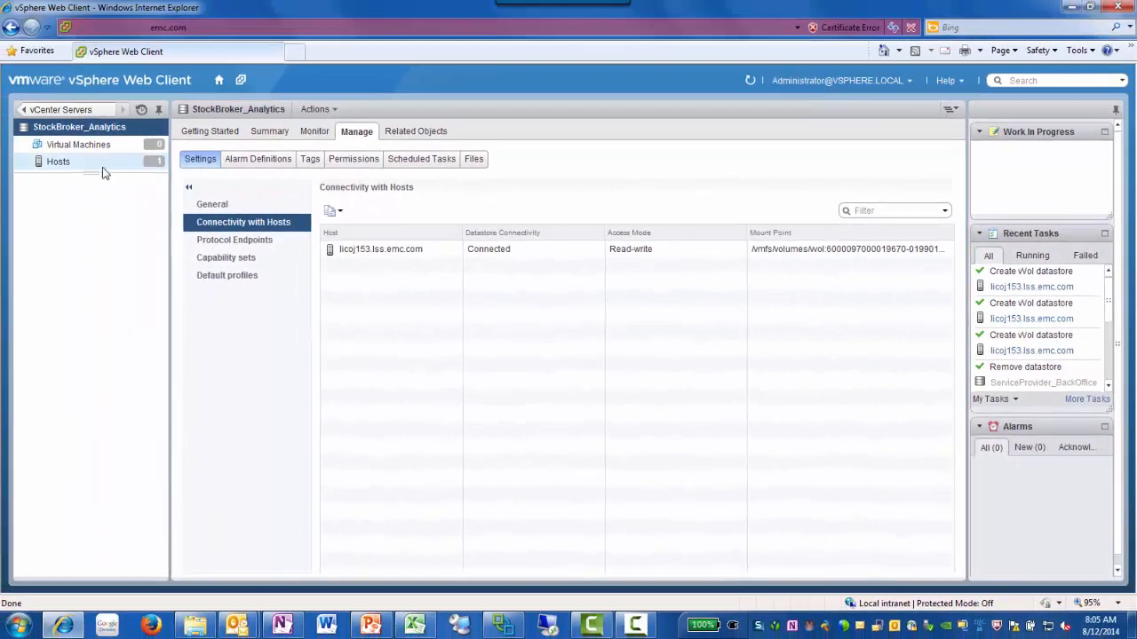
Inspect licoj153.lss.emc.com's two PowerPath-managed protocol endpoints and the datastores they serve
click(57, 161)
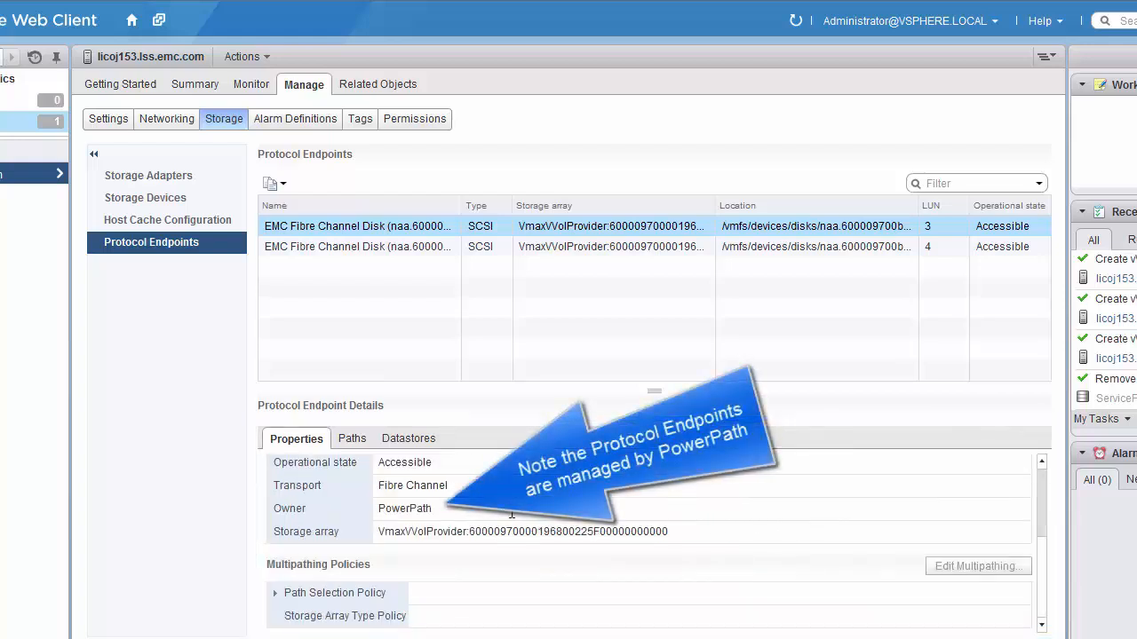
click(358, 246)
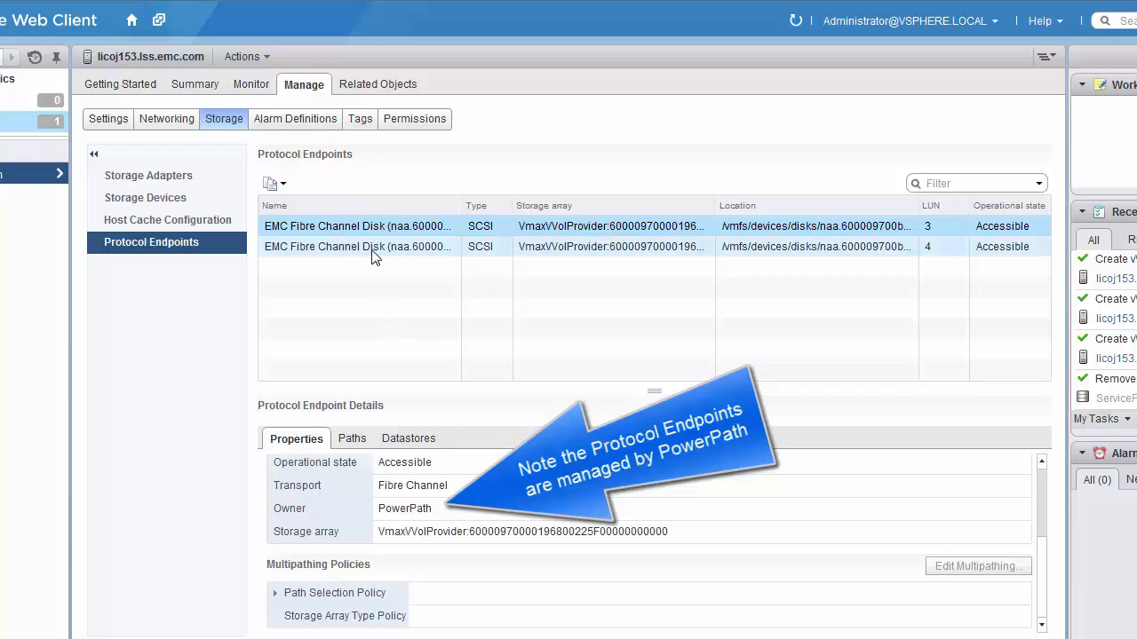
click(358, 246)
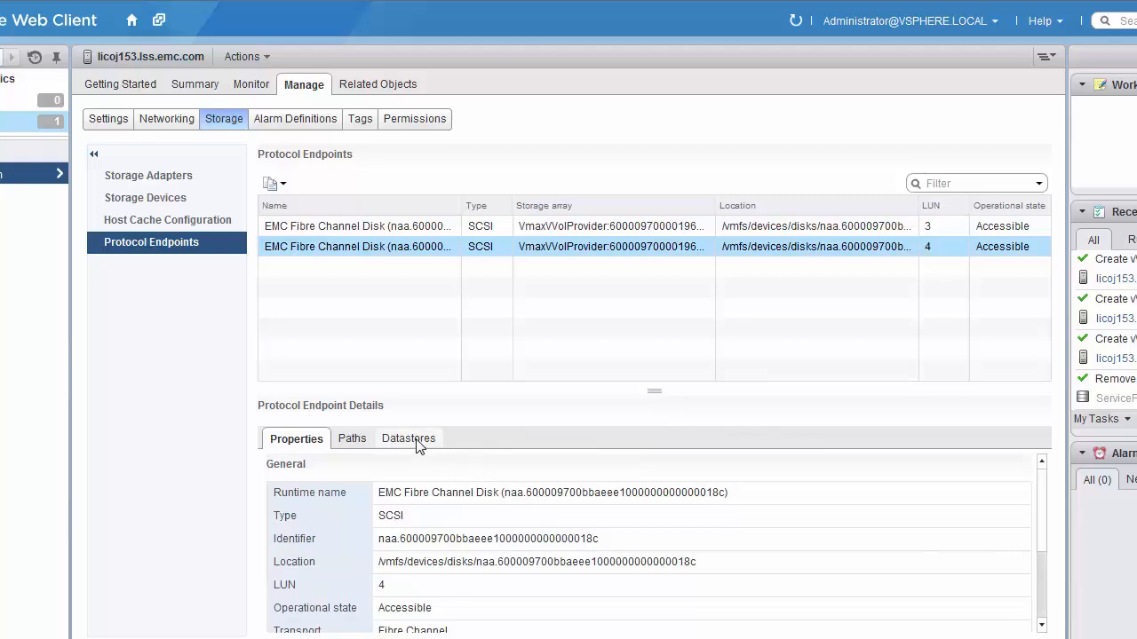
click(408, 438)
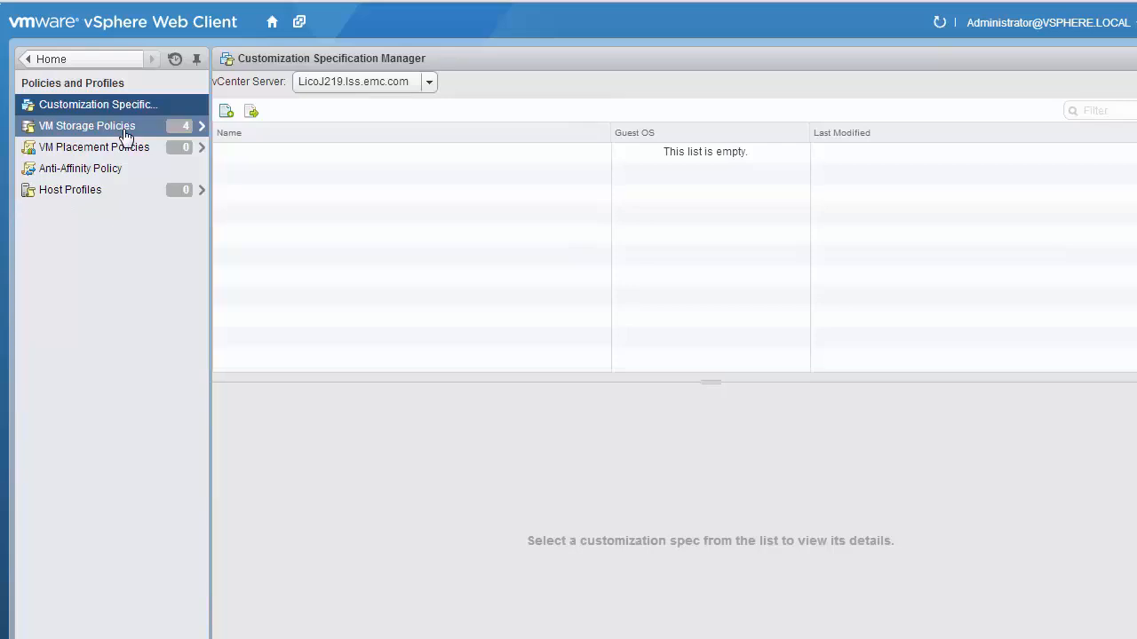
Open the VM Storage Policies list
click(87, 125)
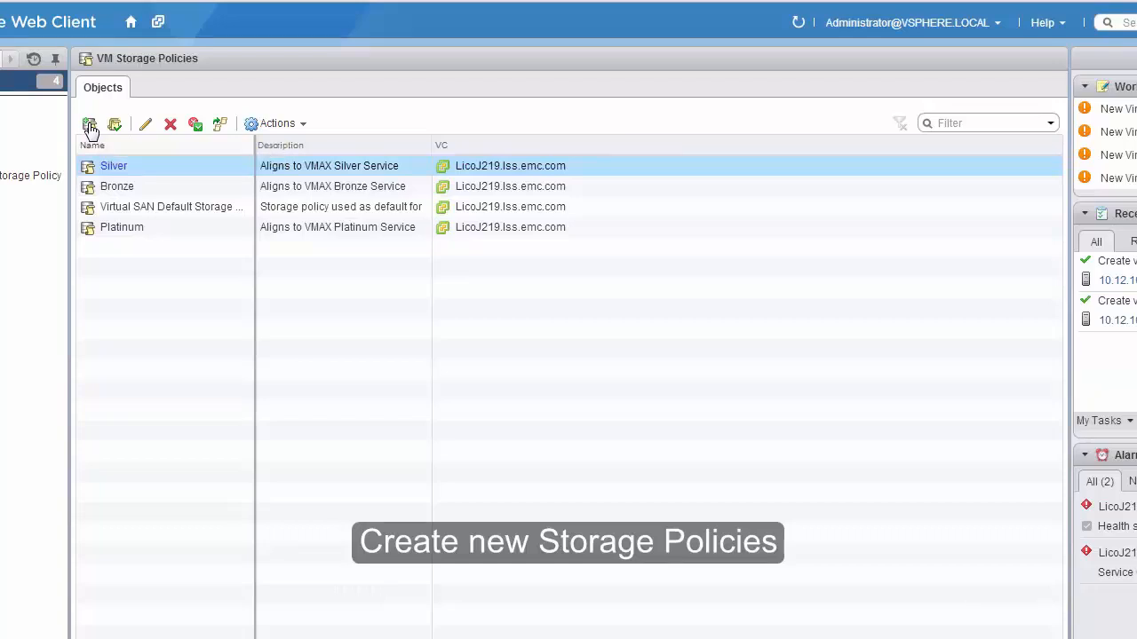
Start a new VM storage policy named Gold, with a description aligning it to VMAX Gold
click(89, 124)
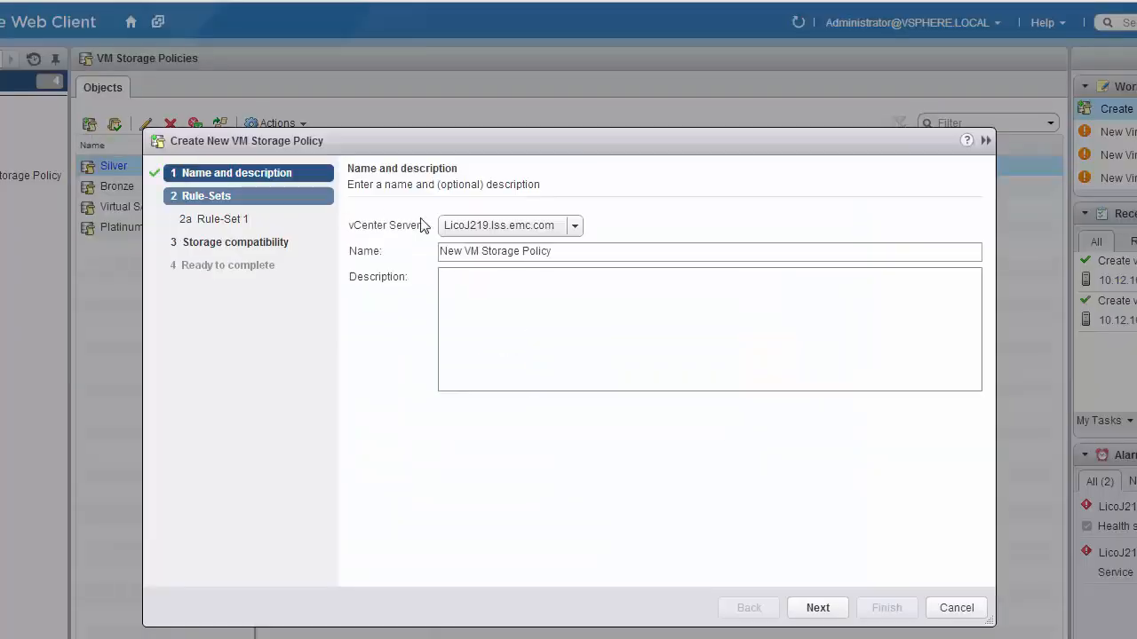
click(709, 250)
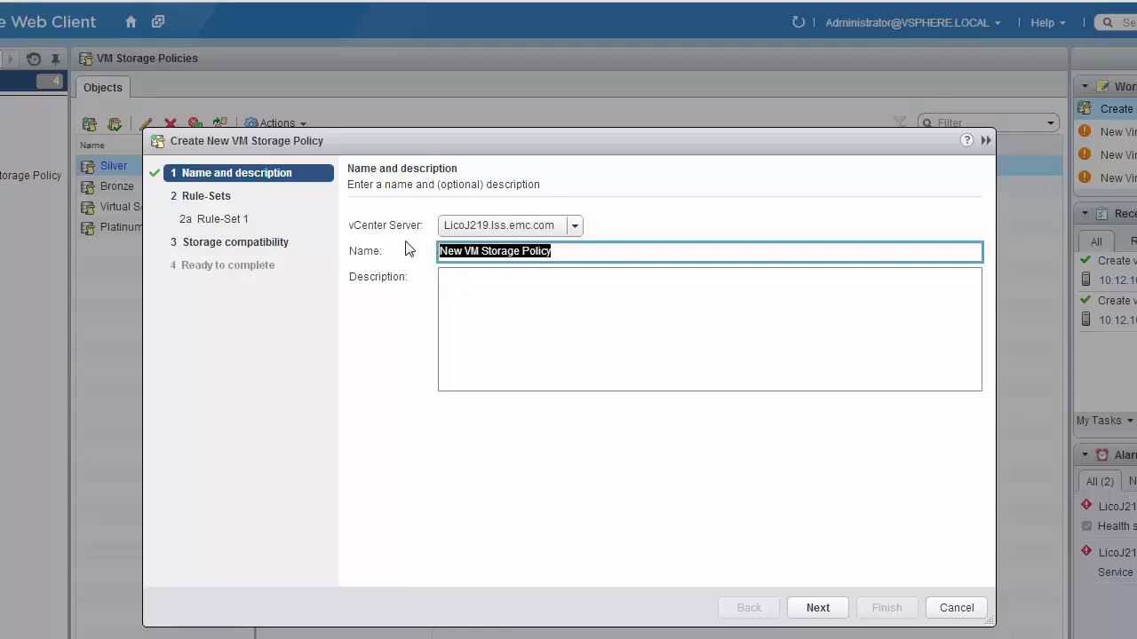
text(Gold)
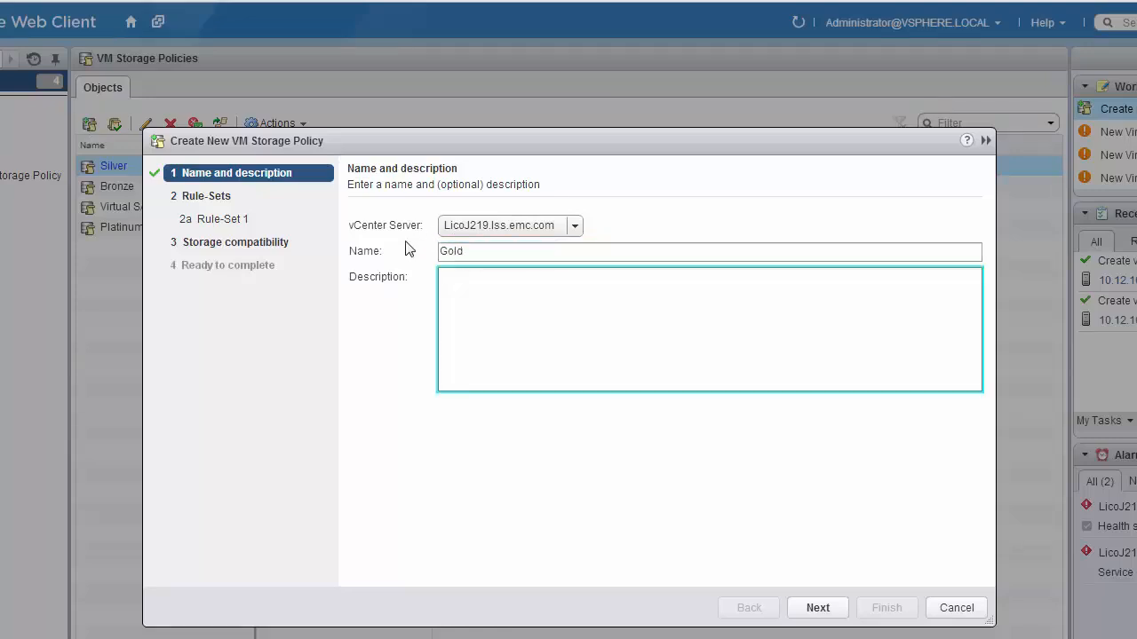
text(Aligns to VMAX)
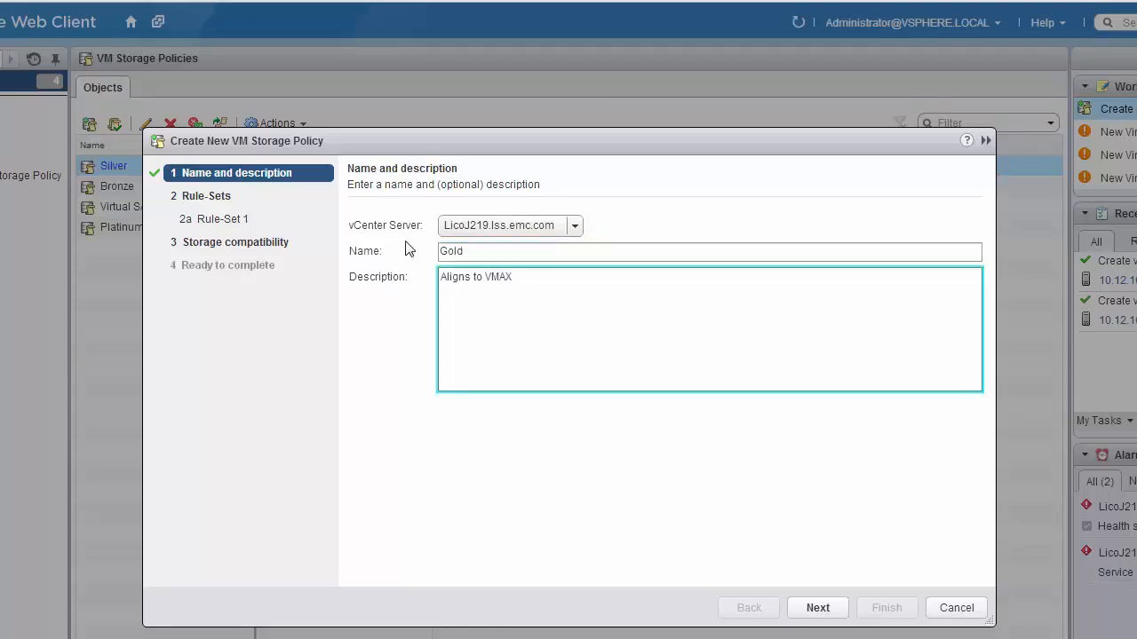
text(Gold Service Level)
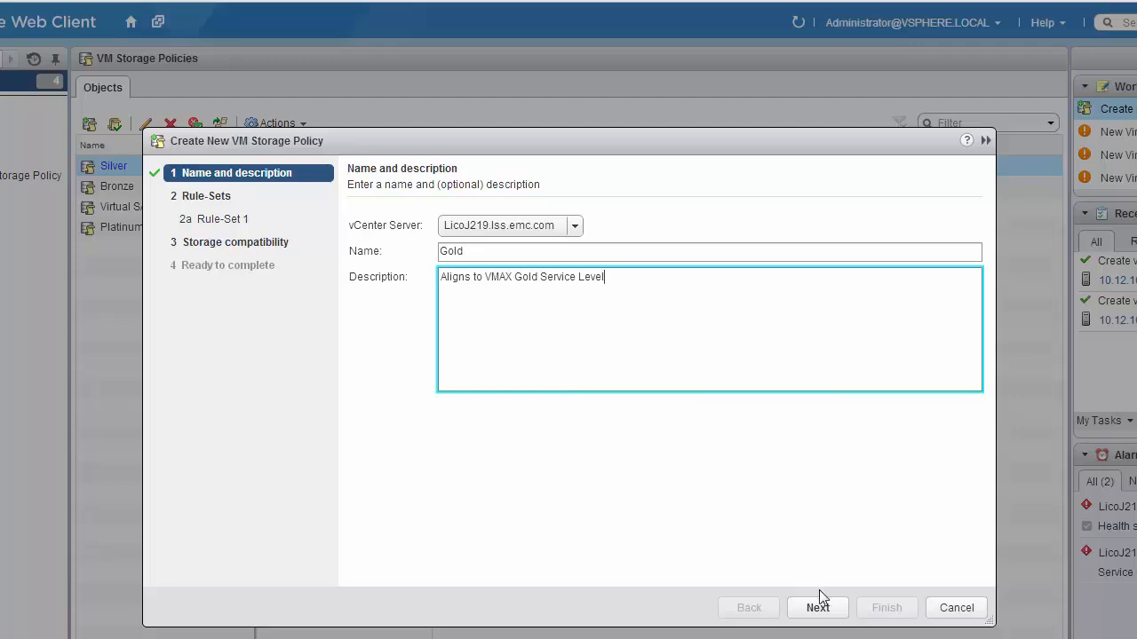
click(816, 607)
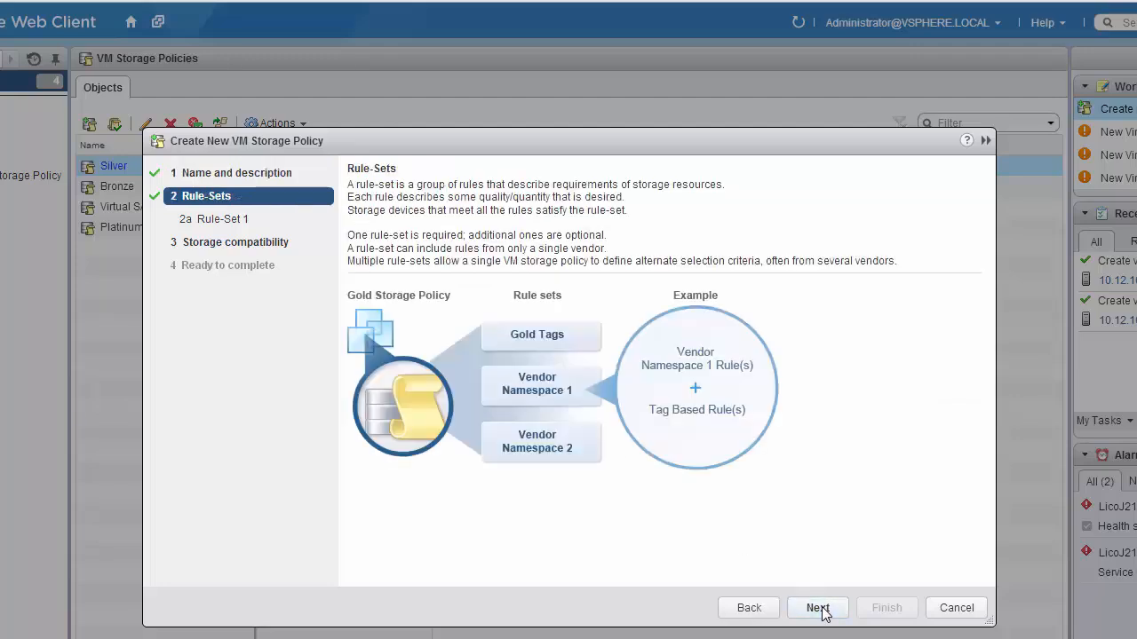
click(817, 607)
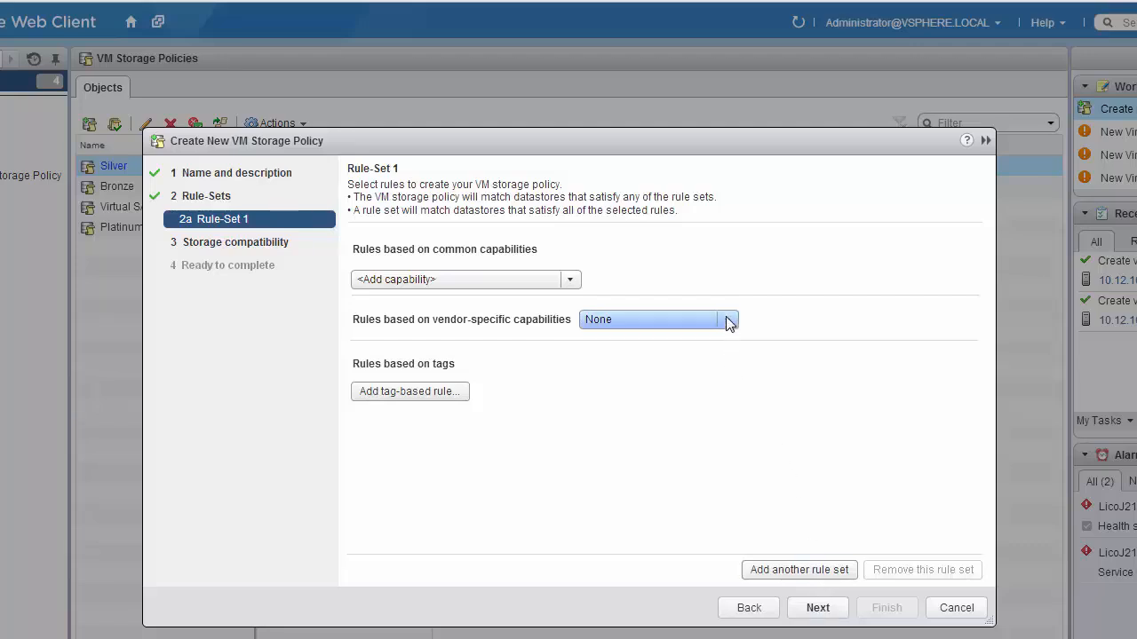
Set Rule-Set 1 to VmaxVVolProvider with SLO Gold, Workload DSS and Host IO Limits
click(727, 319)
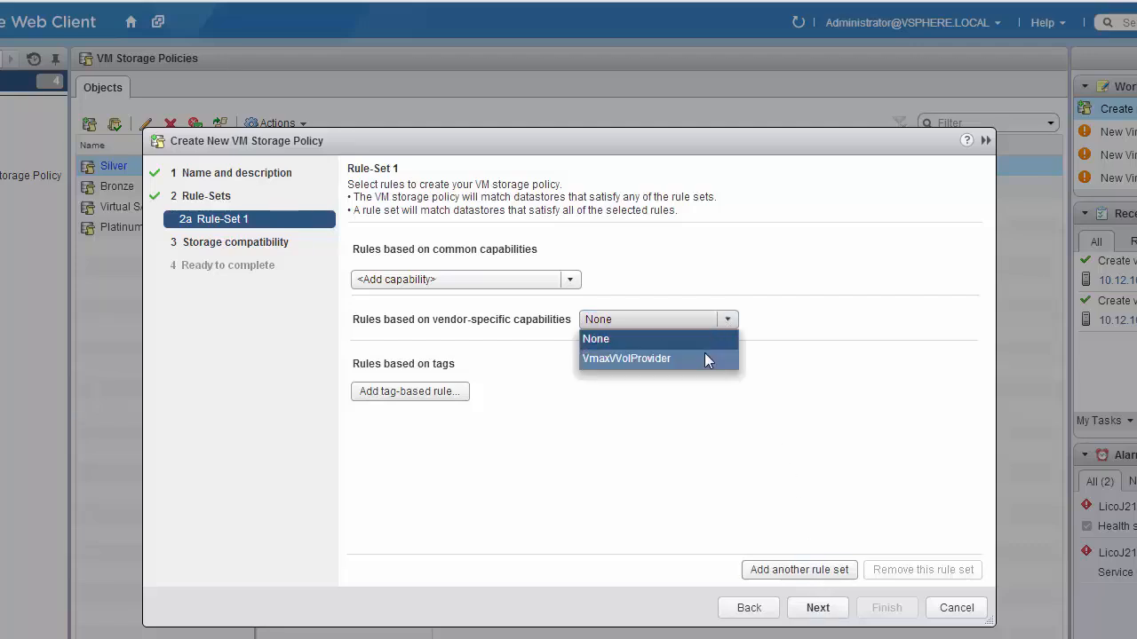
click(627, 358)
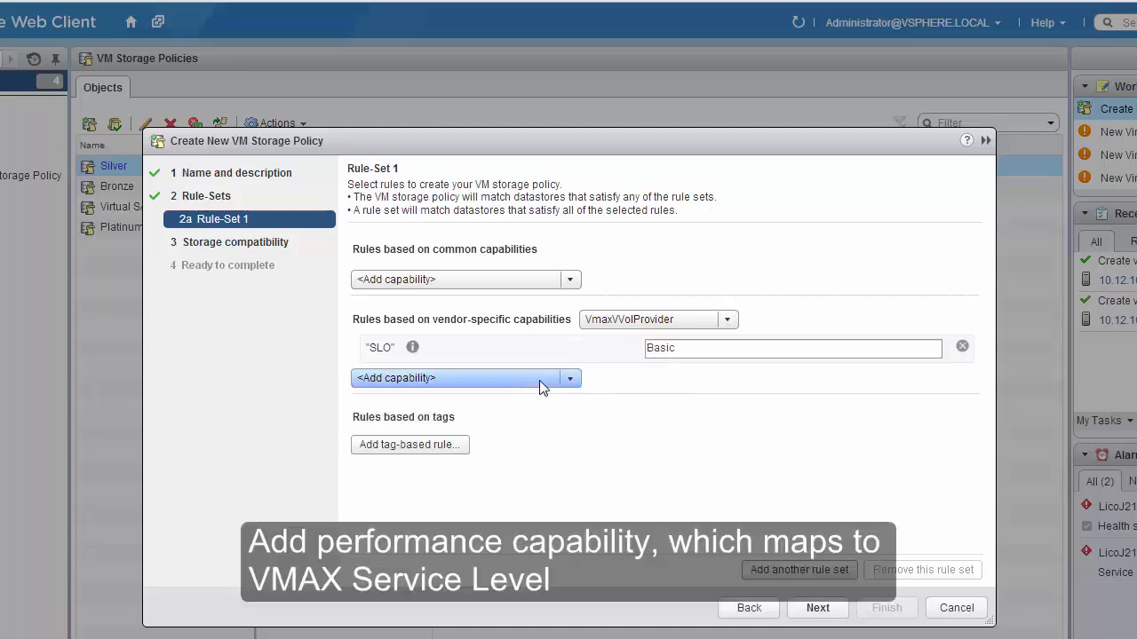
text(G)
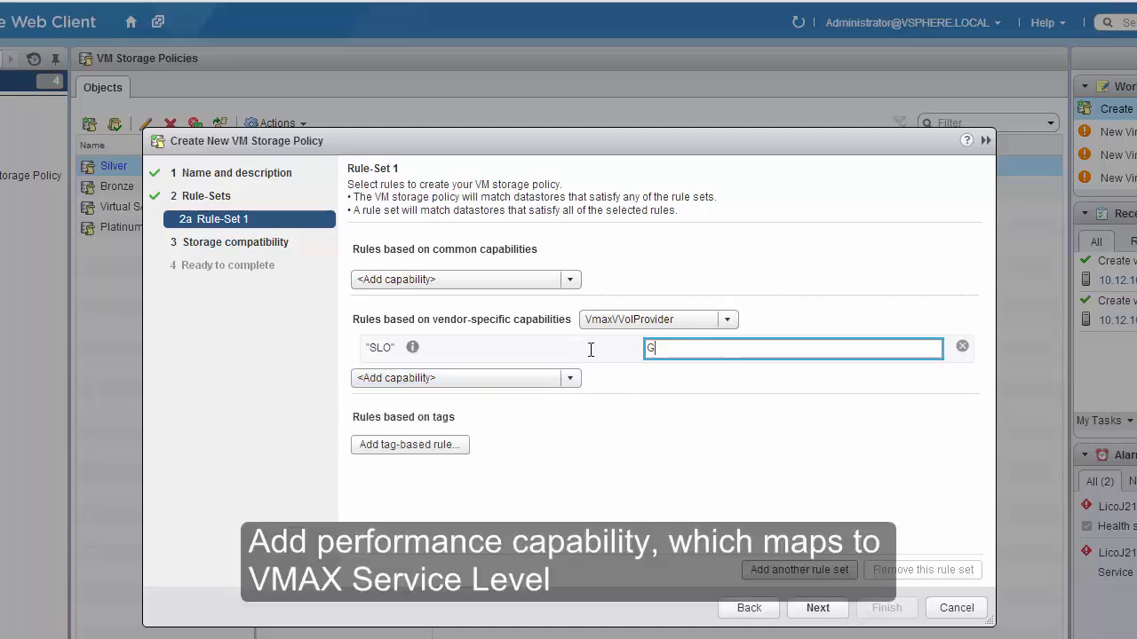
text(old)
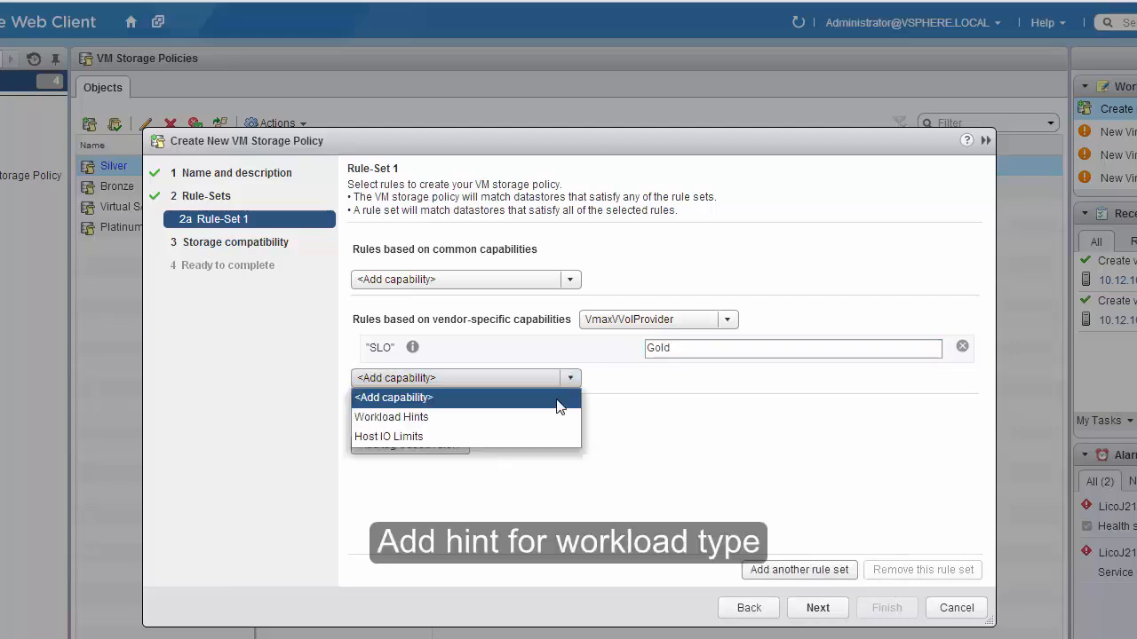
click(391, 416)
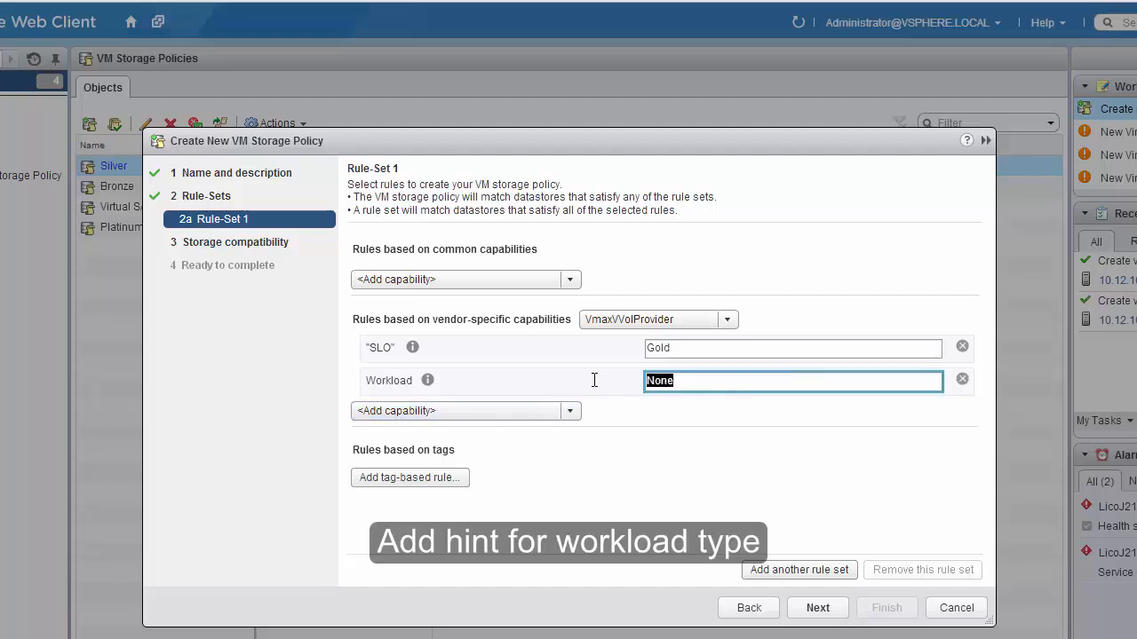
text(DSS)
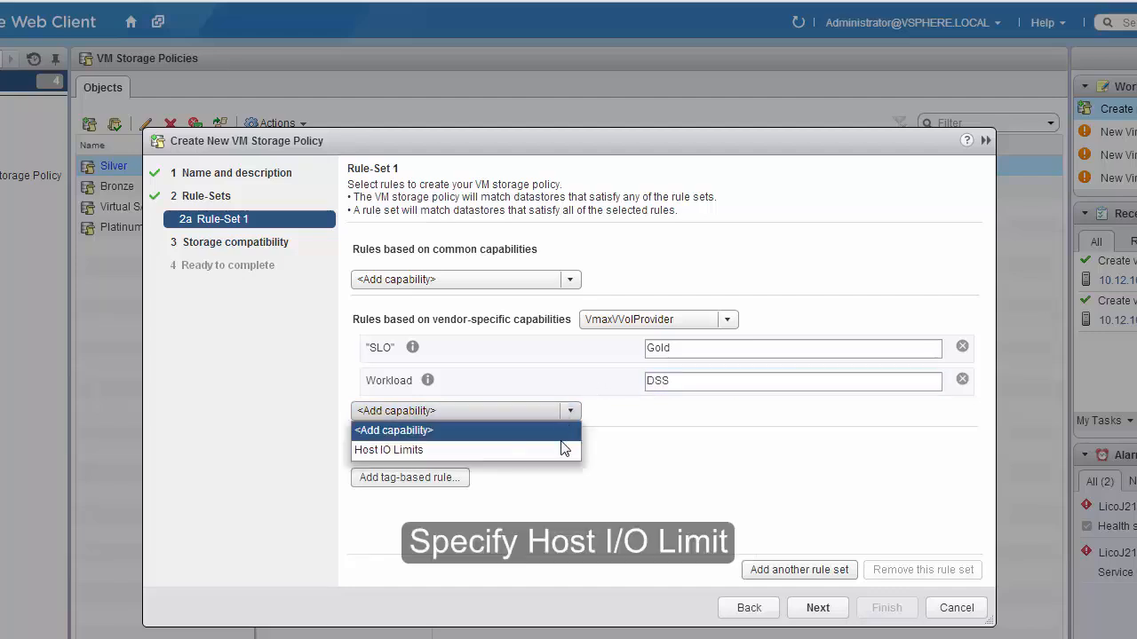
click(388, 449)
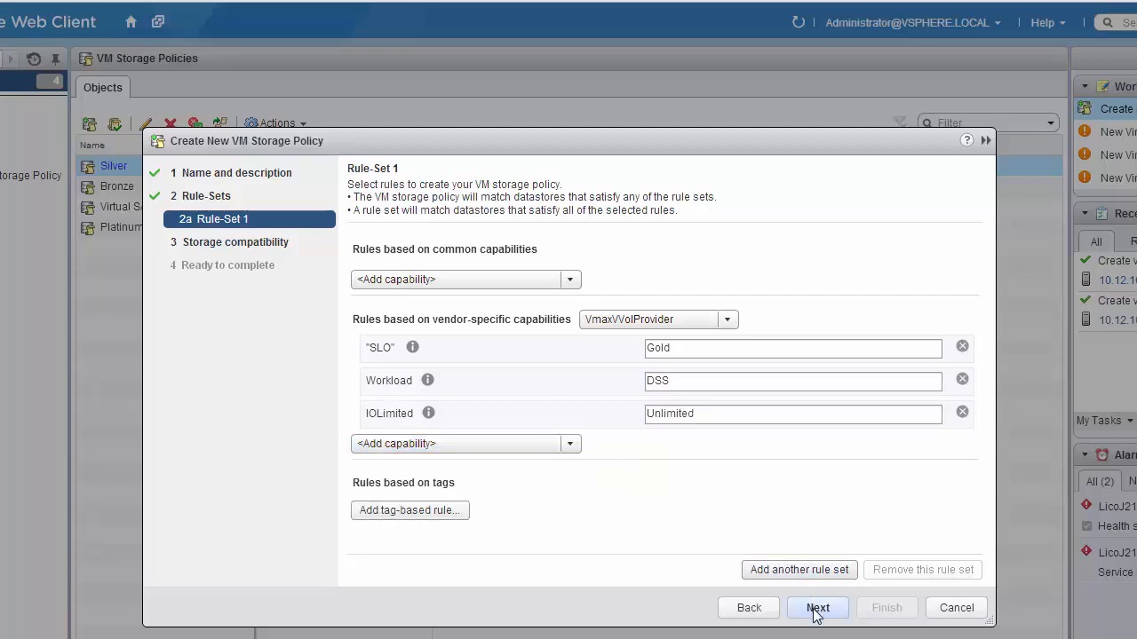
Pass the storage compatibility and summary pages and finish the Gold policy
click(816, 608)
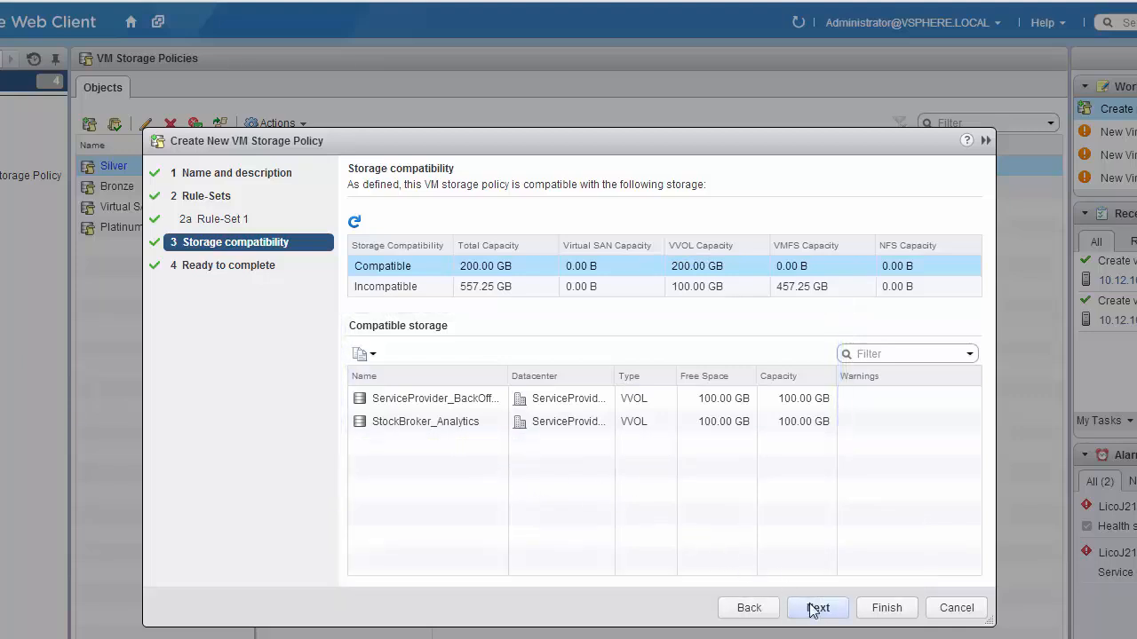
click(817, 607)
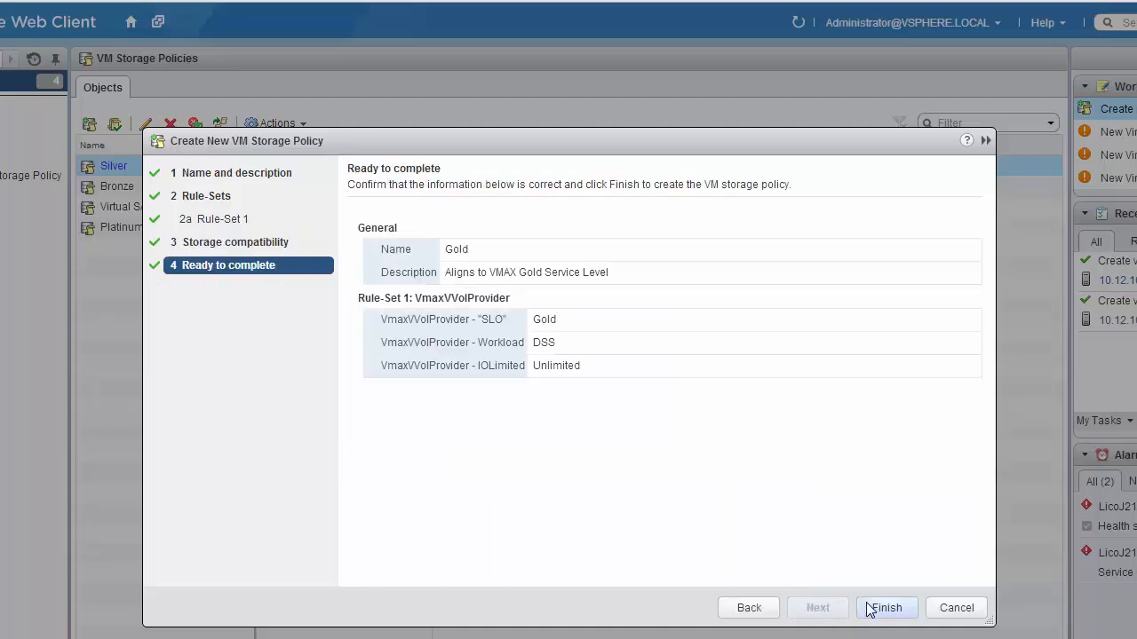
click(885, 607)
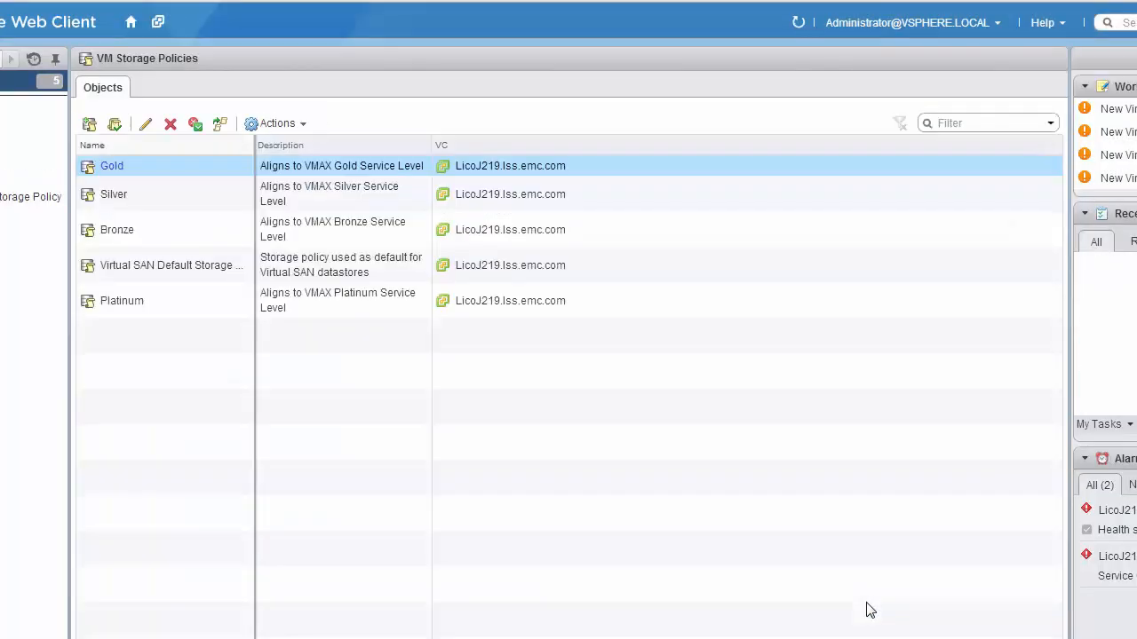
mouse_move(433, 387)
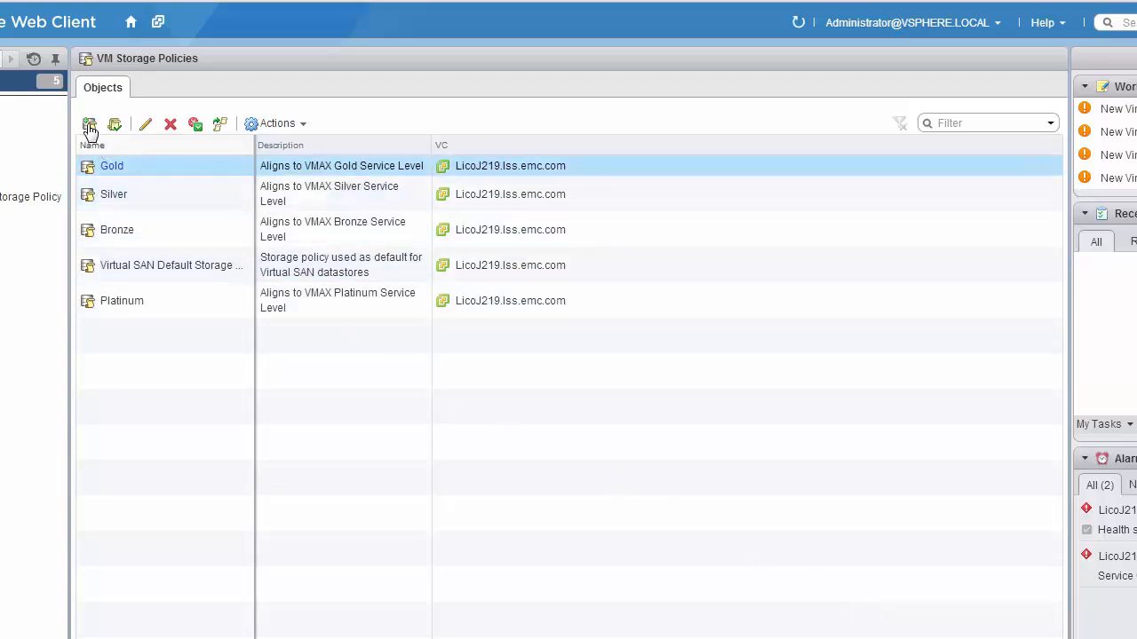
mouse_move(89, 123)
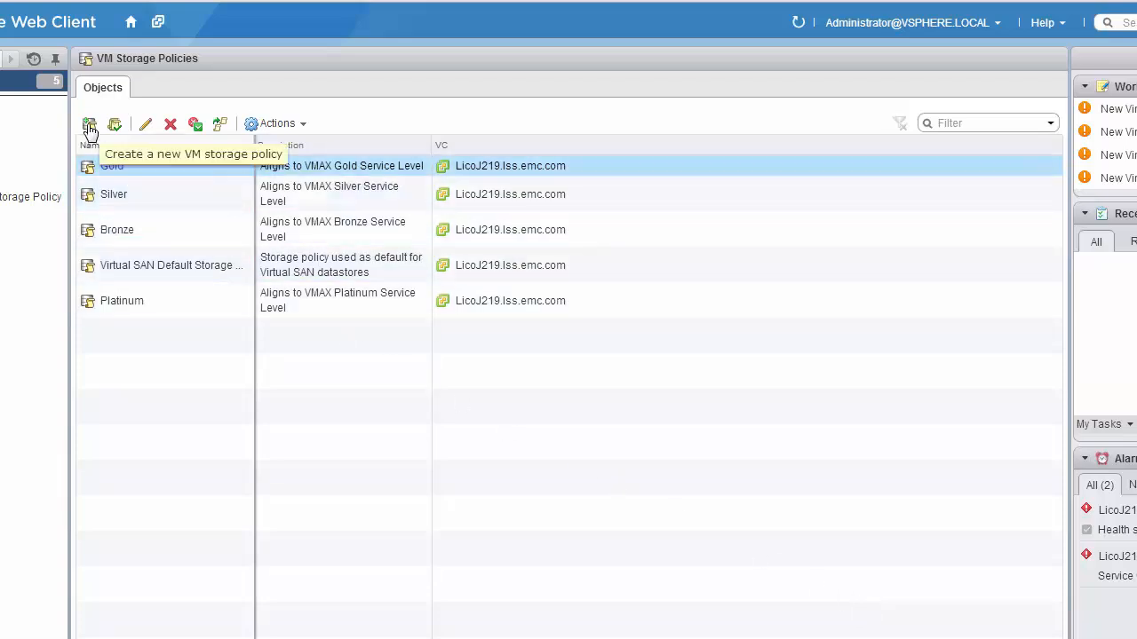
Begin a VM storage policy 'Diamond' with description 'Aligns to VMAX Diamond Service Level'
click(89, 124)
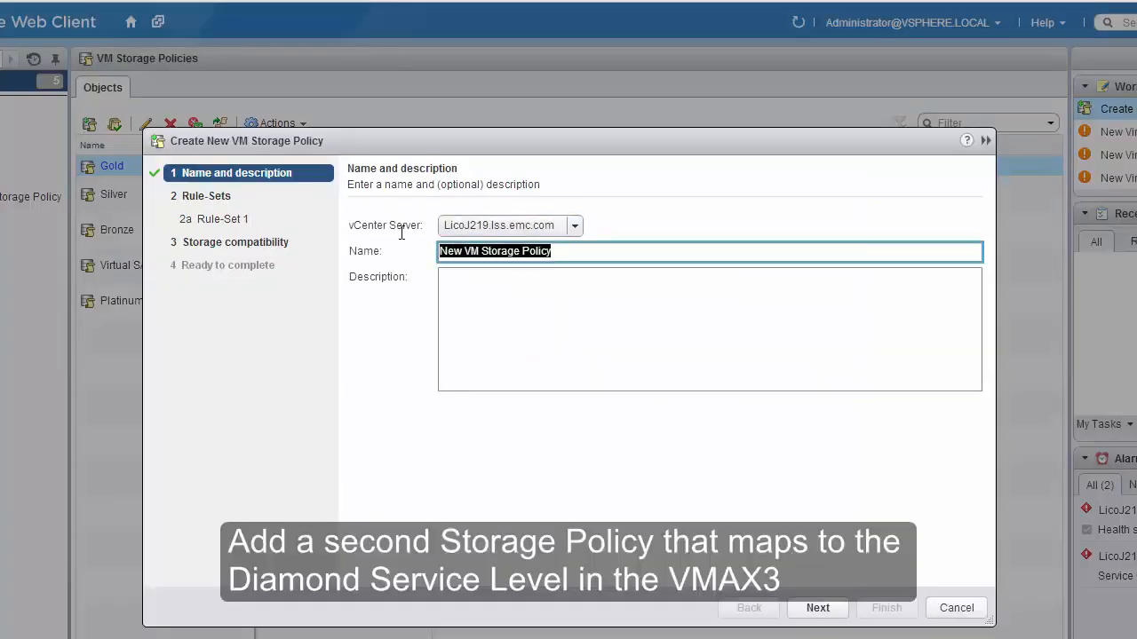
text(Diamond)
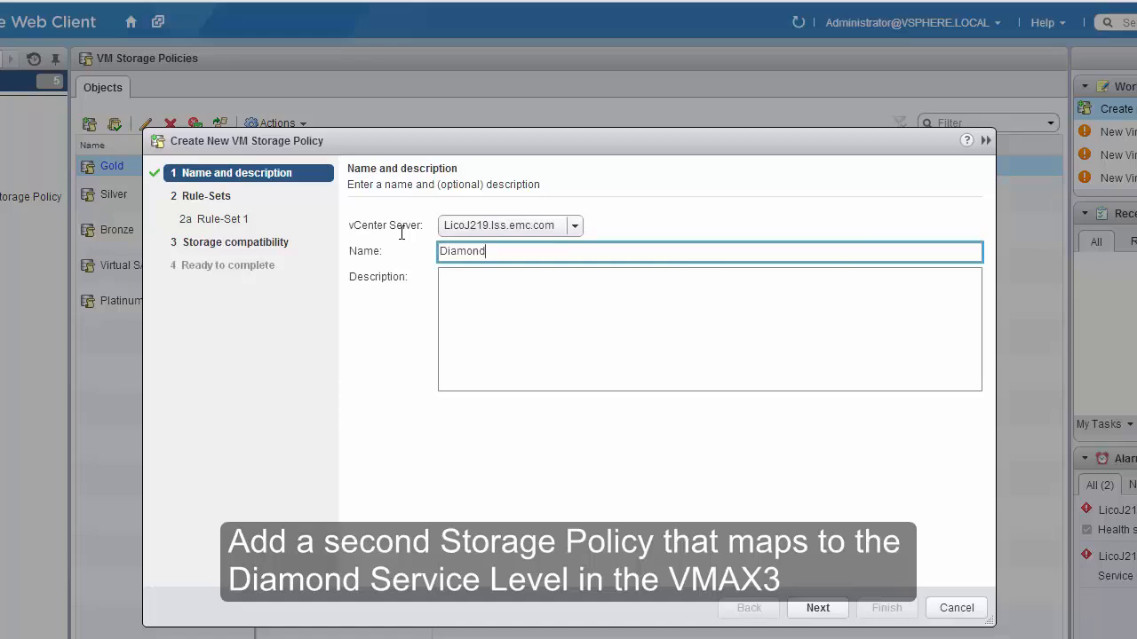
text(Aligns to VMAX)
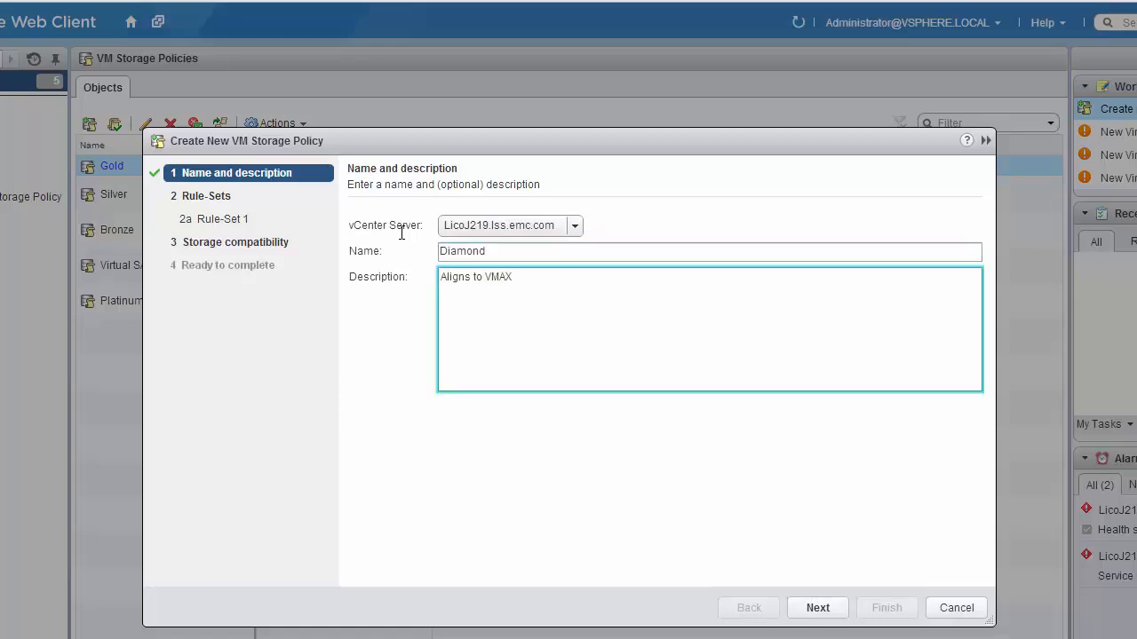
text(Diamond)
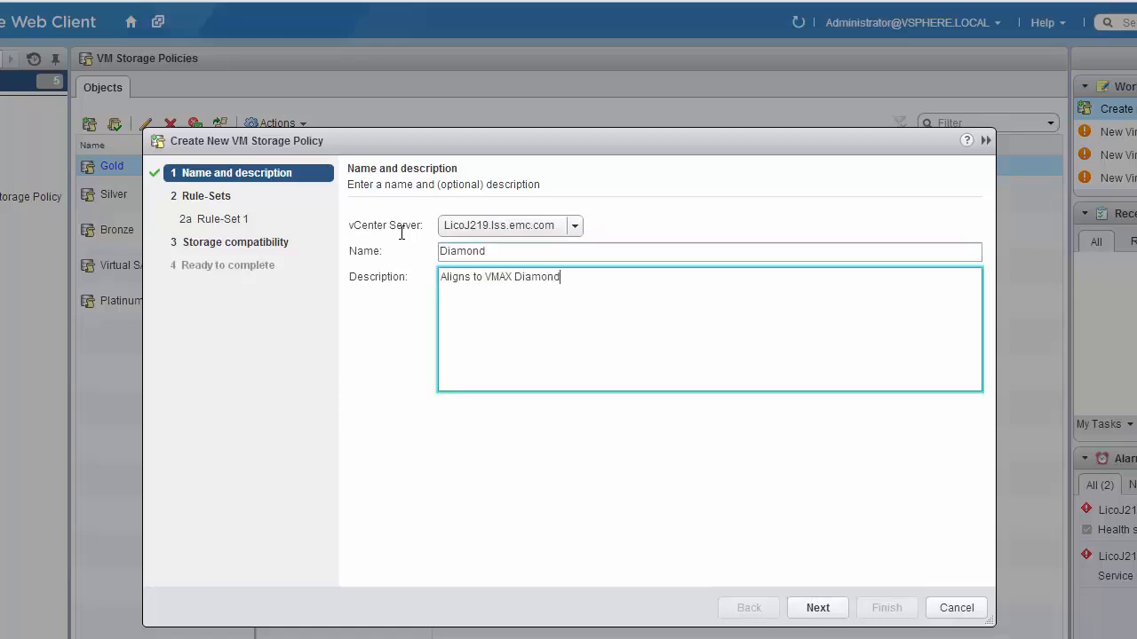
text(Service)
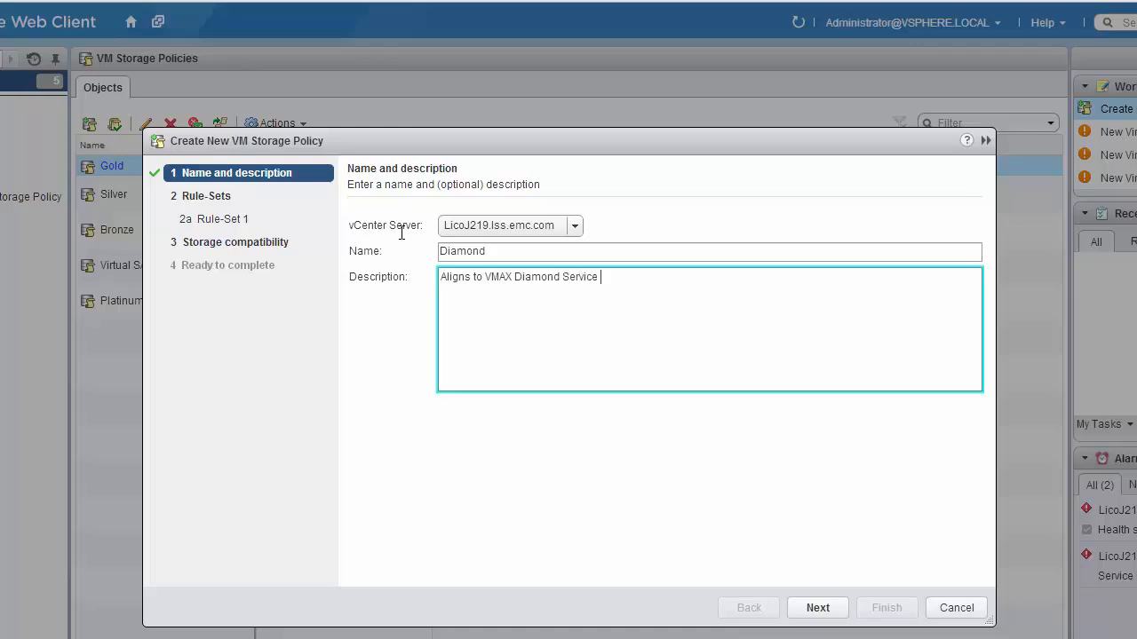
text(Le)
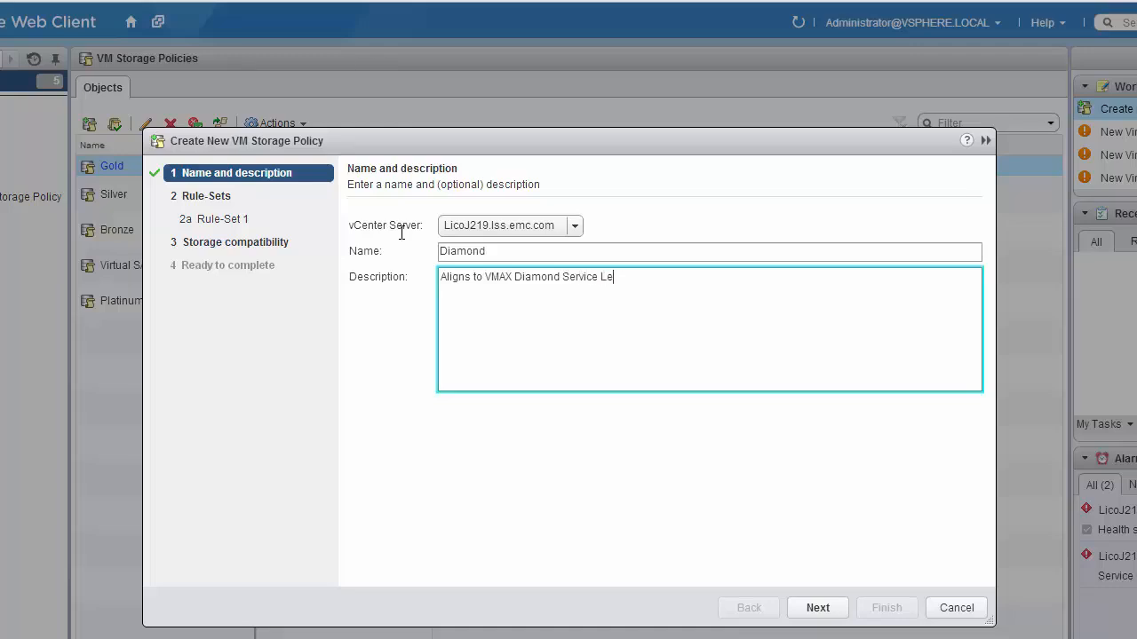
text(vel)
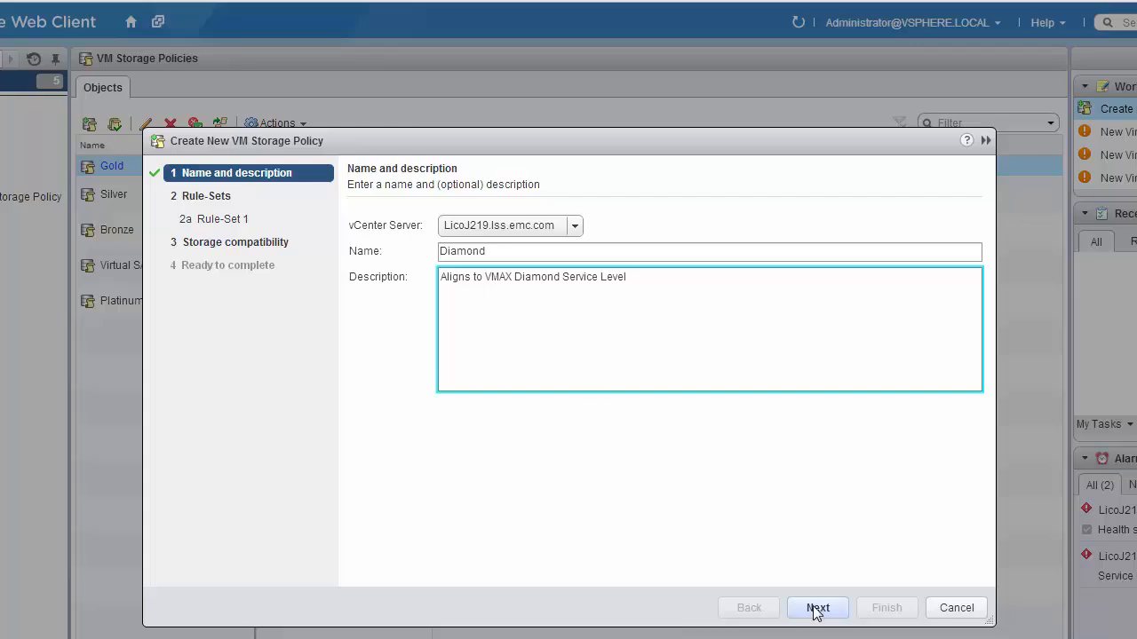
Base the rule set on VmaxVVolProvider and add Performance Index set to Diamond
click(816, 608)
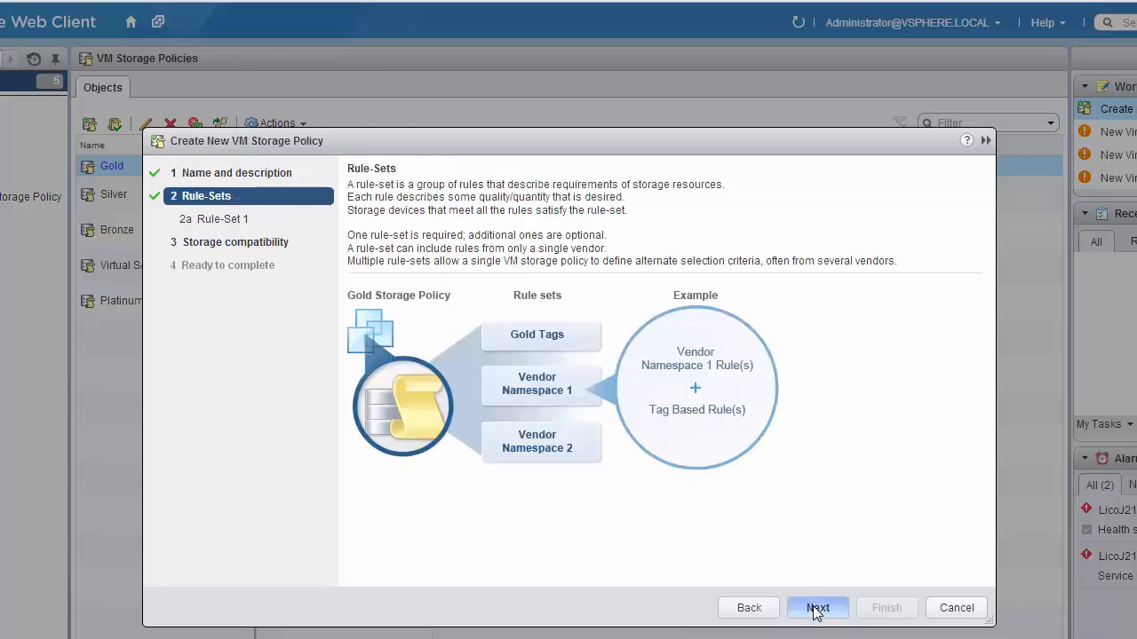
click(816, 607)
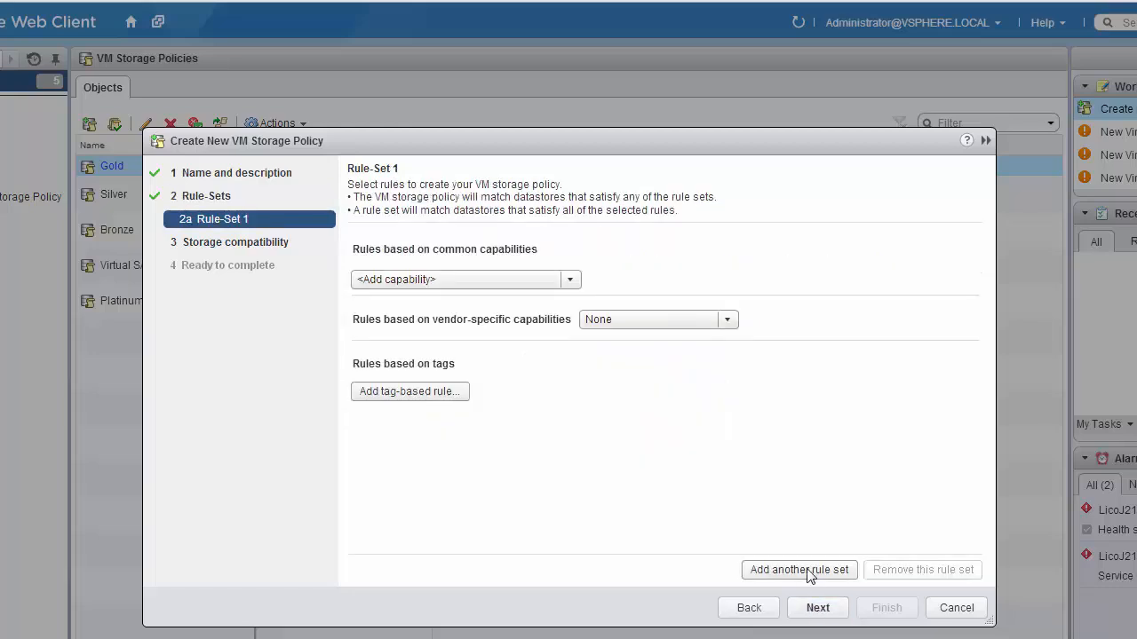
click(726, 319)
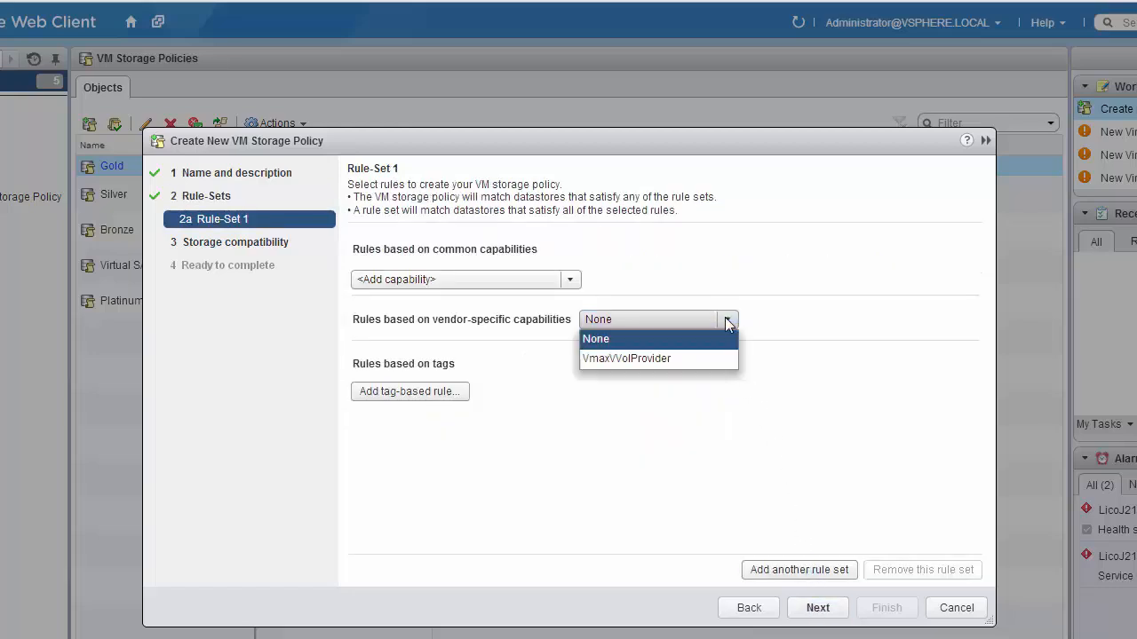
click(626, 358)
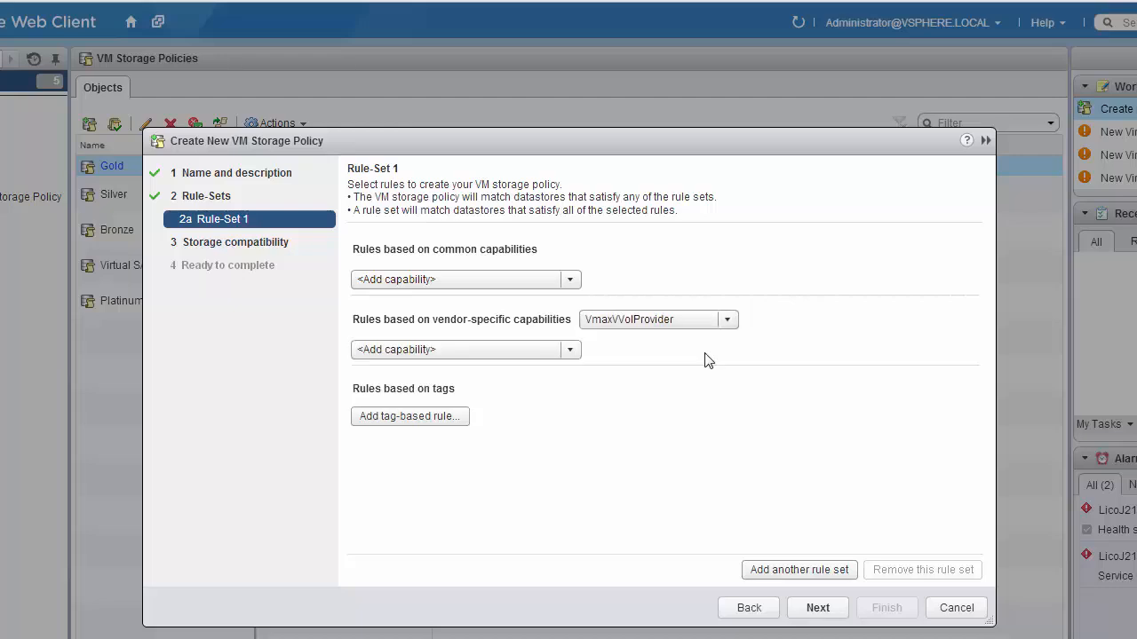
click(569, 349)
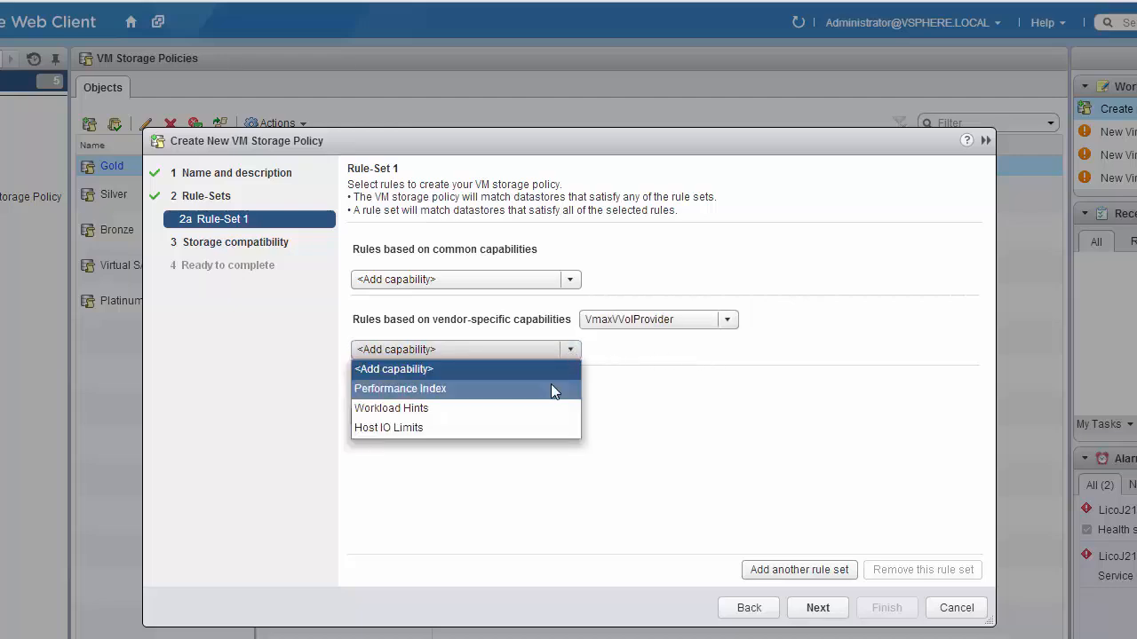
click(400, 388)
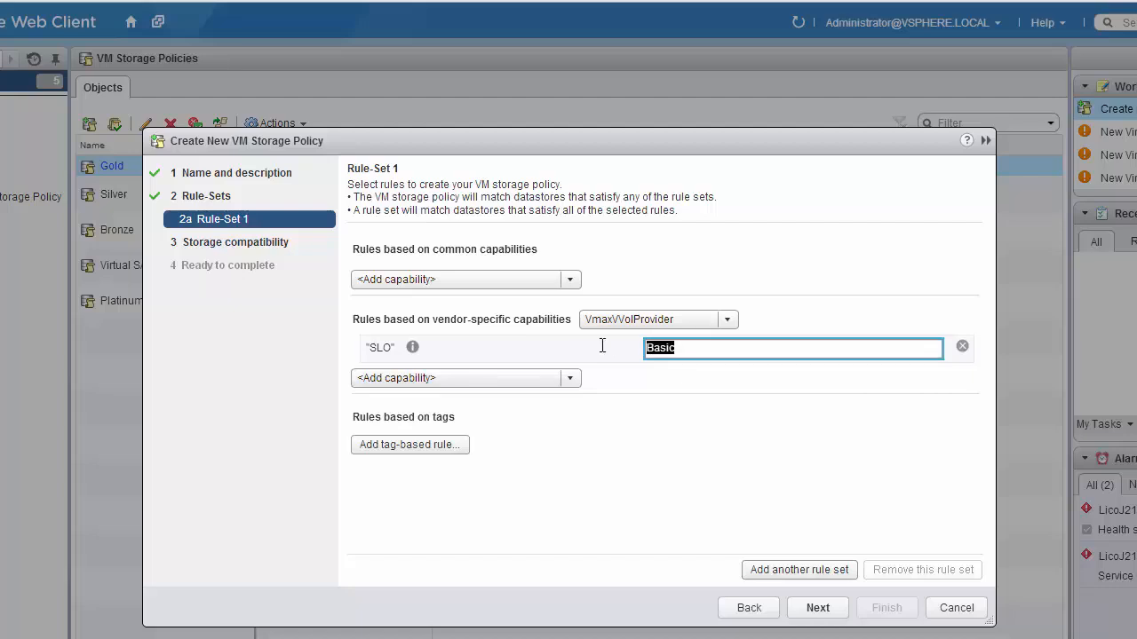
text(D)
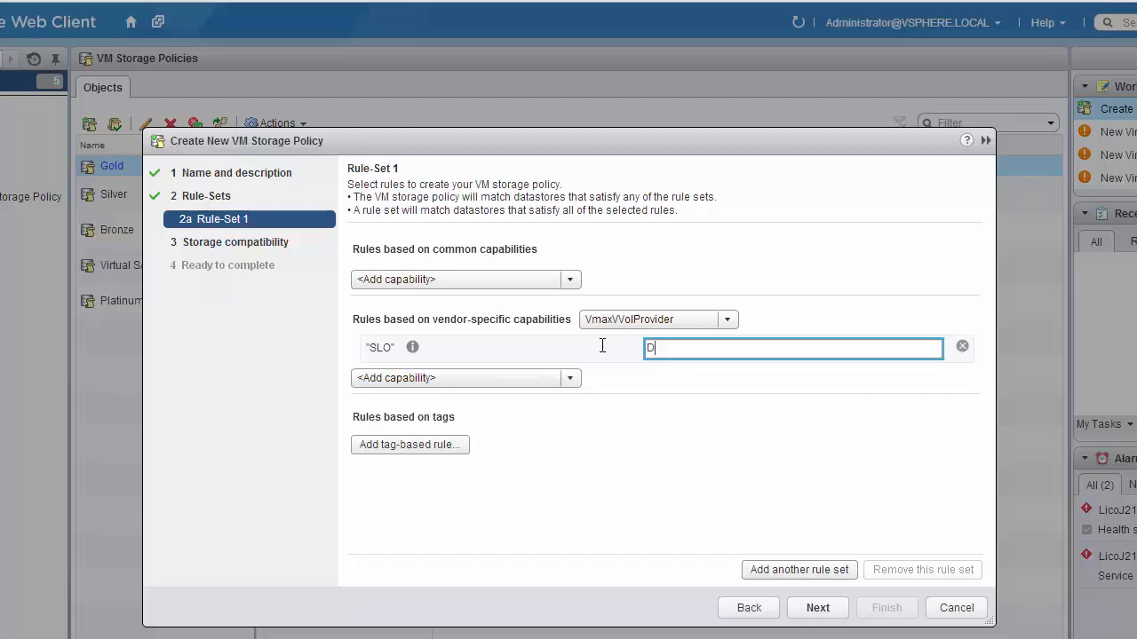
text(iamond)
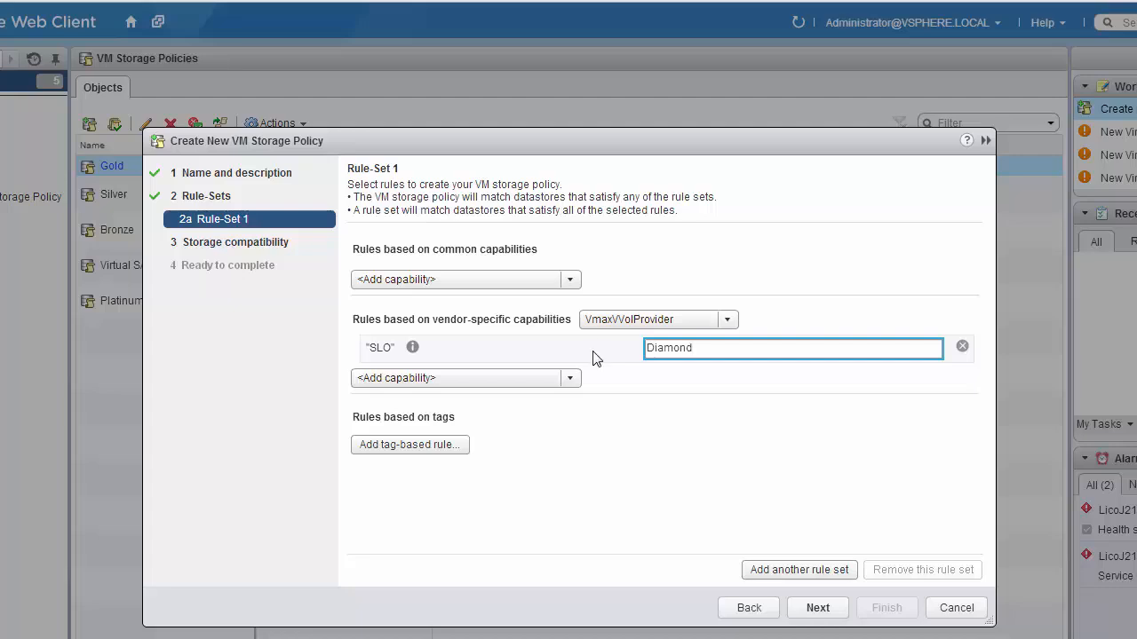
Add Workload Hints OLTP and Host IO Limits Unlimited rules to the rule set
click(459, 377)
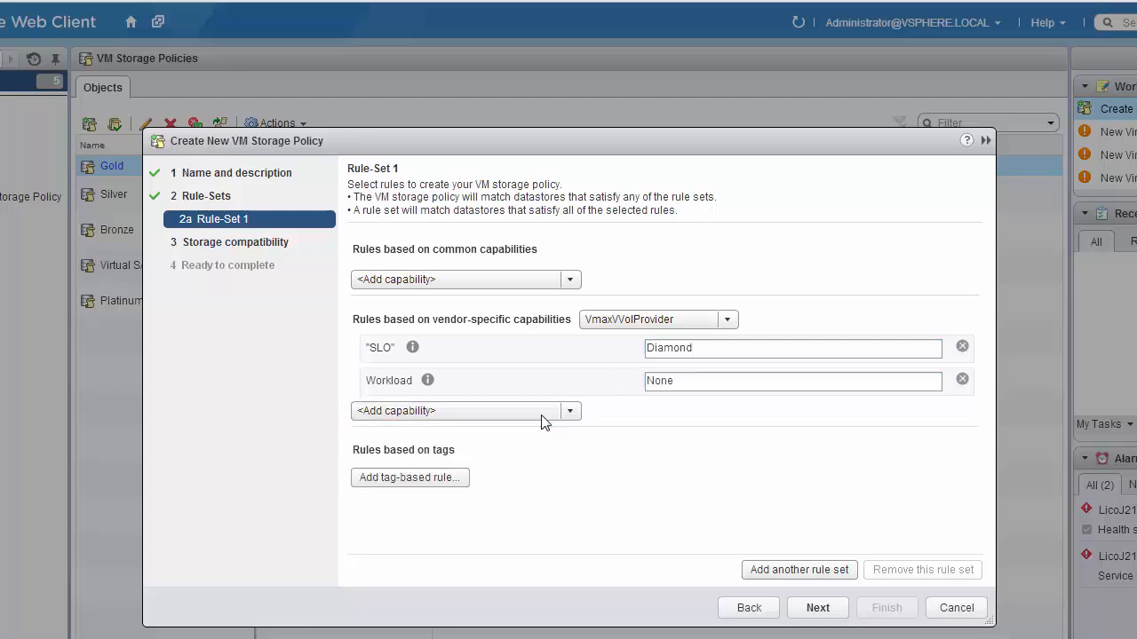
click(790, 380)
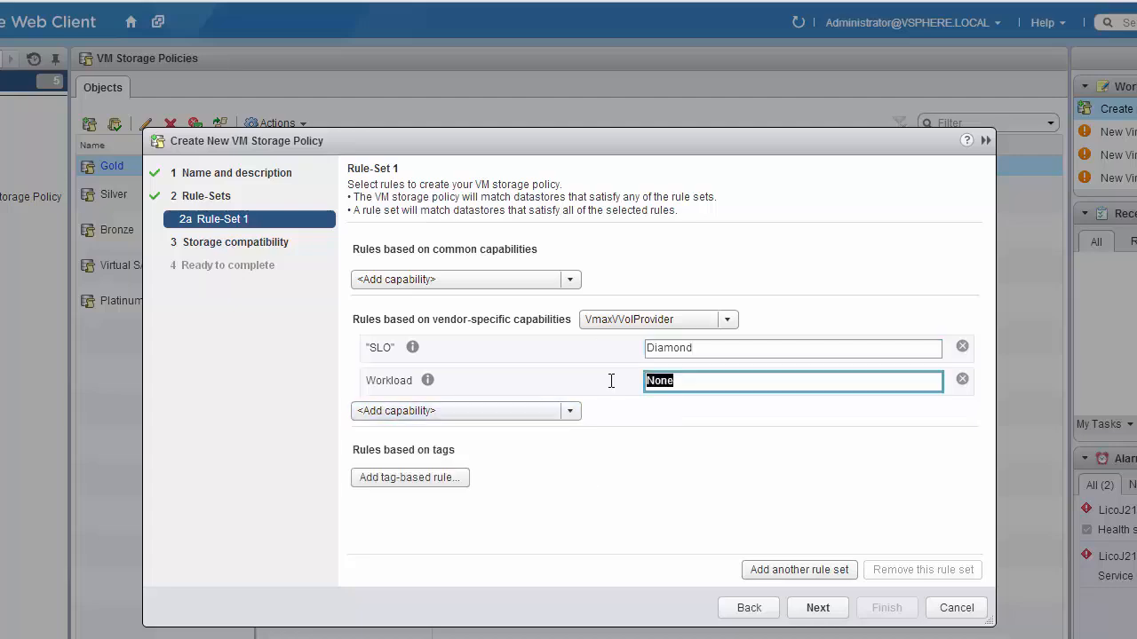
text(OL)
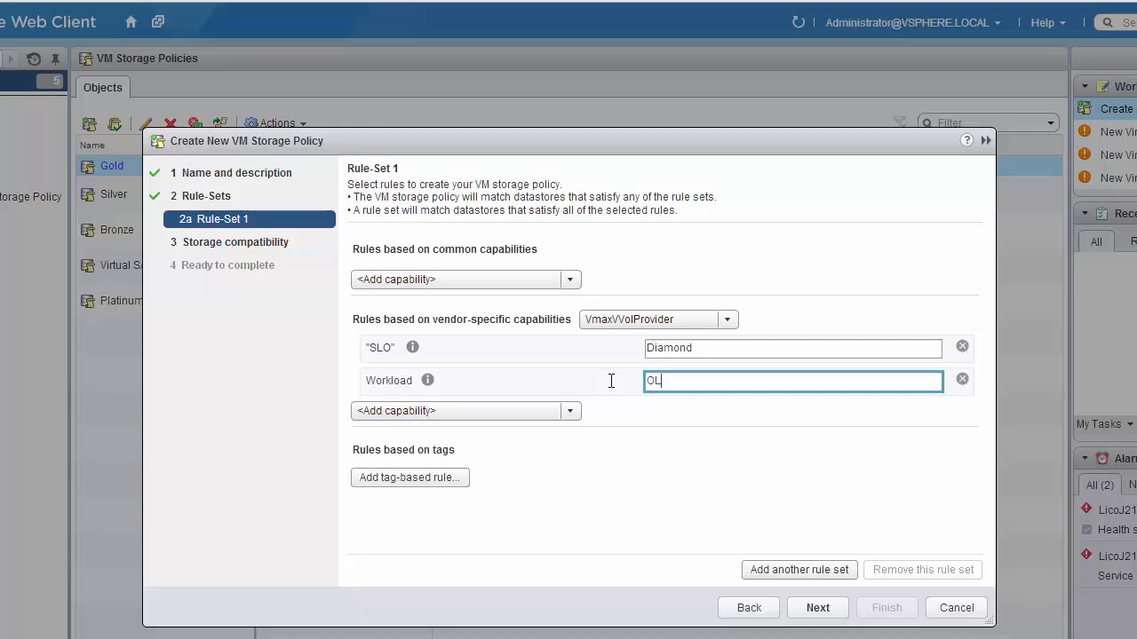
click(570, 410)
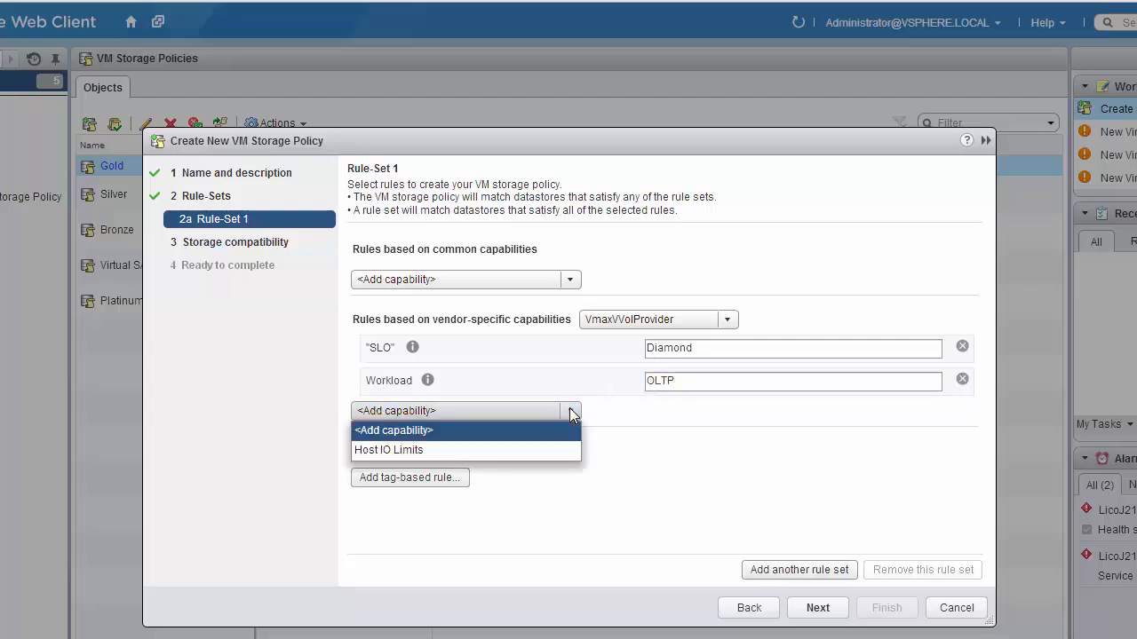
click(388, 449)
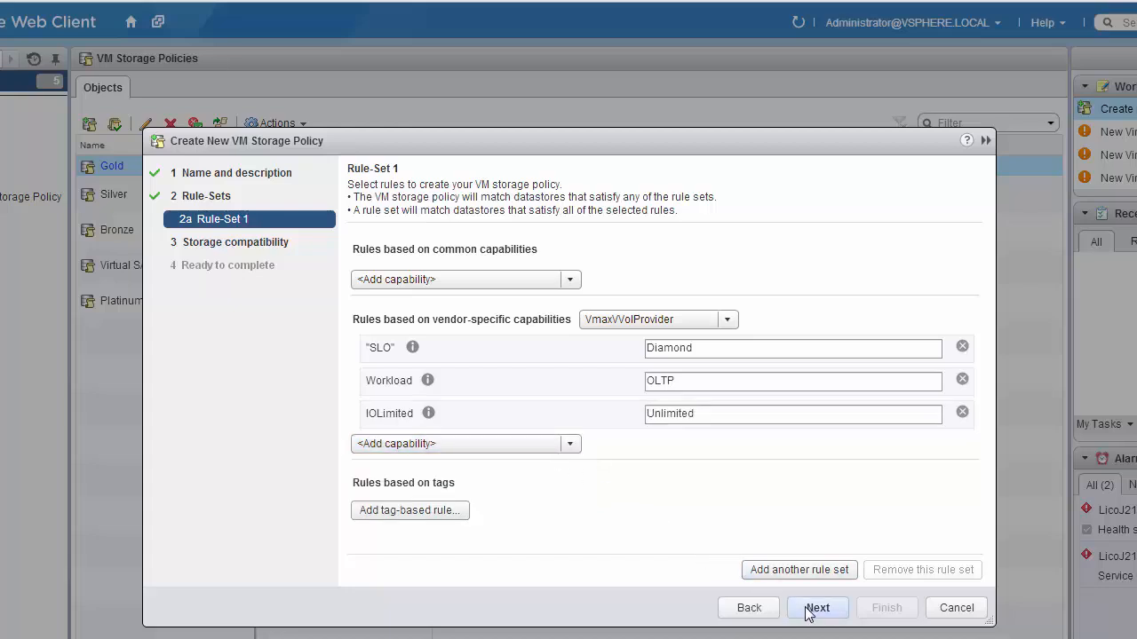
Review compatible storage and the summary, then create the Diamond policy
click(816, 608)
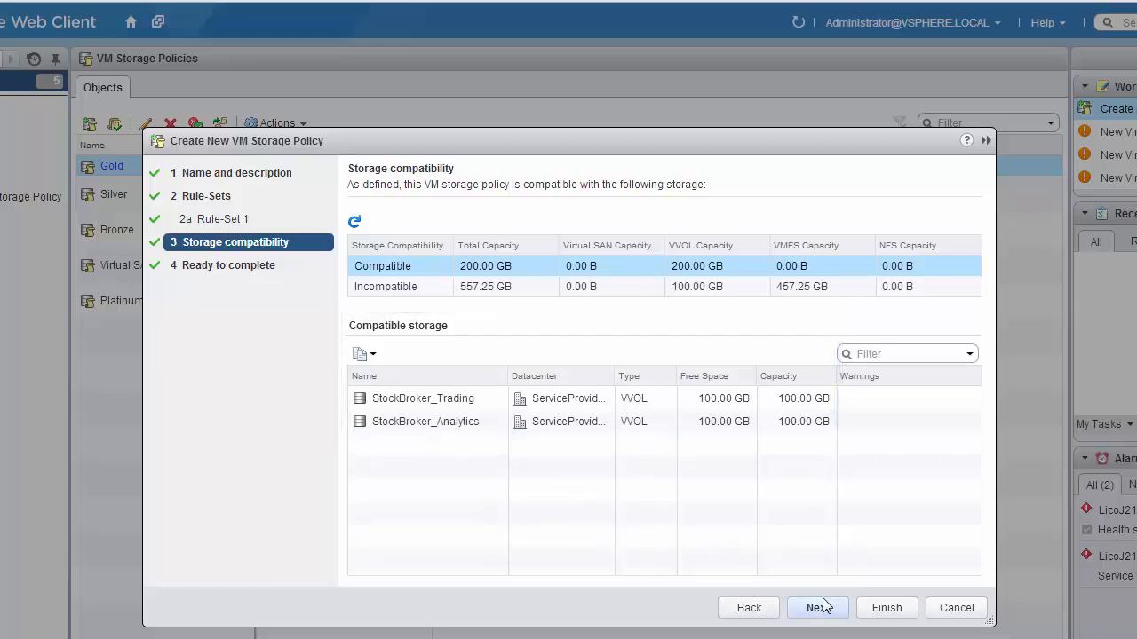
click(818, 607)
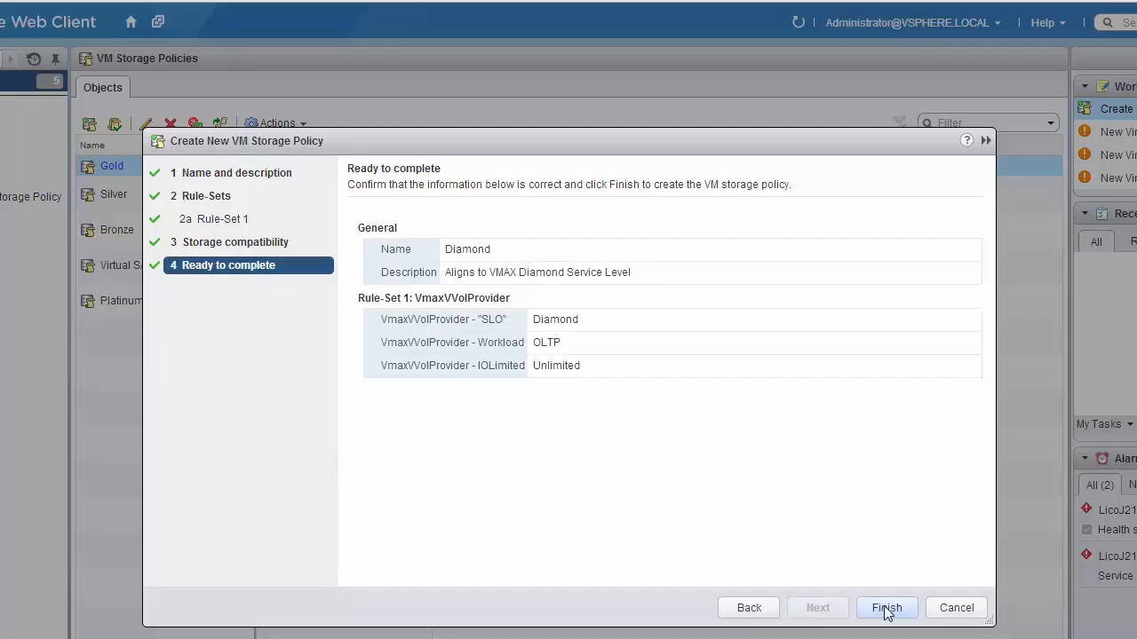
click(887, 608)
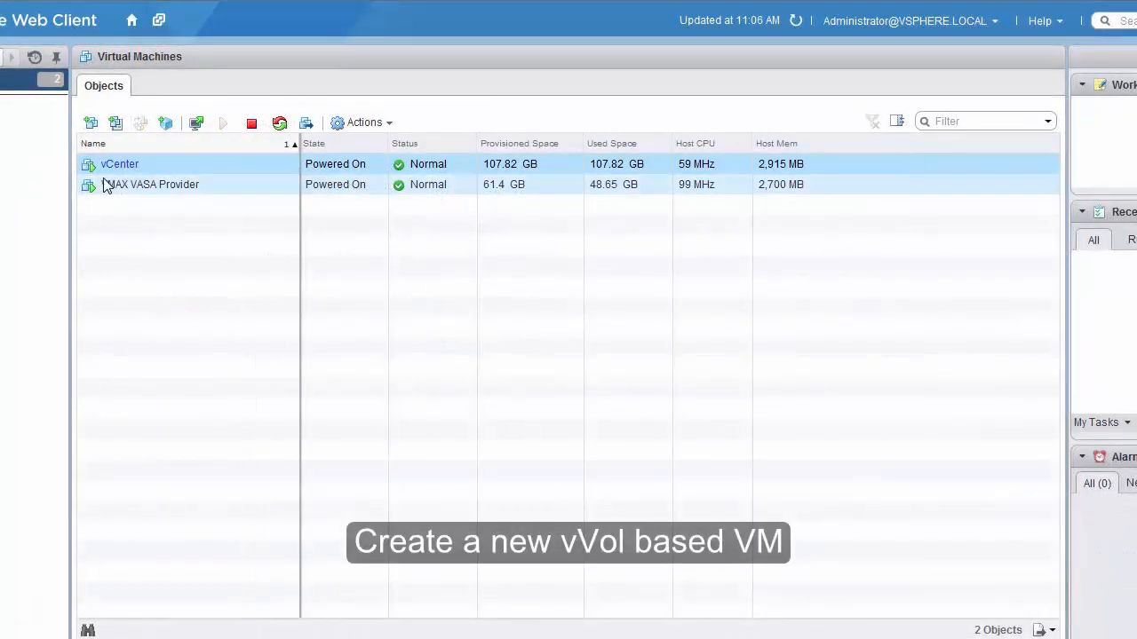
mouse_move(91, 123)
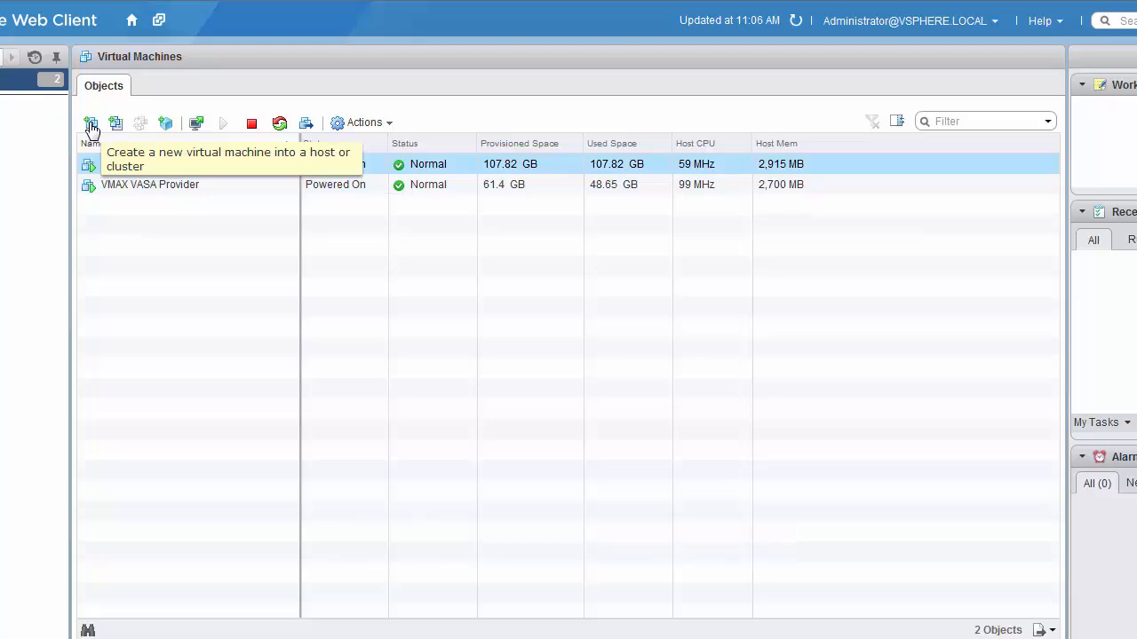
Start a new virtual machine named StockBroker_Trading_VM in the ServiceProvider - Atlanta folder
click(91, 123)
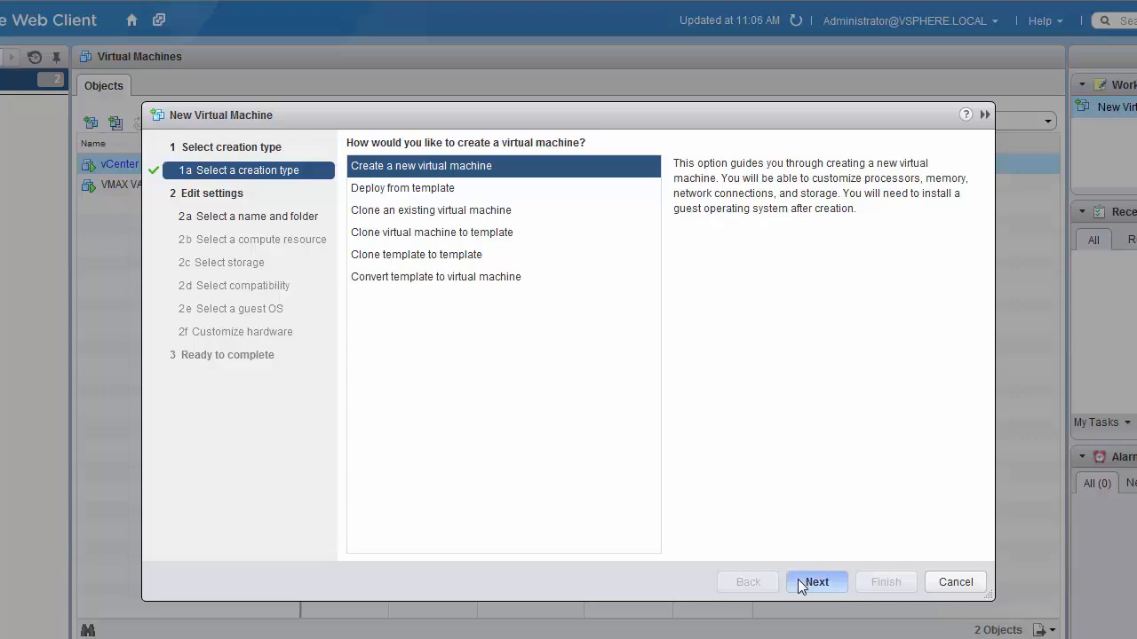
click(815, 582)
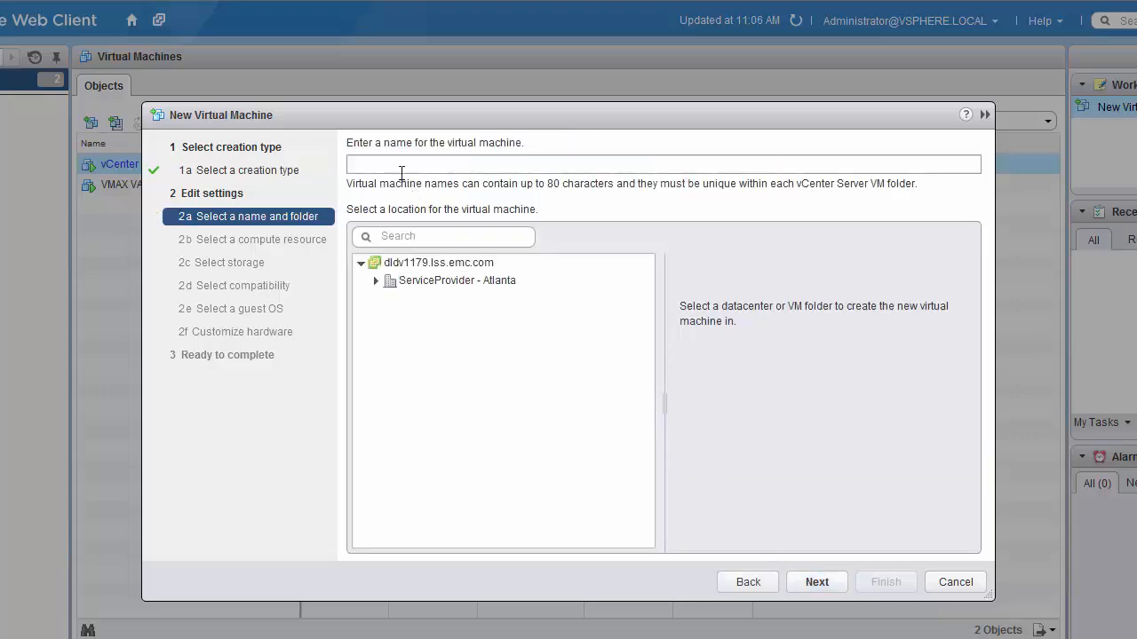
text(StockBroker_Trading_VM)
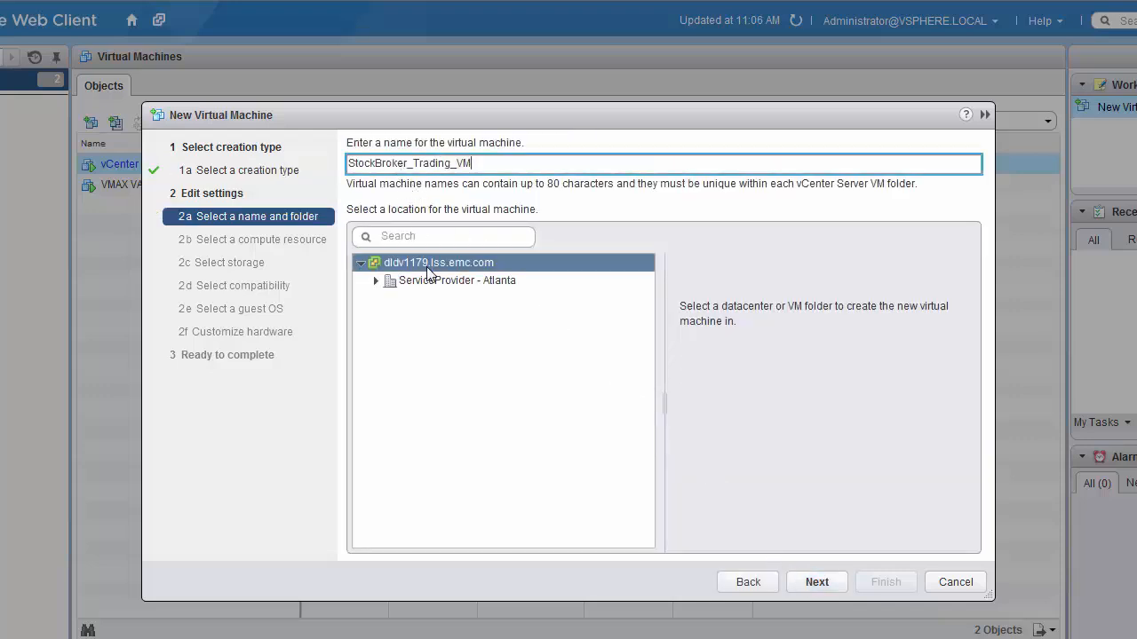
click(457, 279)
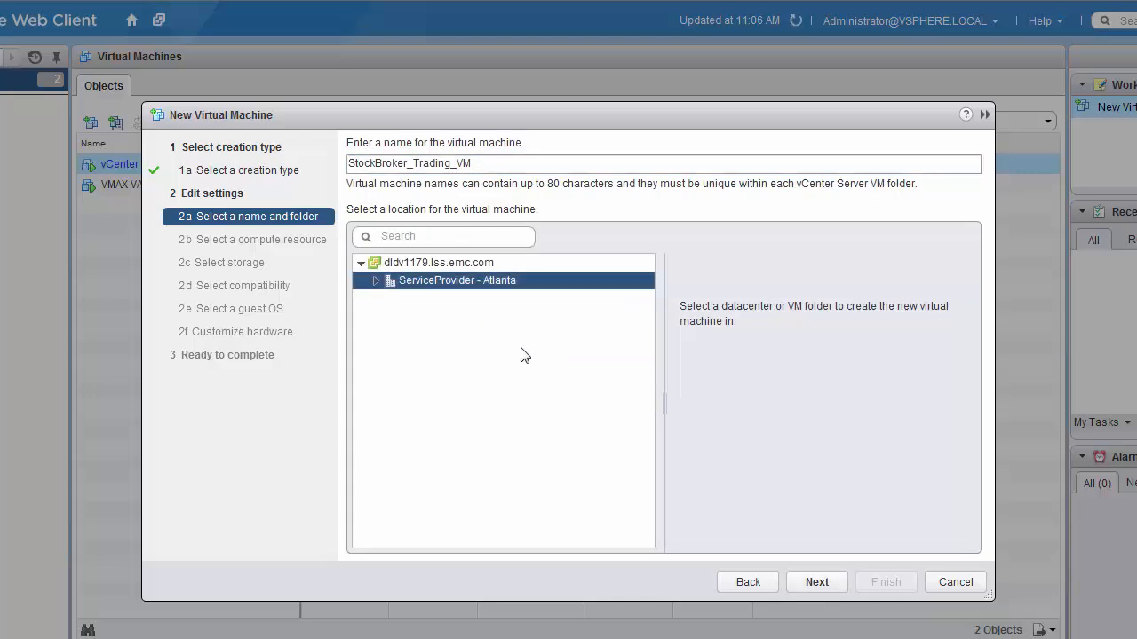
mouse_move(815, 581)
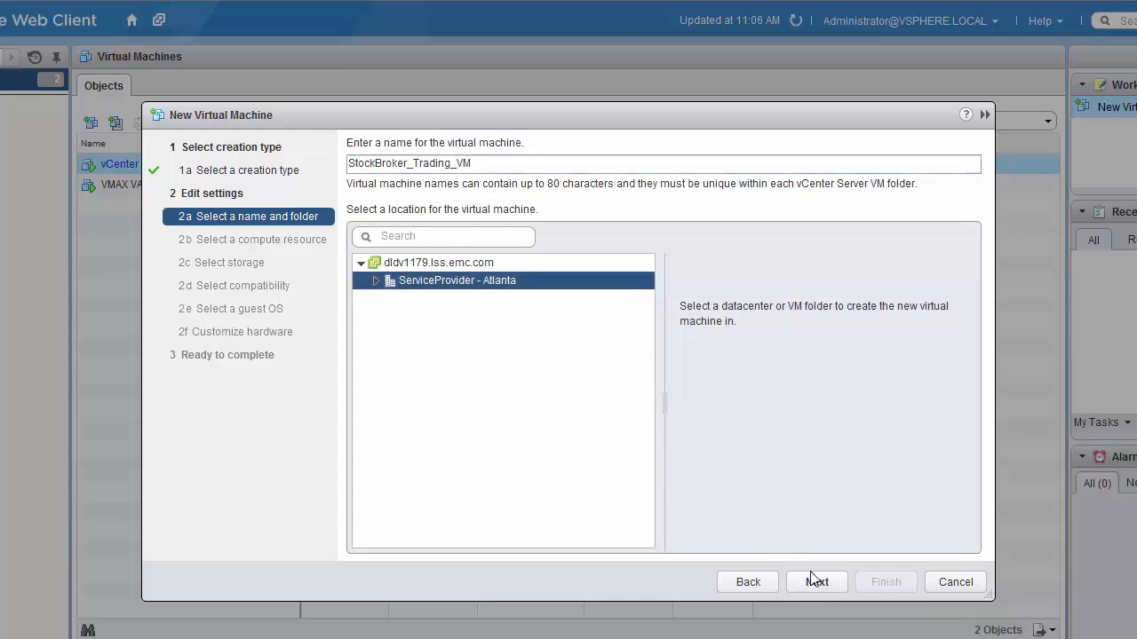
Run the VM on host licoj153.lss.emc.com and advance to storage selection
click(816, 581)
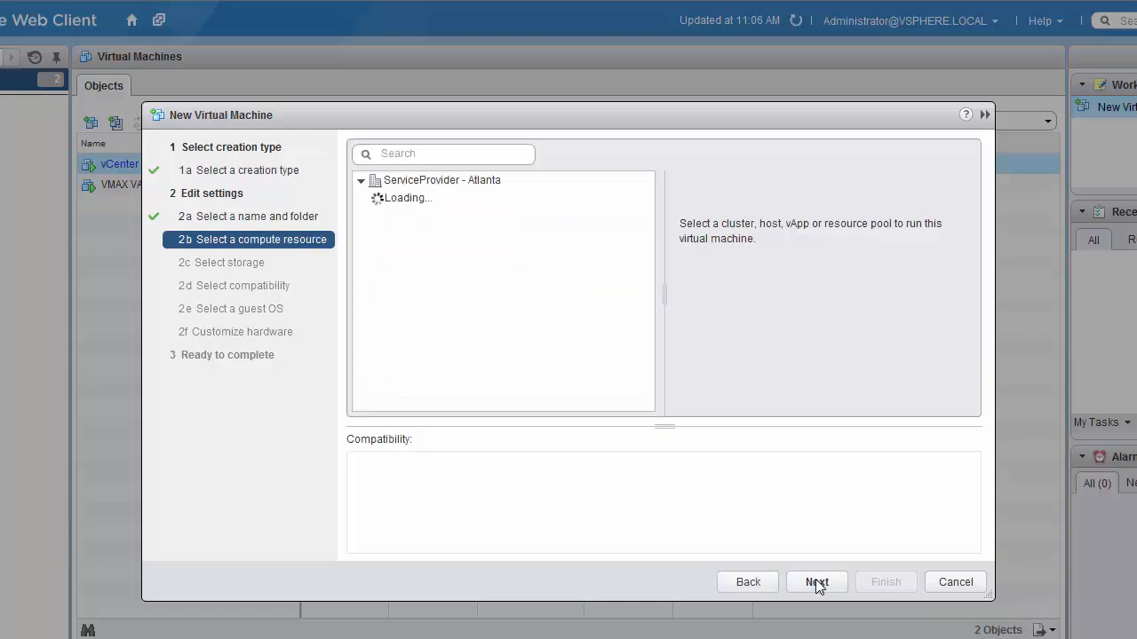
click(451, 197)
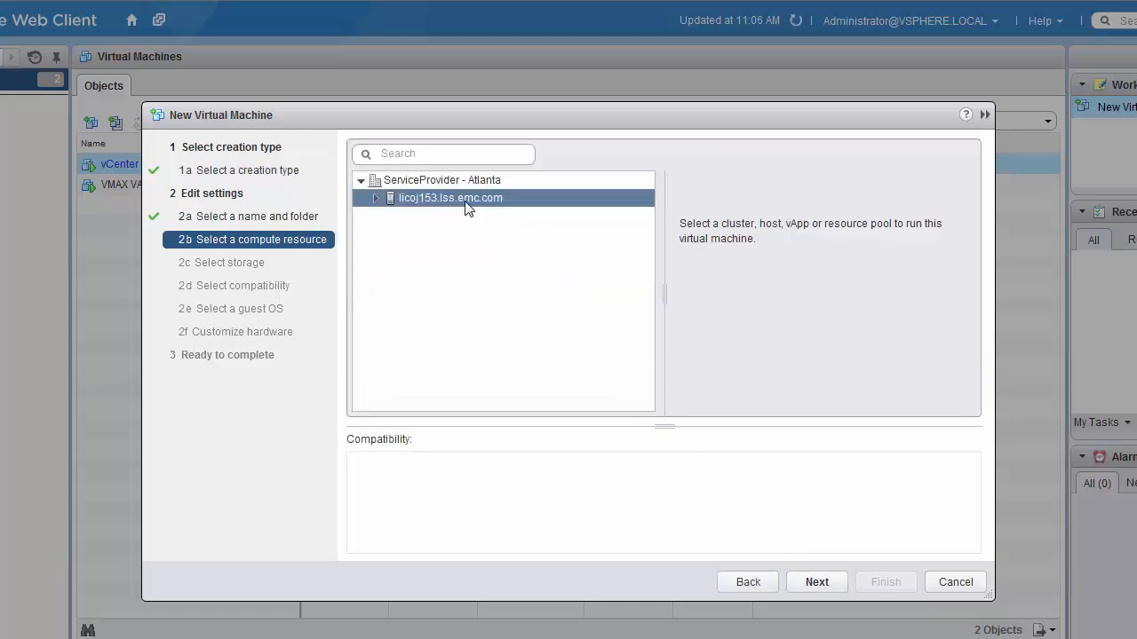
click(449, 197)
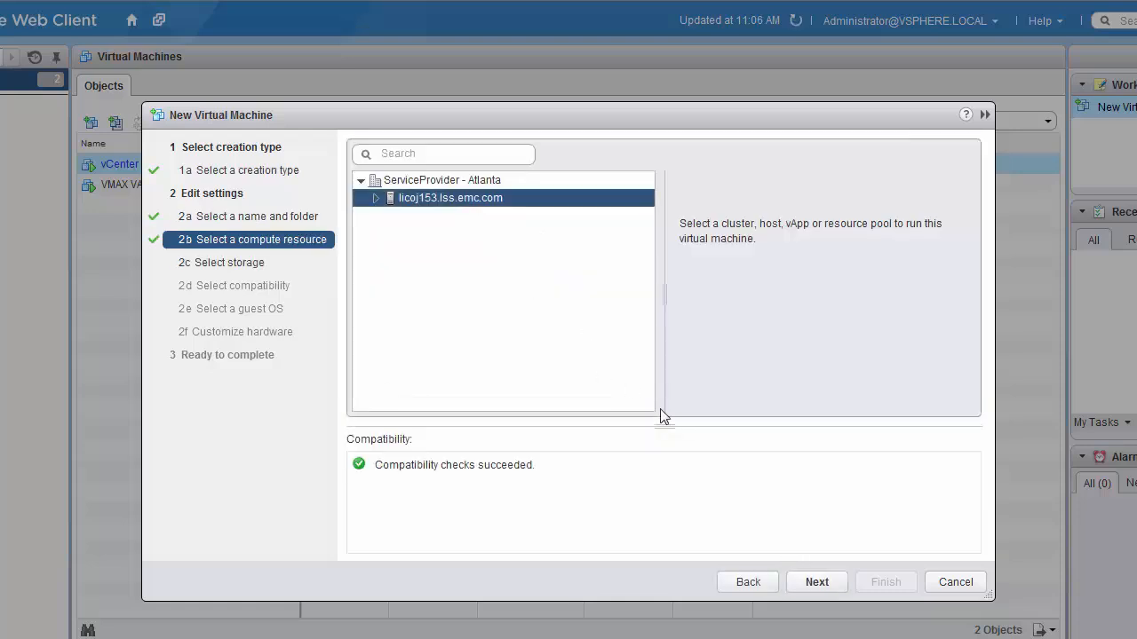
click(815, 581)
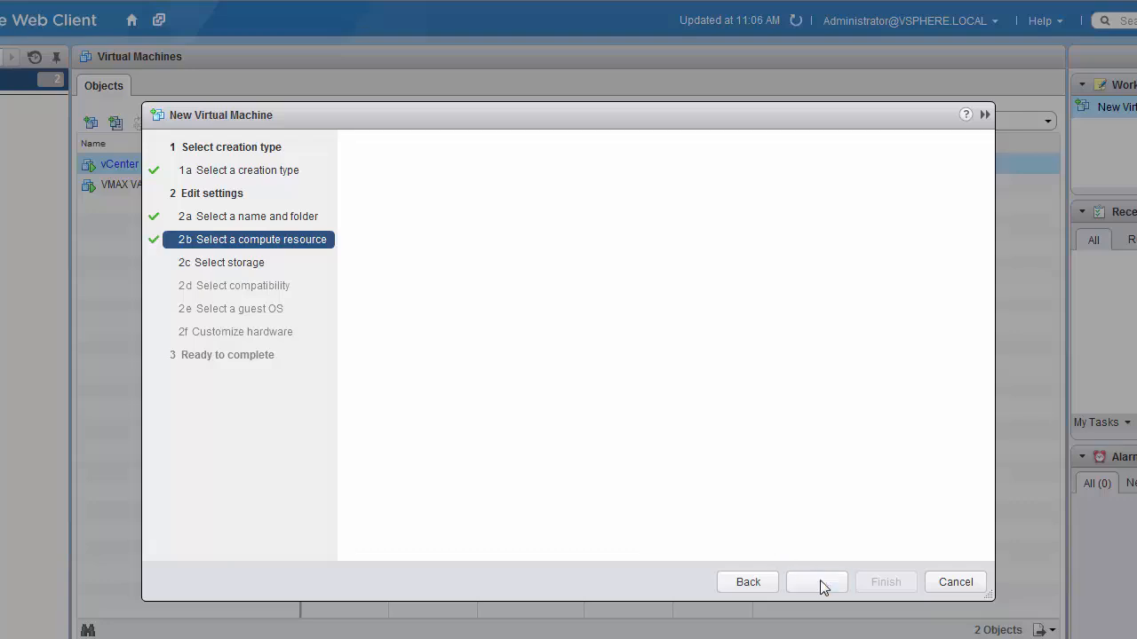
click(816, 581)
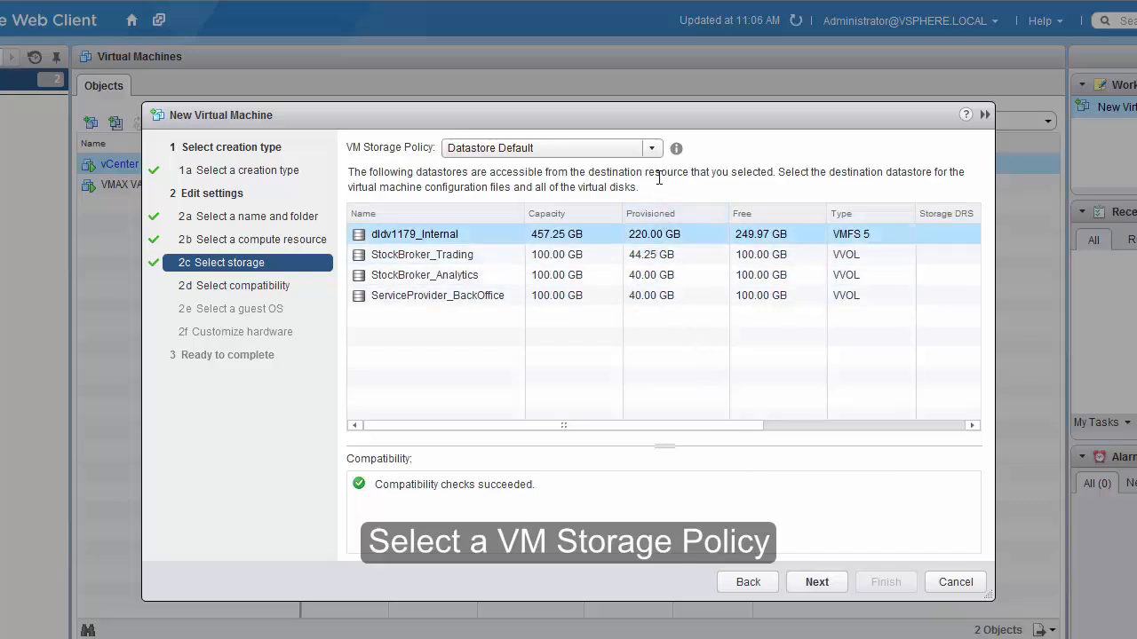
Apply the Diamond storage policy and select the StockBroker_Trading datastore
click(651, 147)
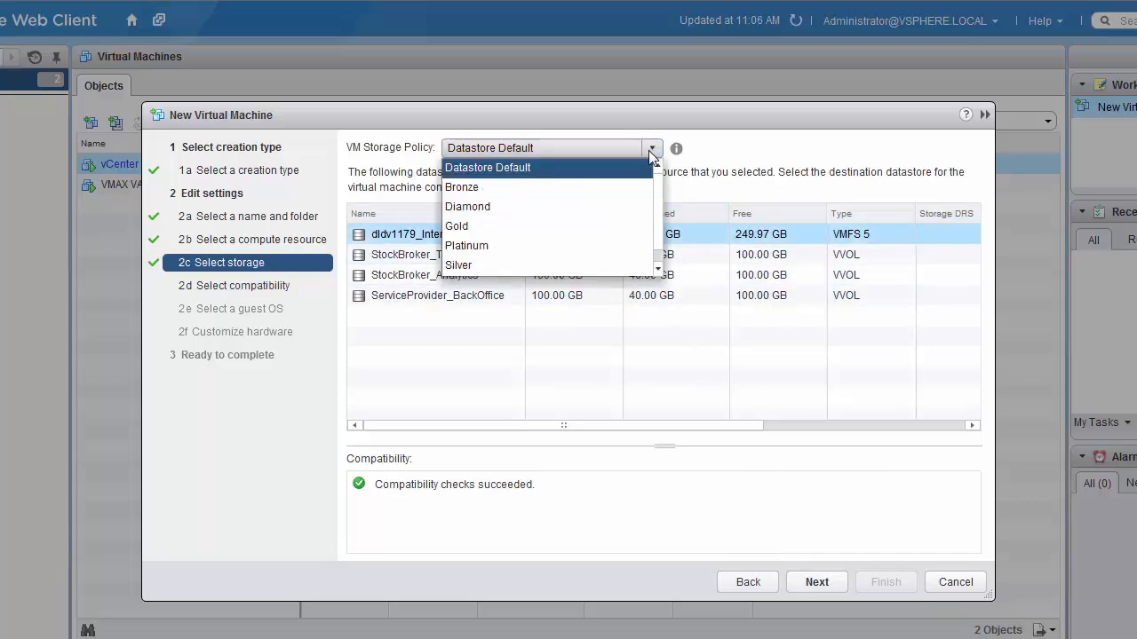
click(468, 206)
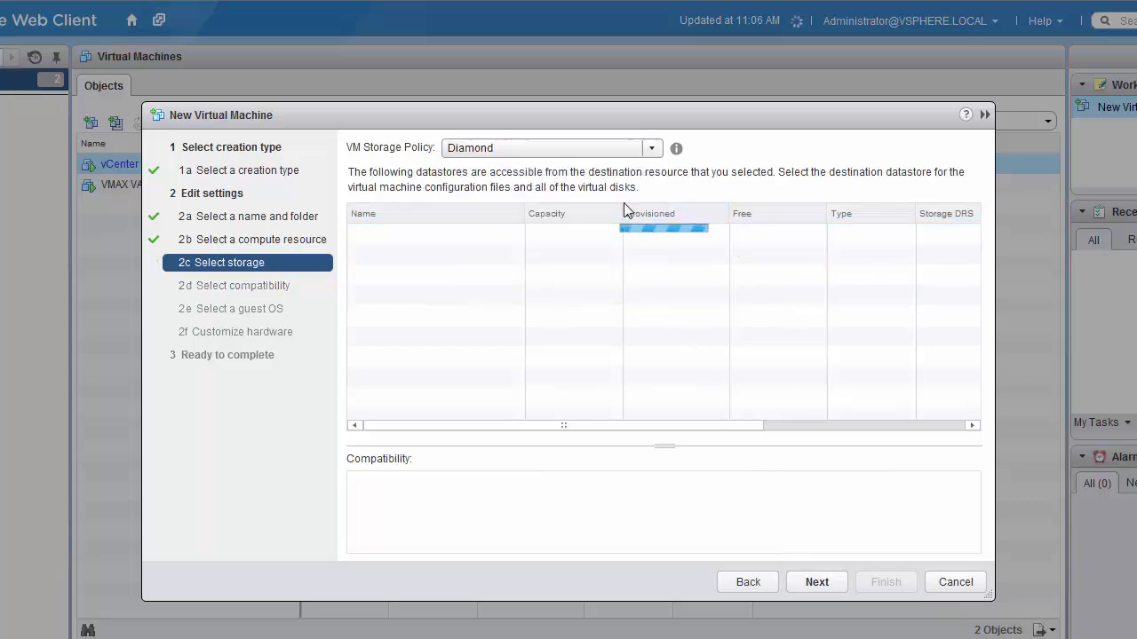
click(421, 254)
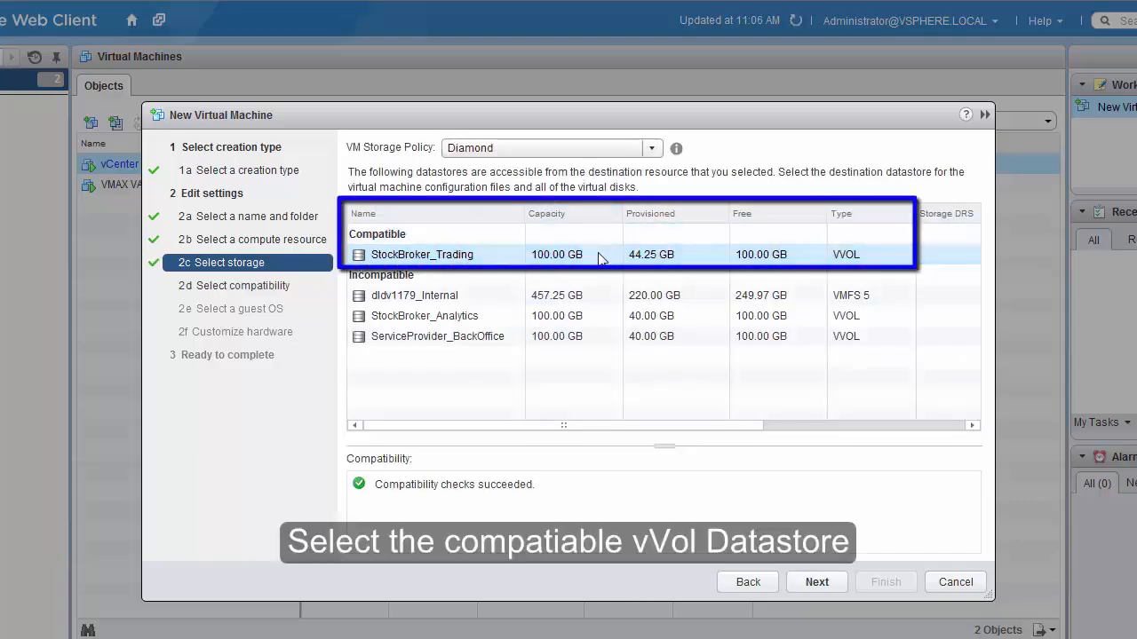
mouse_move(724, 477)
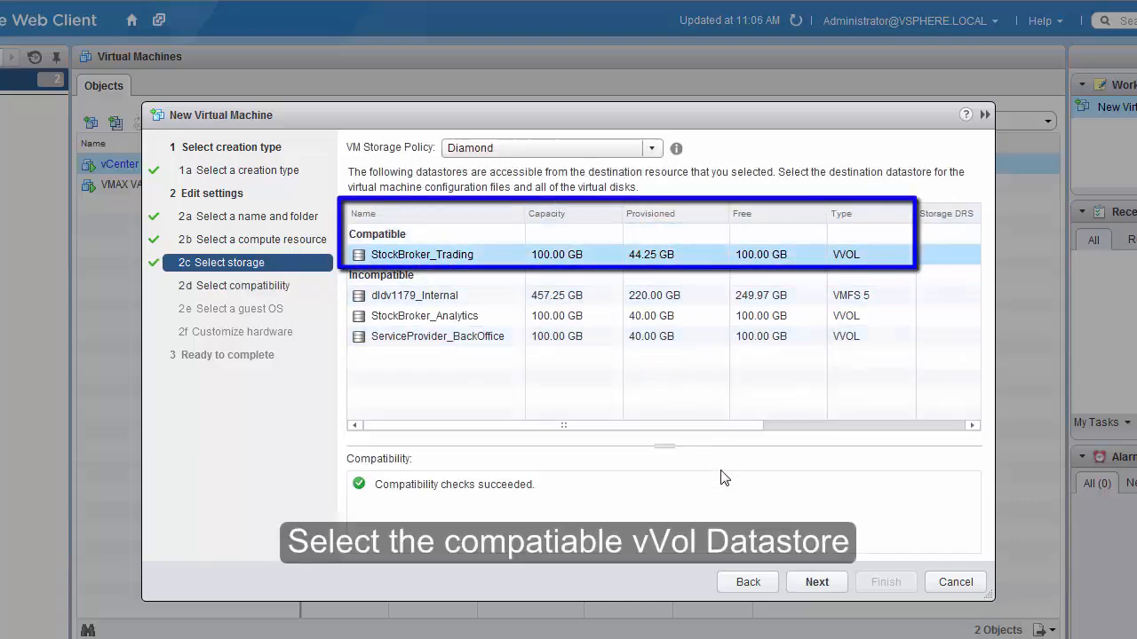
Keep ESXi 6.0 compatibility, Windows Server 2008 R2 guest OS and default hardware, then finish
click(815, 582)
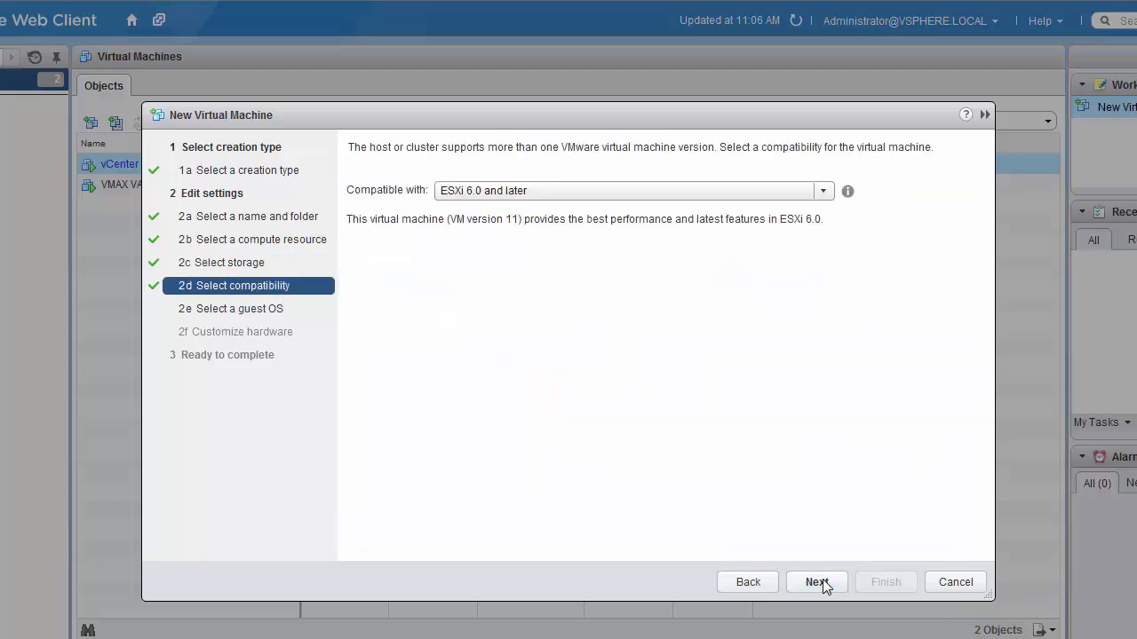
click(816, 581)
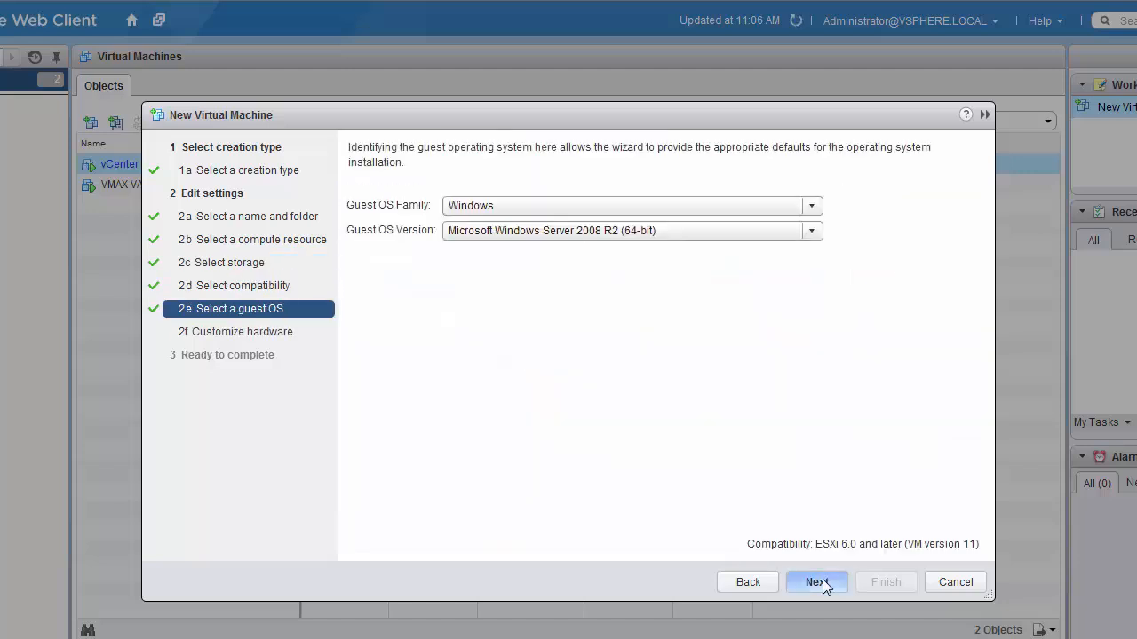
click(816, 582)
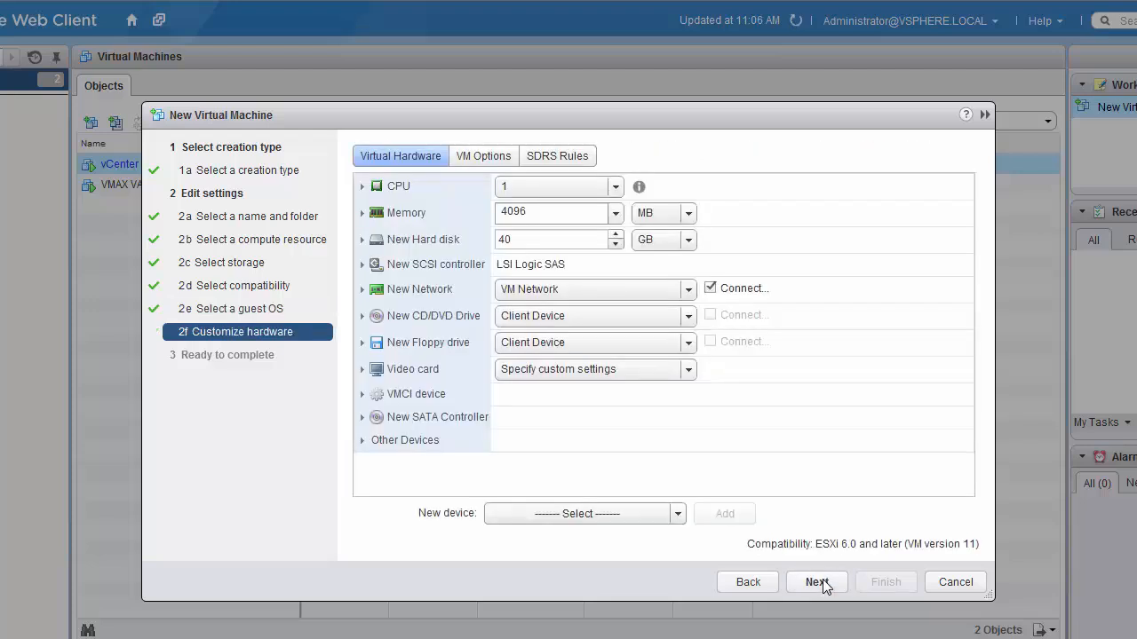
click(815, 582)
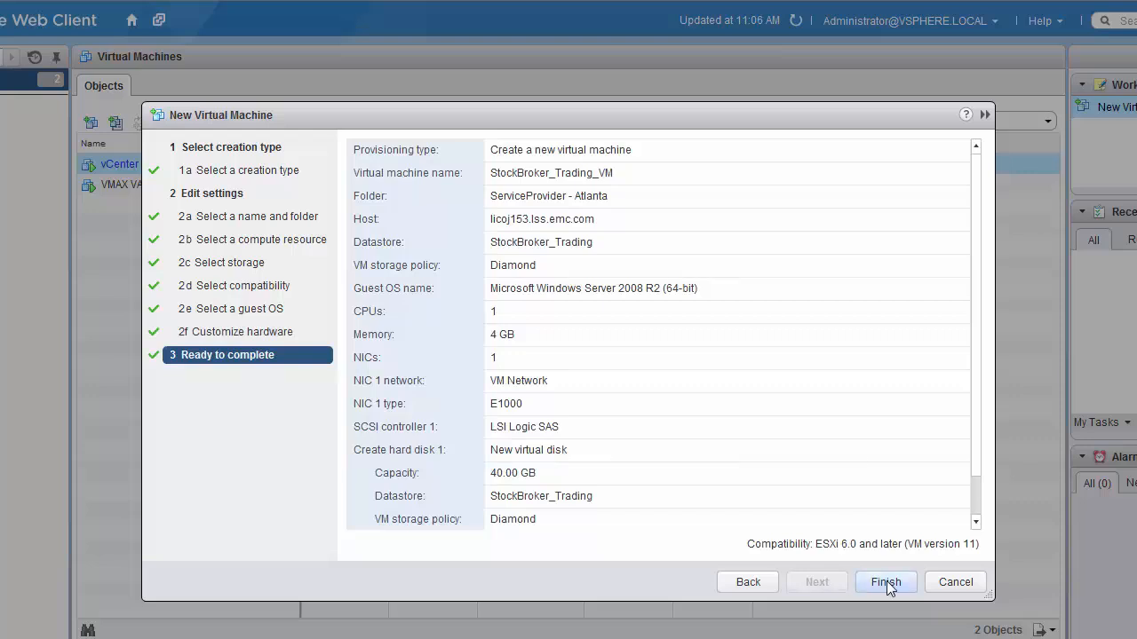
click(886, 582)
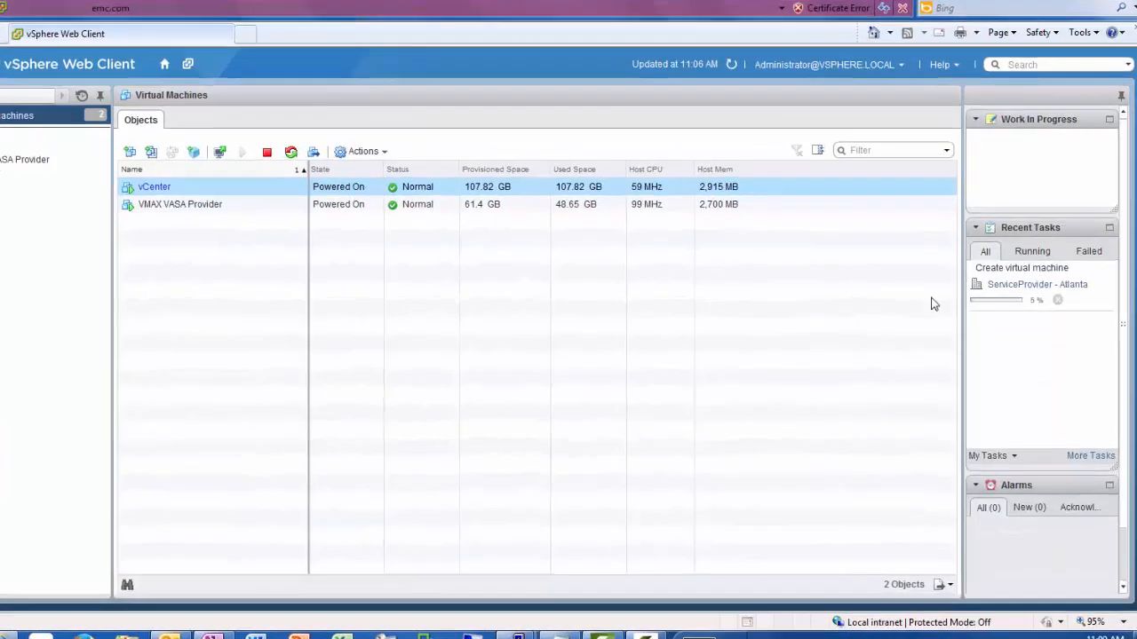
Right-click StockBroker_Trading_VM in the Virtual Machines list once creation completes
click(1022, 267)
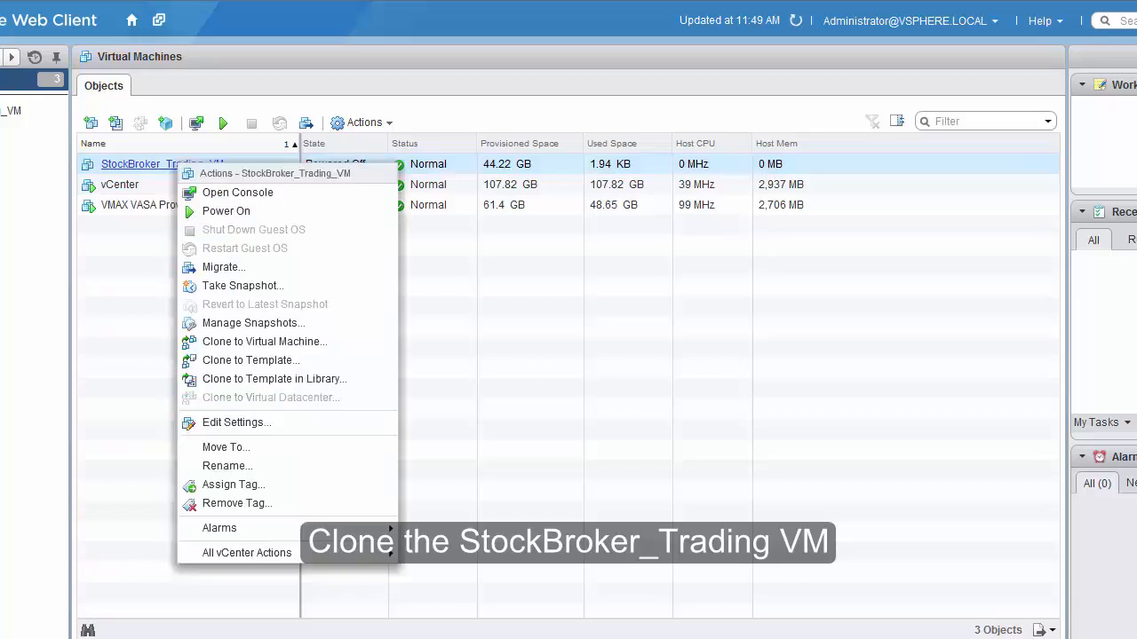
mouse_move(264, 342)
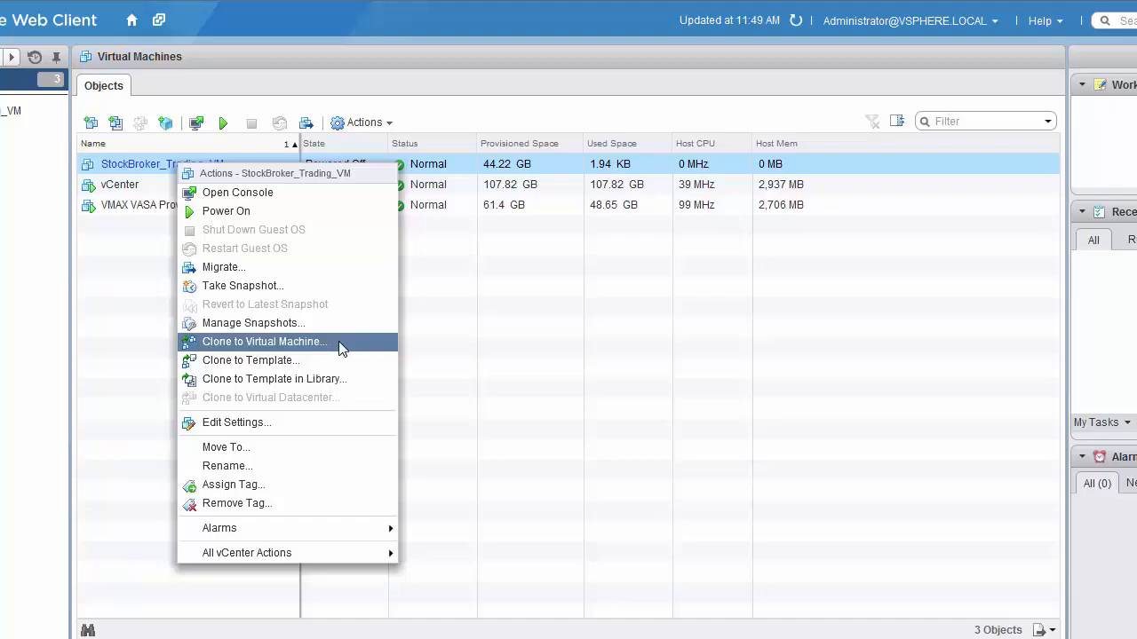
Clone StockBroker_Trading_VM as StockBroker_Analytics_VM, keeping the ServiceProvider - Atlanta folder and host licoj153
click(263, 341)
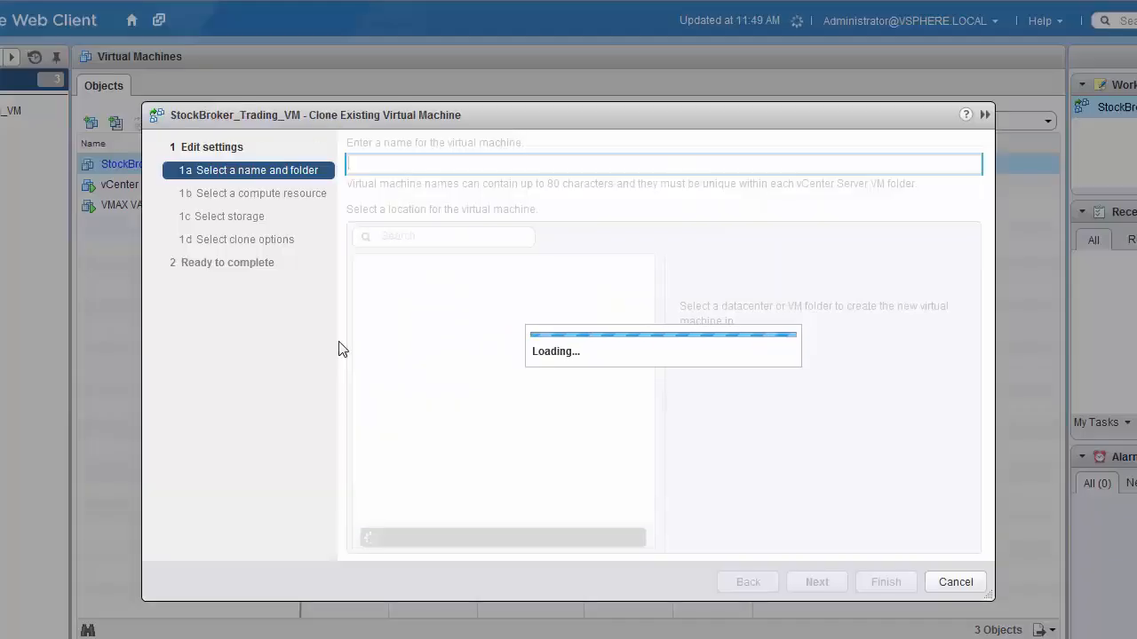
text(New Virtual Machine)
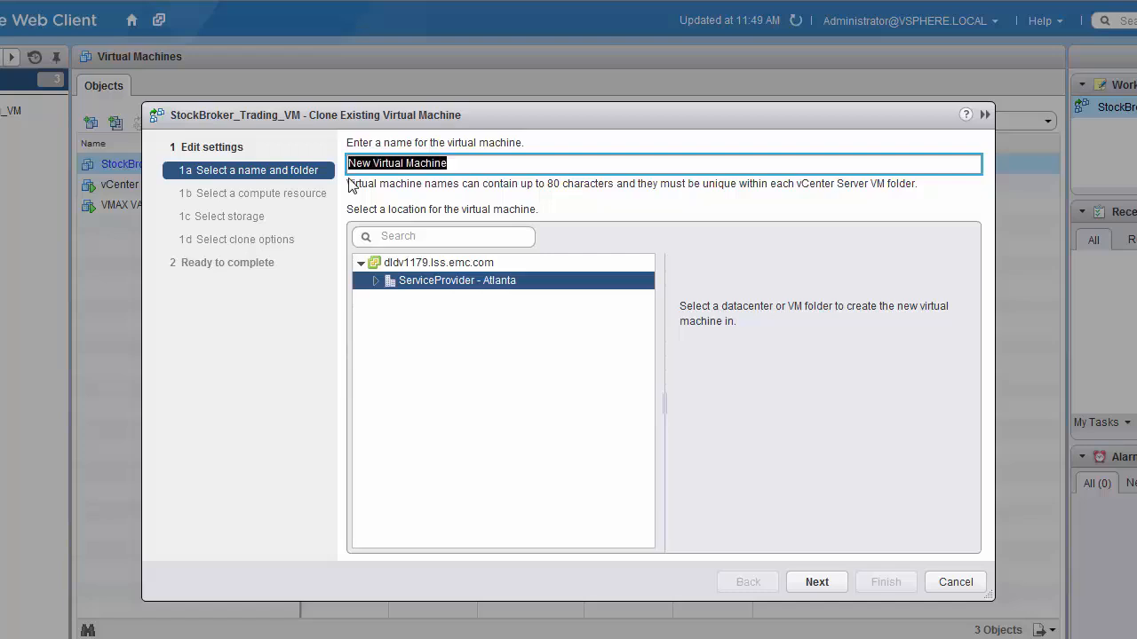
text(StockBroker_Analytics_VM)
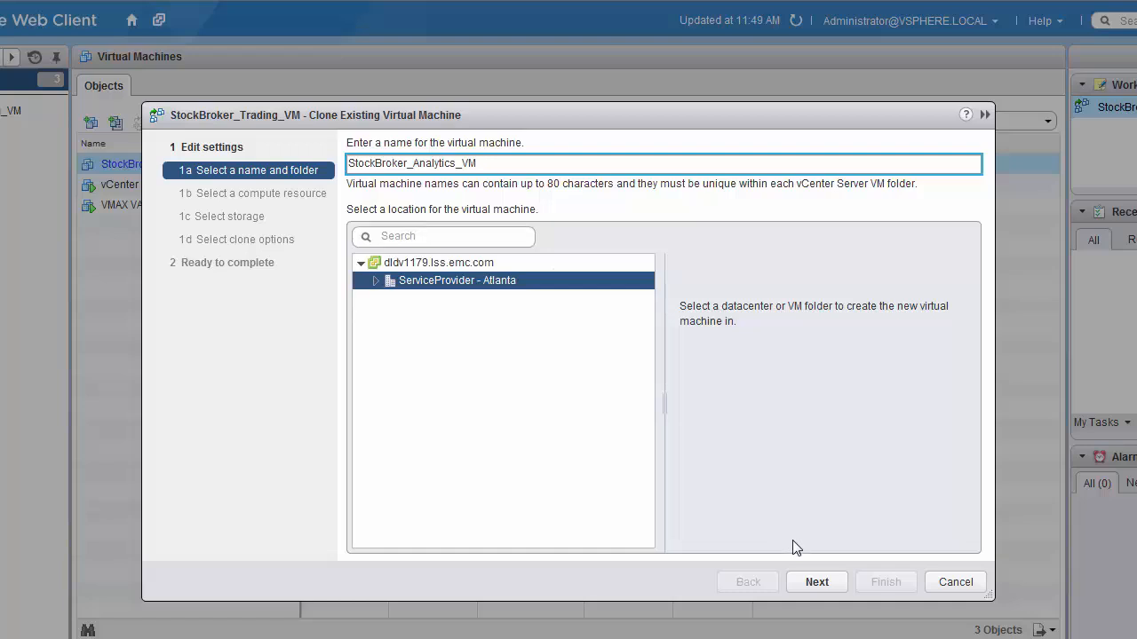
click(816, 582)
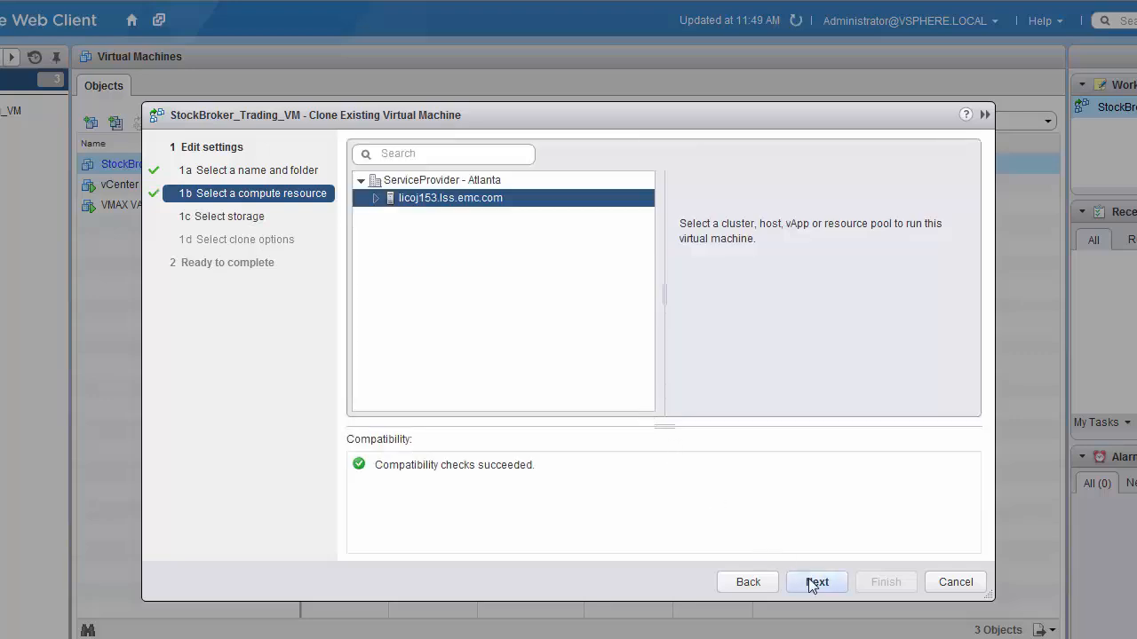
click(815, 582)
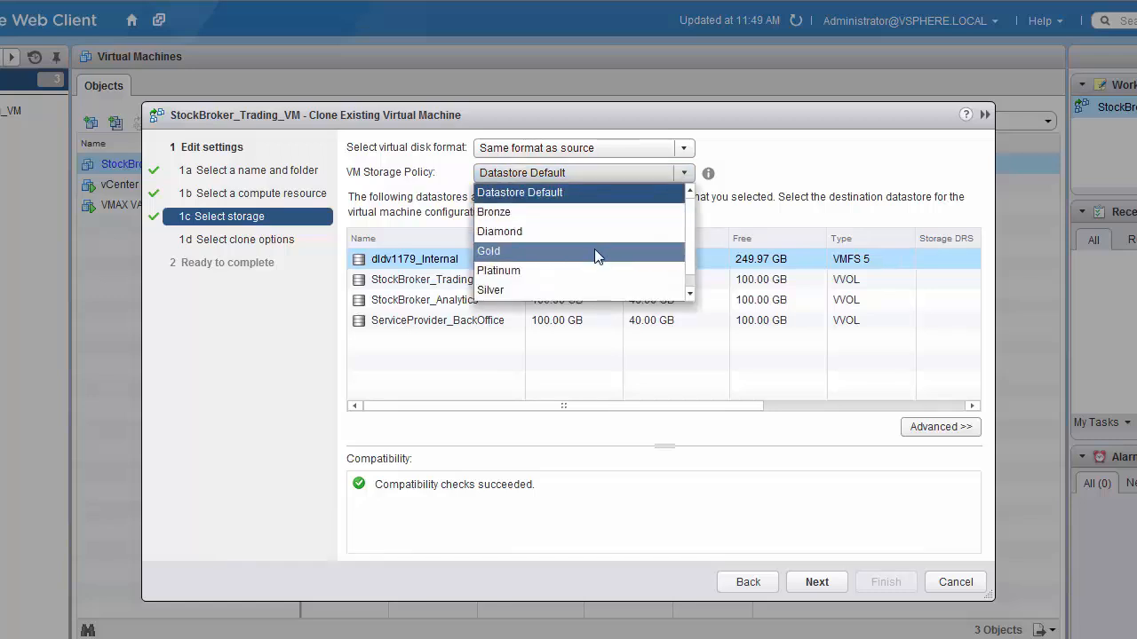
Put the clone on the StockBroker_Analytics datastore with Gold policy, no extra options, and finish
click(488, 250)
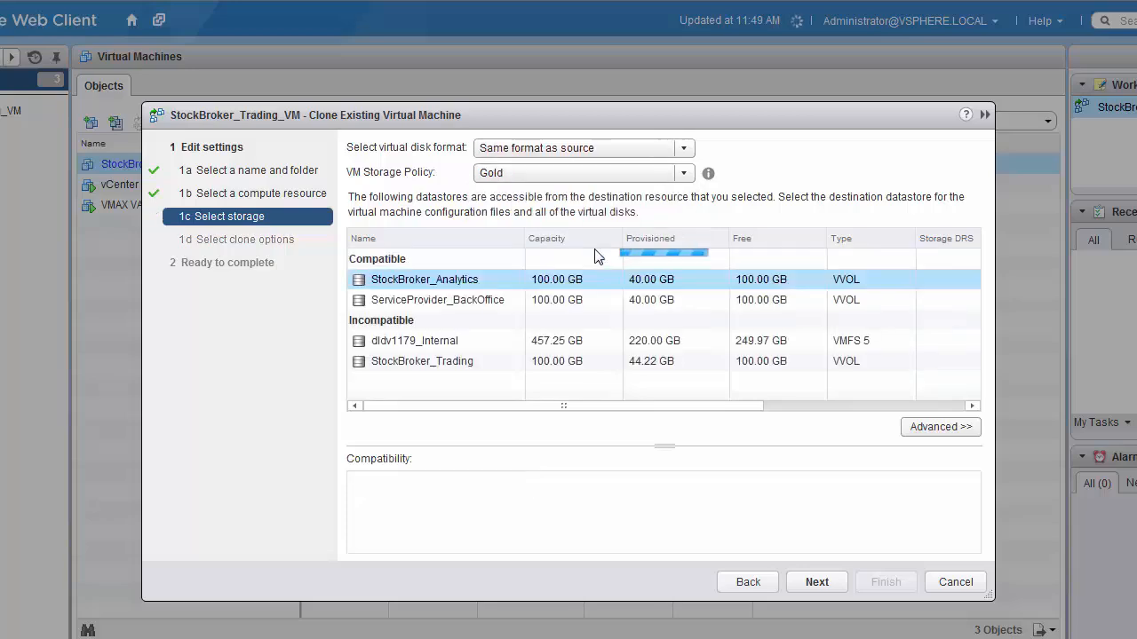
click(425, 279)
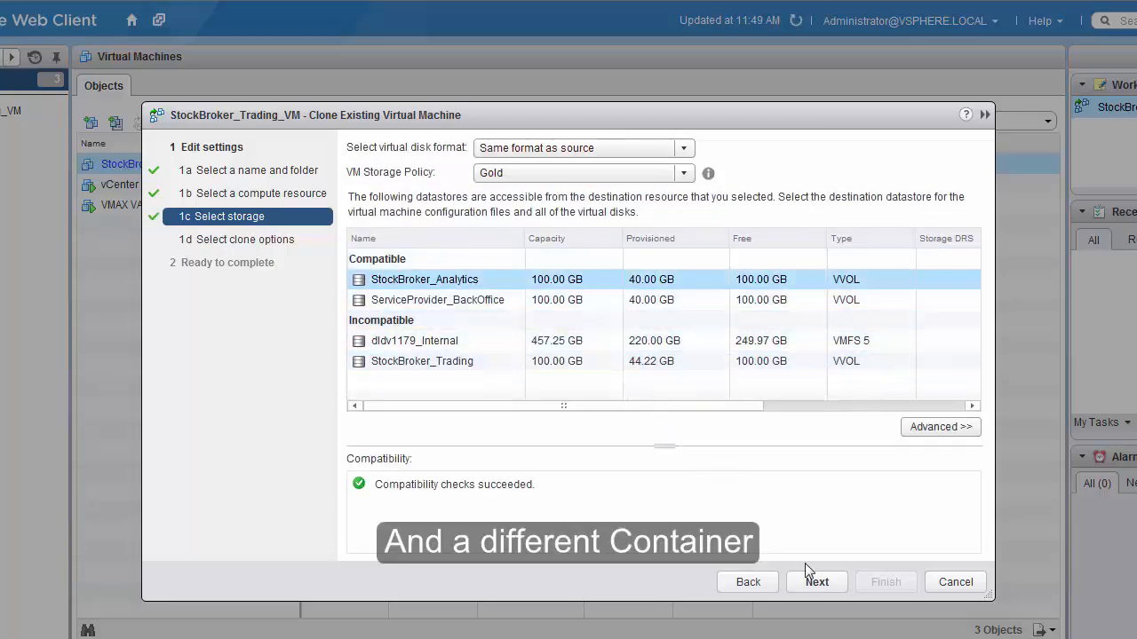
click(816, 582)
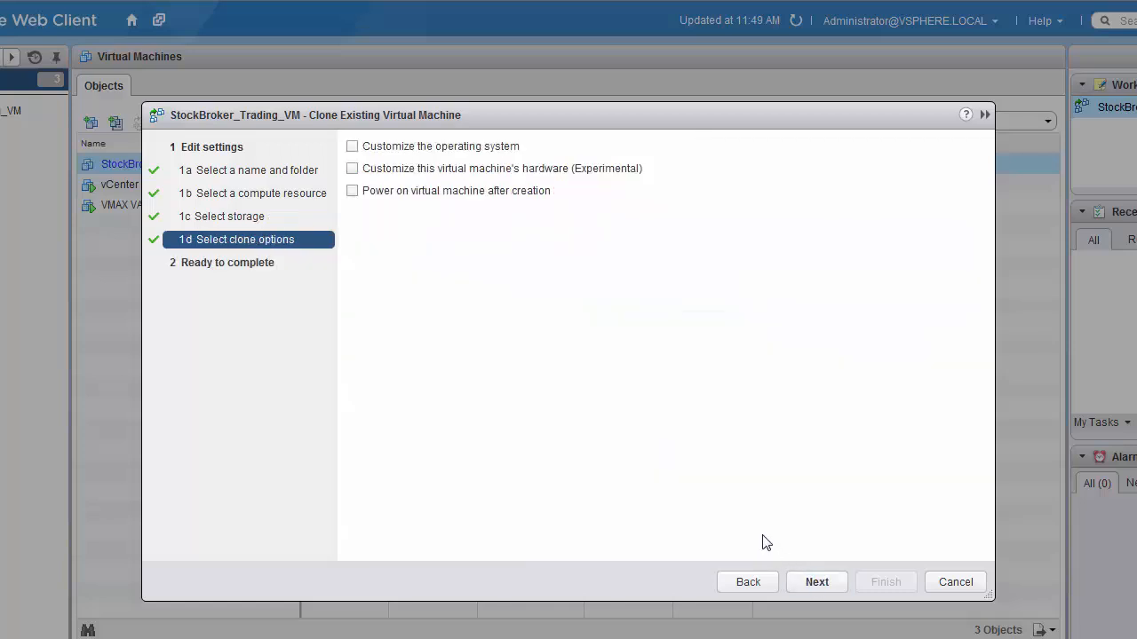
click(816, 582)
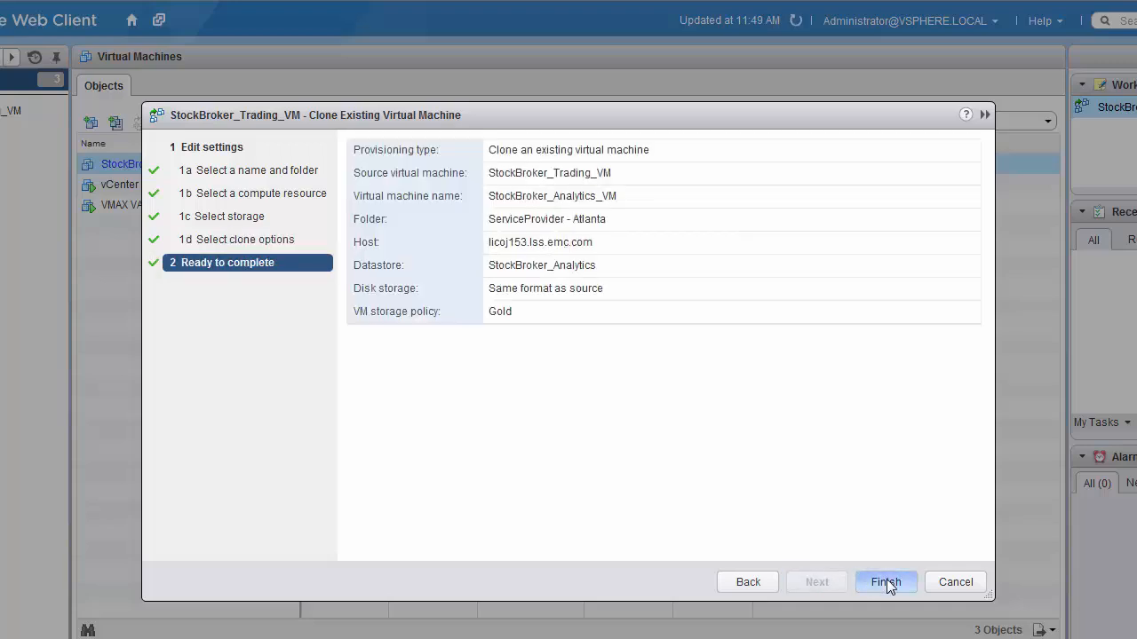
click(885, 582)
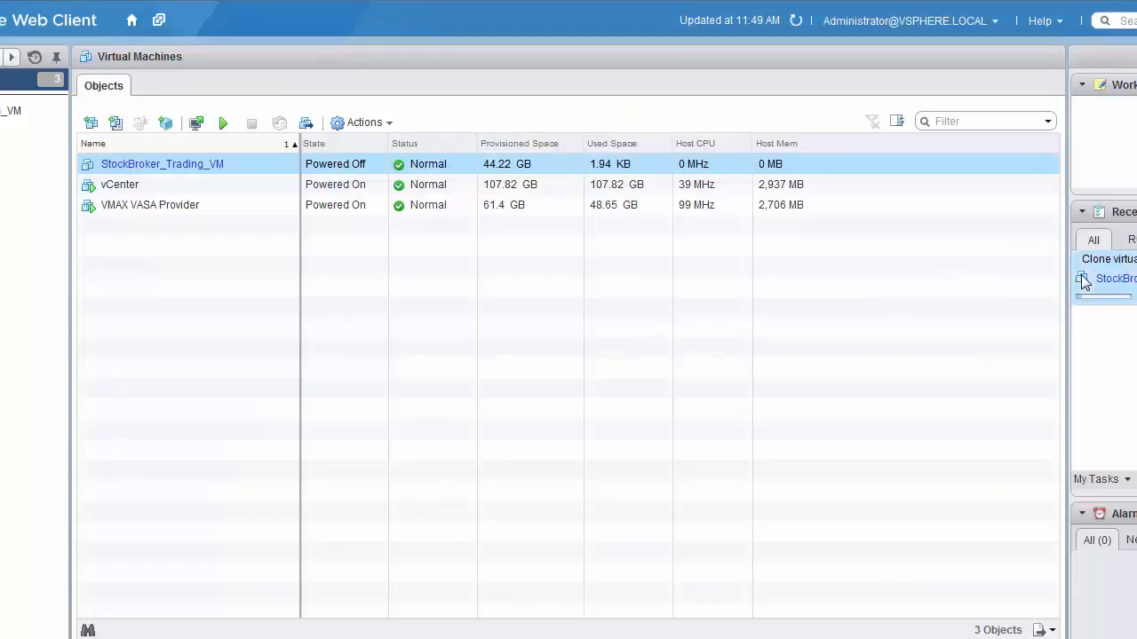
click(1115, 278)
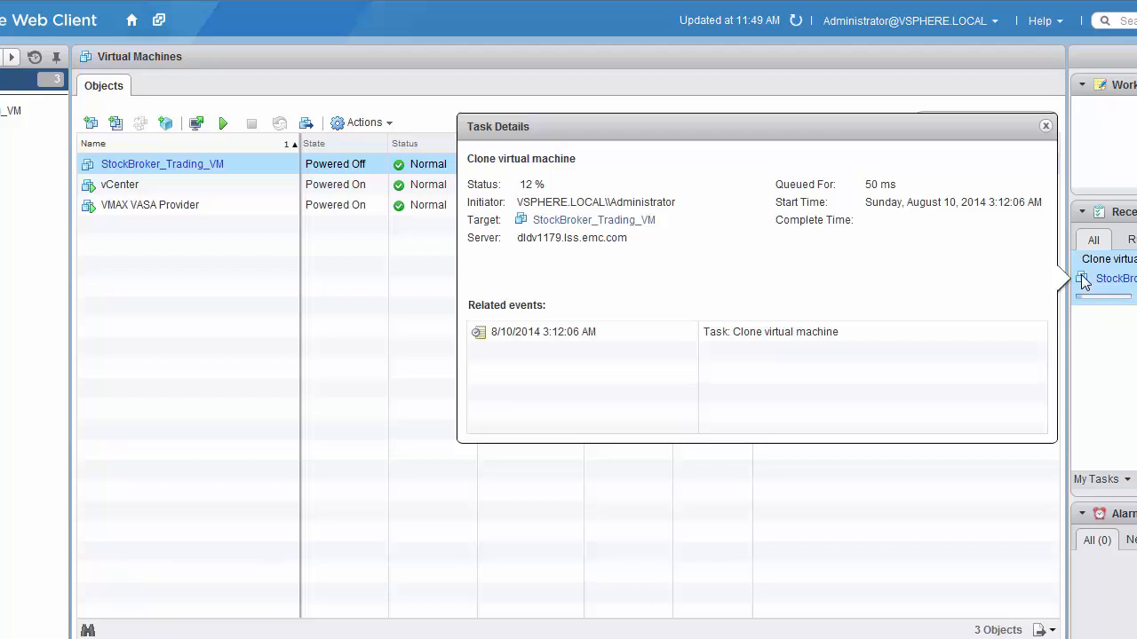
mouse_move(1047, 163)
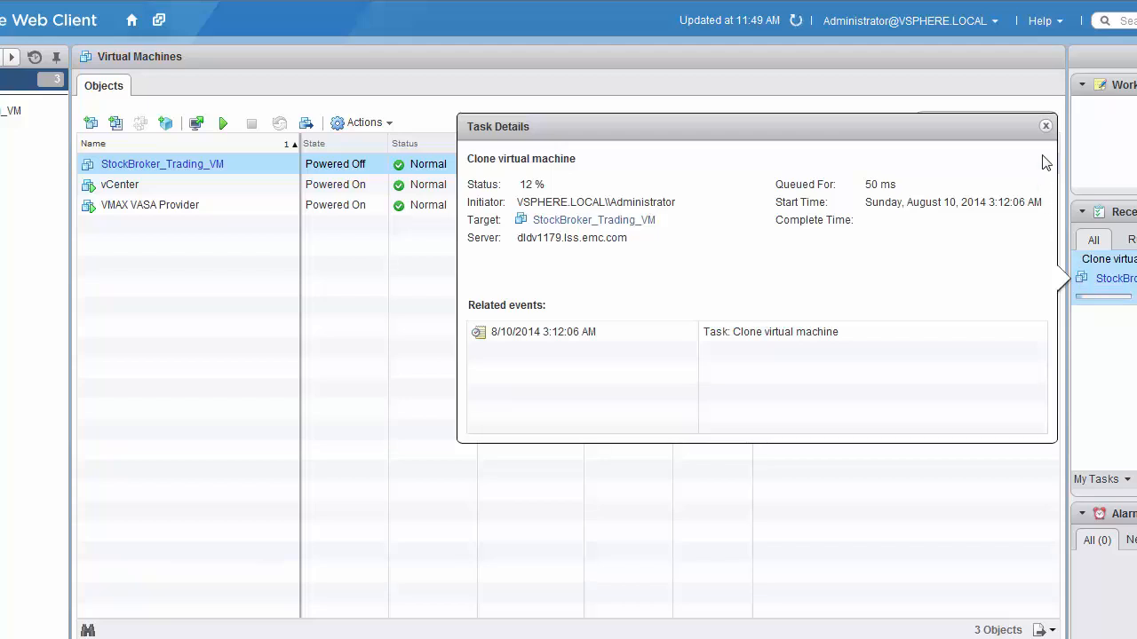
click(1045, 125)
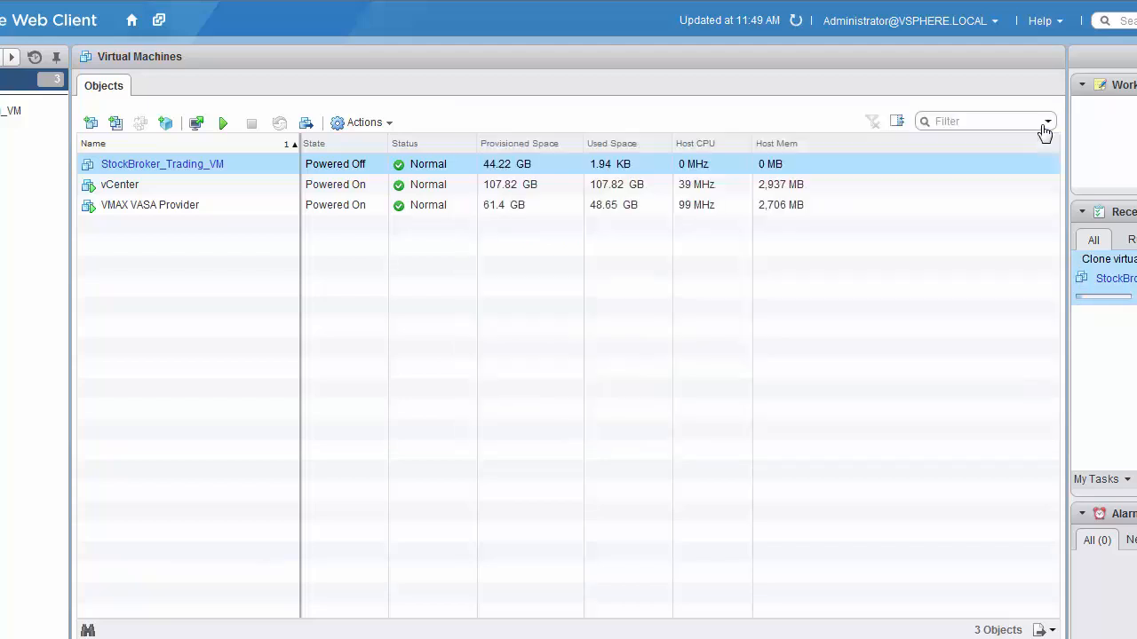